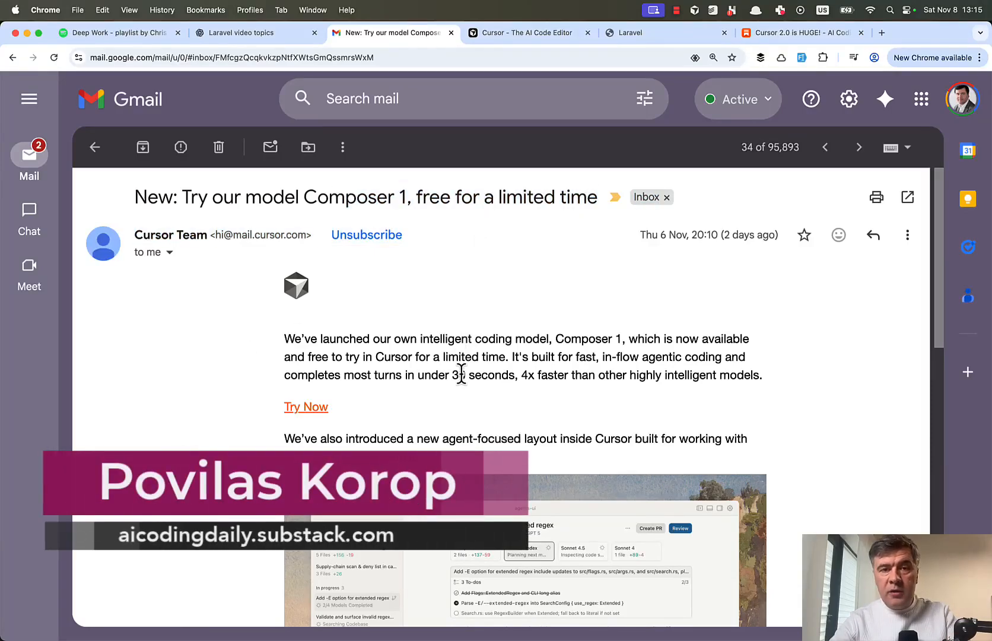
- Scroll down and briefly highlight the phrase about free limited-time access
scroll(down, 3)
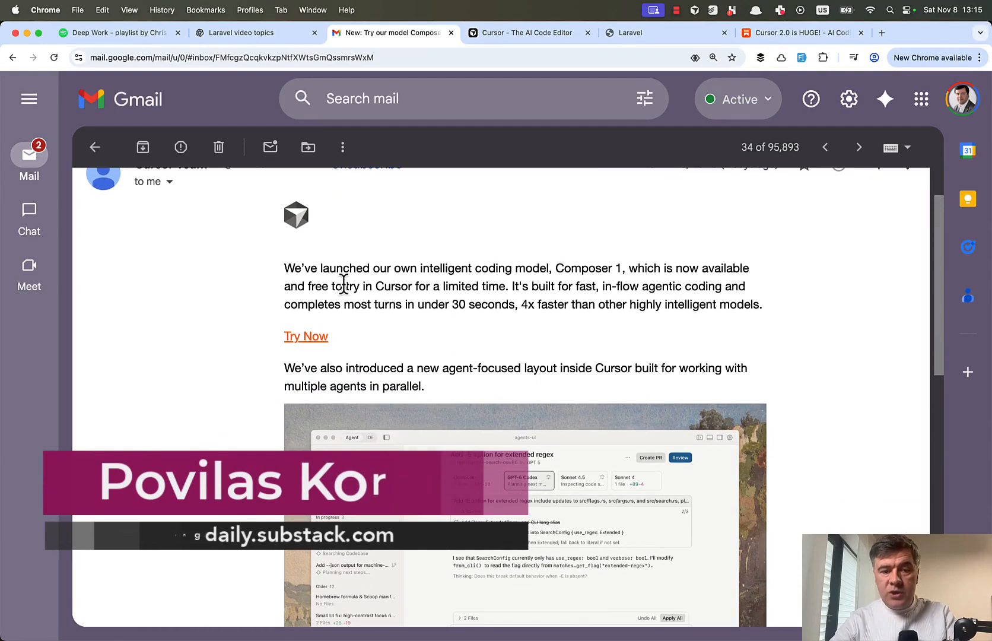
drag(304, 286, 498, 286)
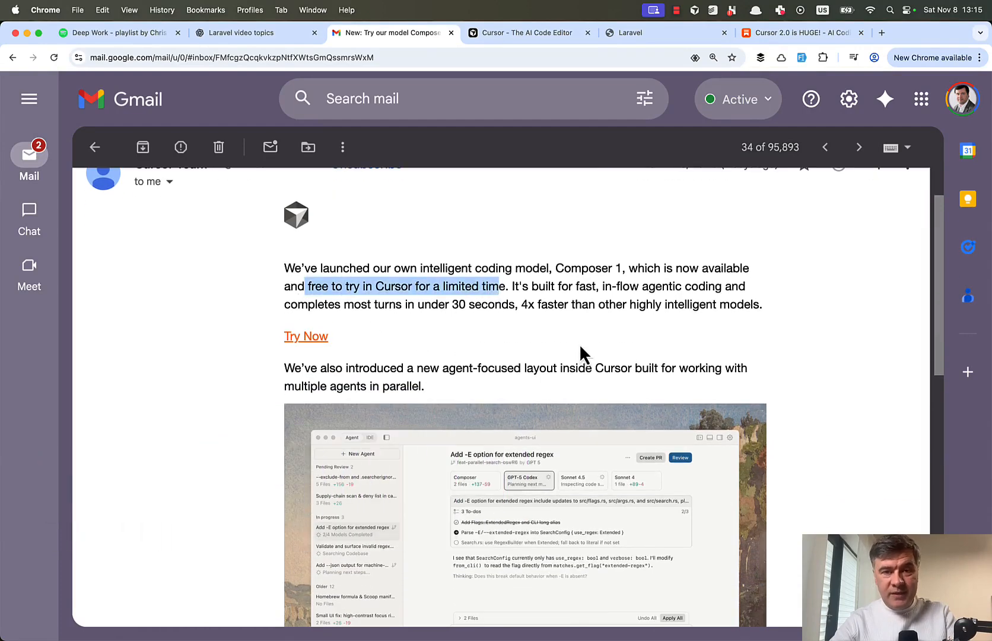
click(518, 304)
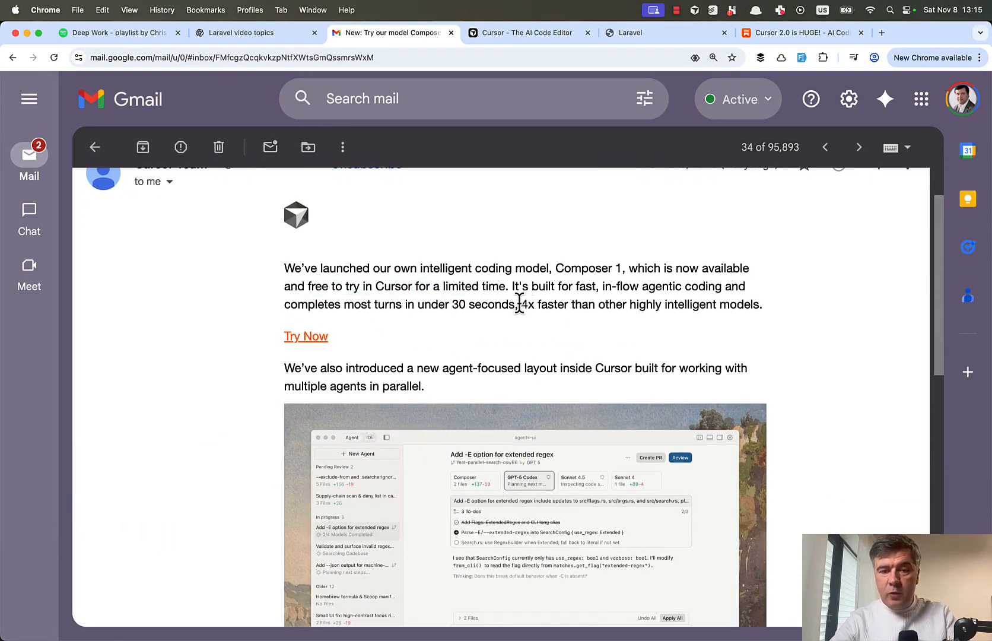
mouse_move(746, 296)
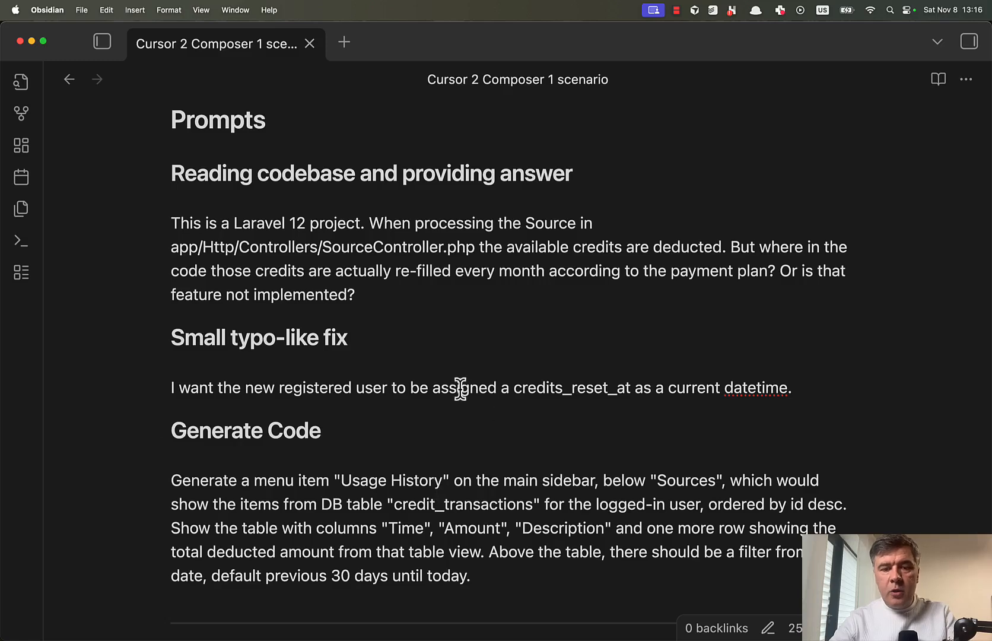
mouse_move(387, 528)
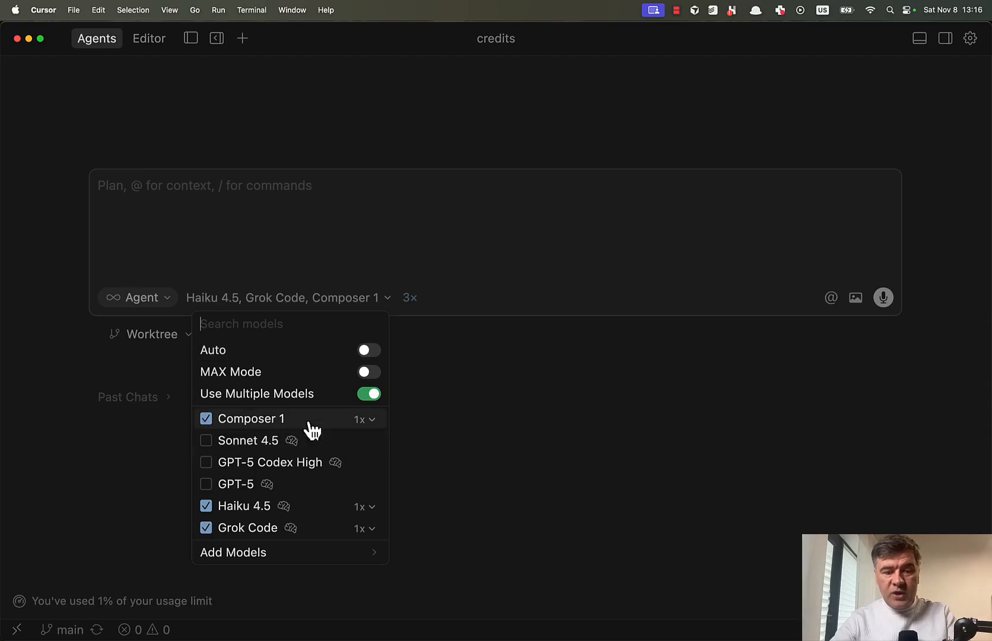
mouse_move(514, 523)
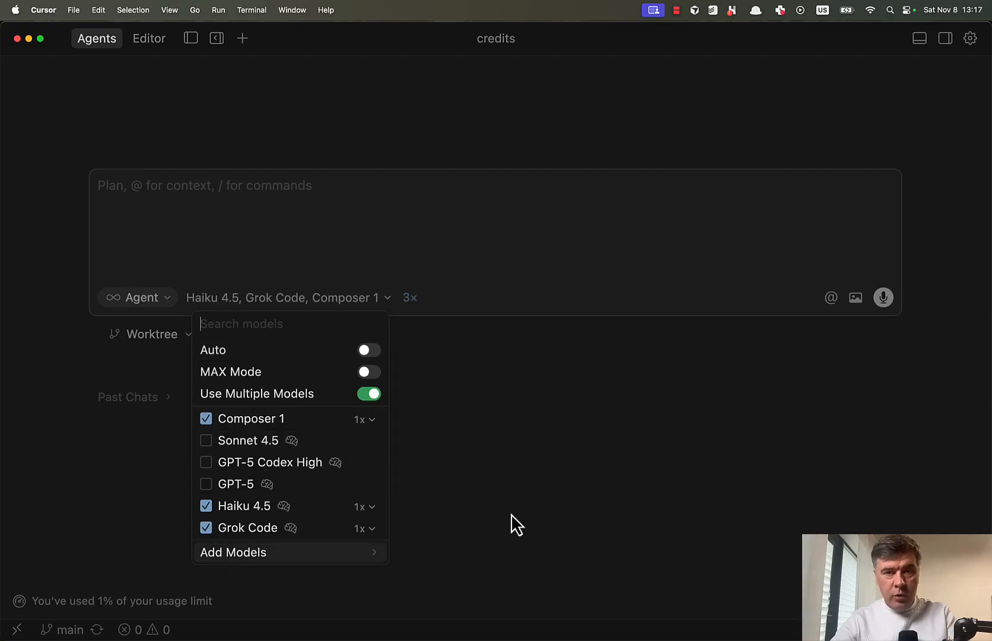
mouse_move(247, 527)
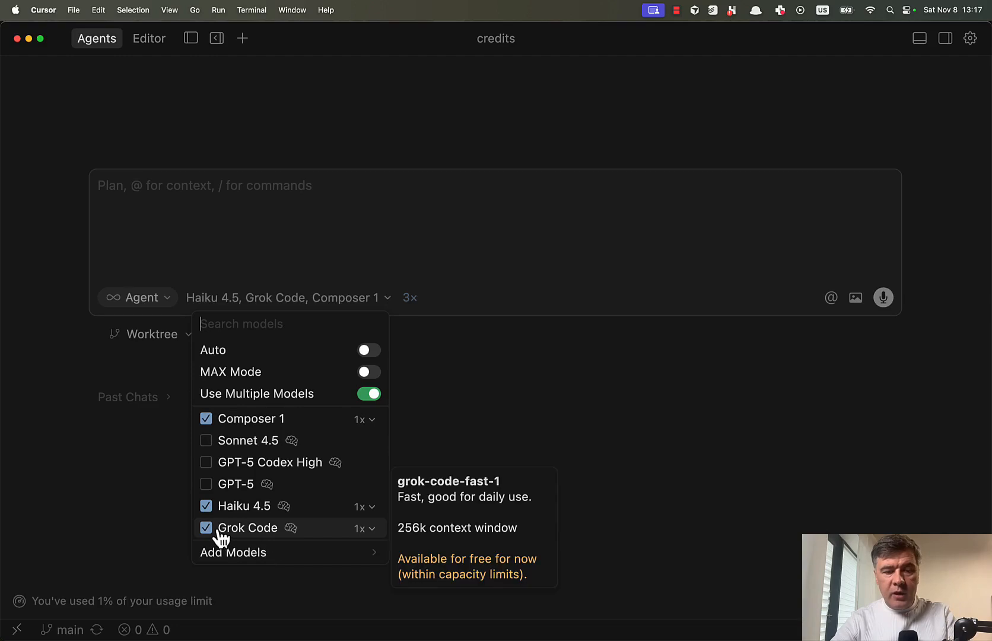
mouse_move(255, 548)
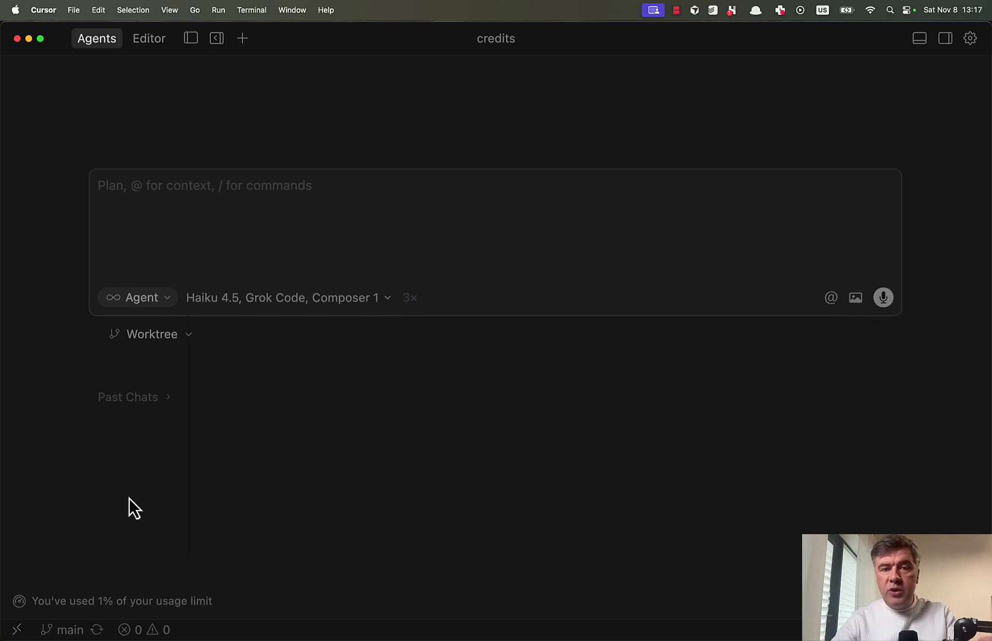
mouse_move(330, 125)
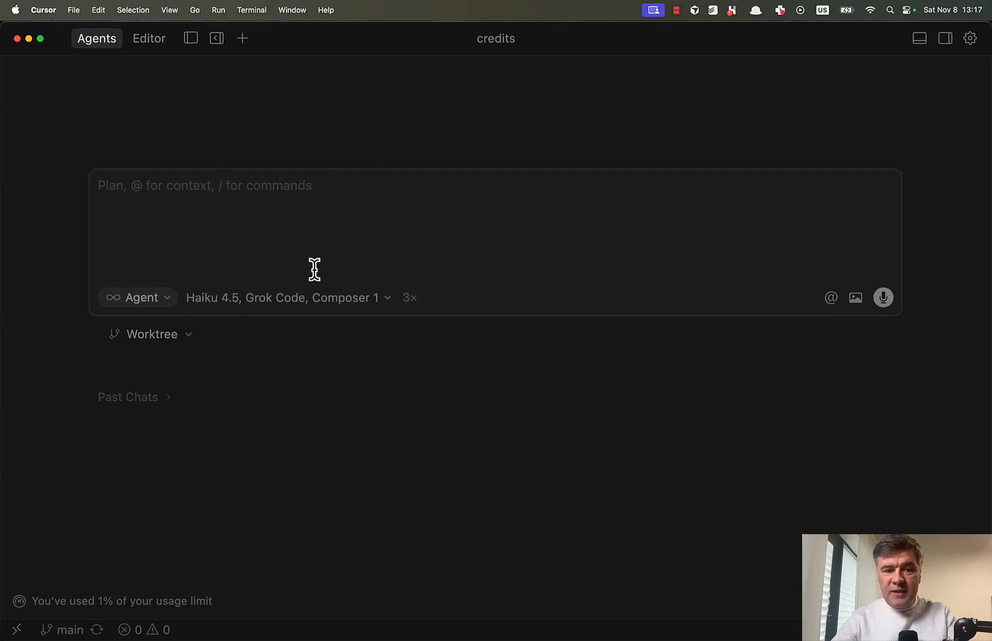
- Check the model list, then open Billing & Plans showing Free, Pro and Enterprise plans
click(284, 298)
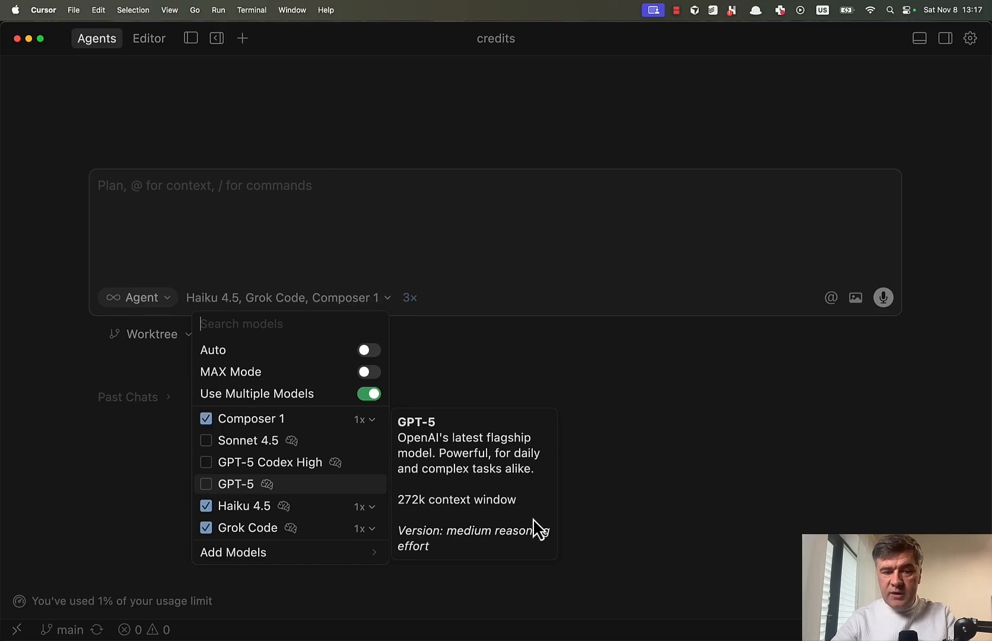
click(732, 428)
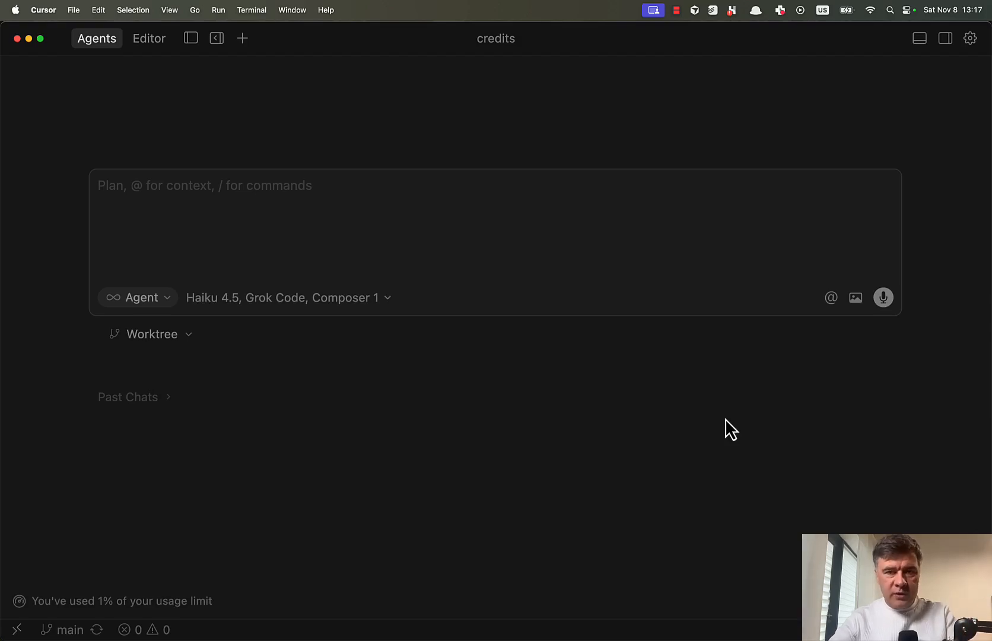
click(288, 297)
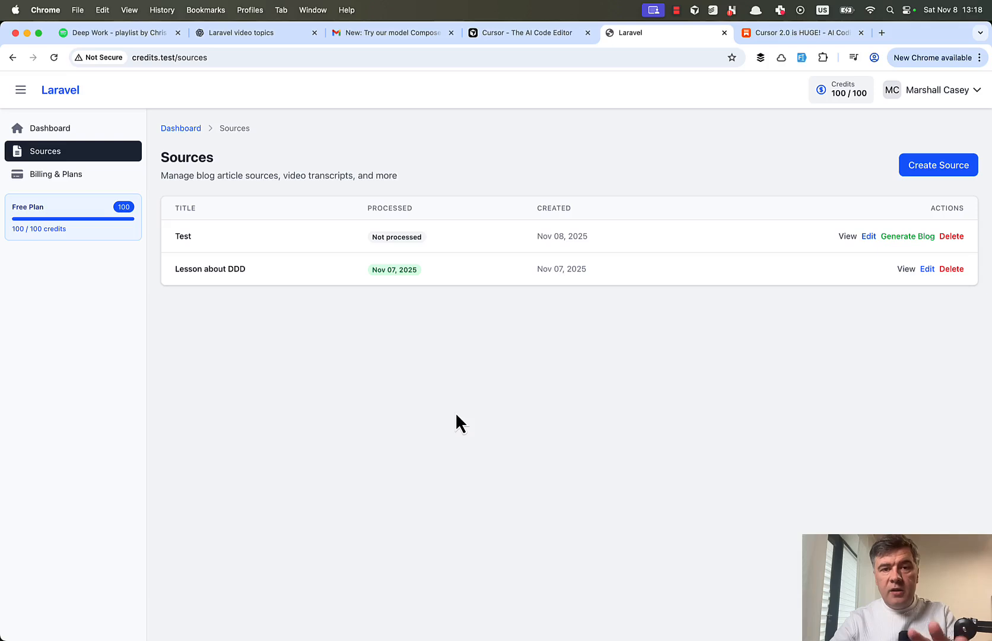
mouse_move(296, 386)
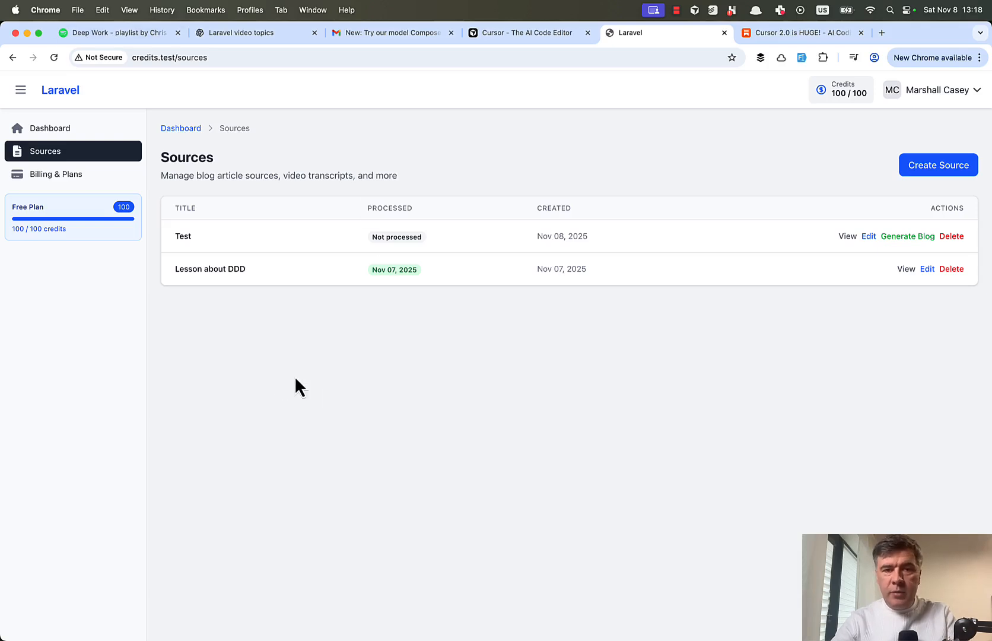
mouse_move(95, 168)
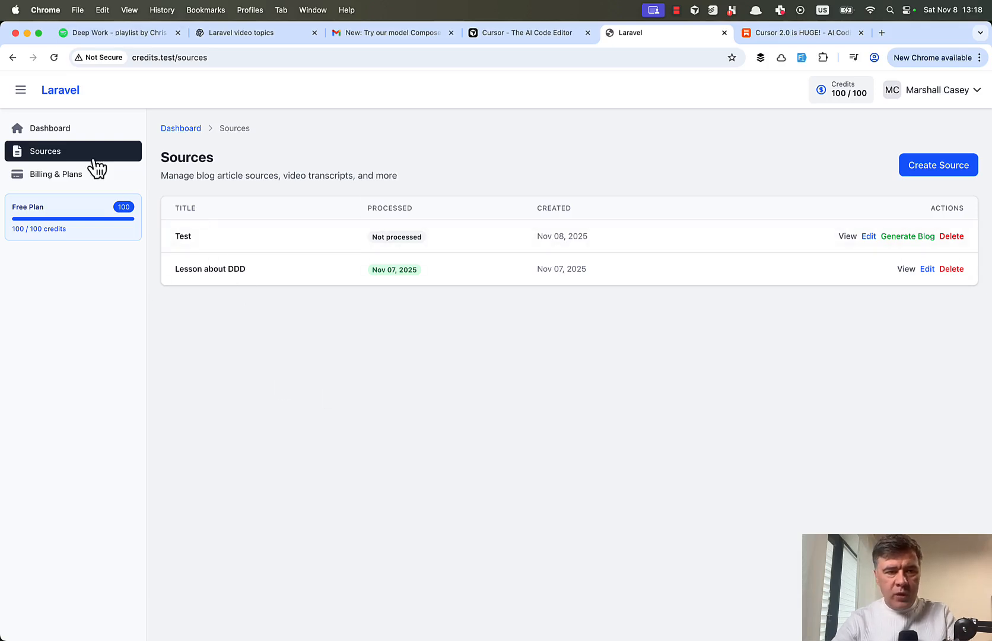
click(51, 129)
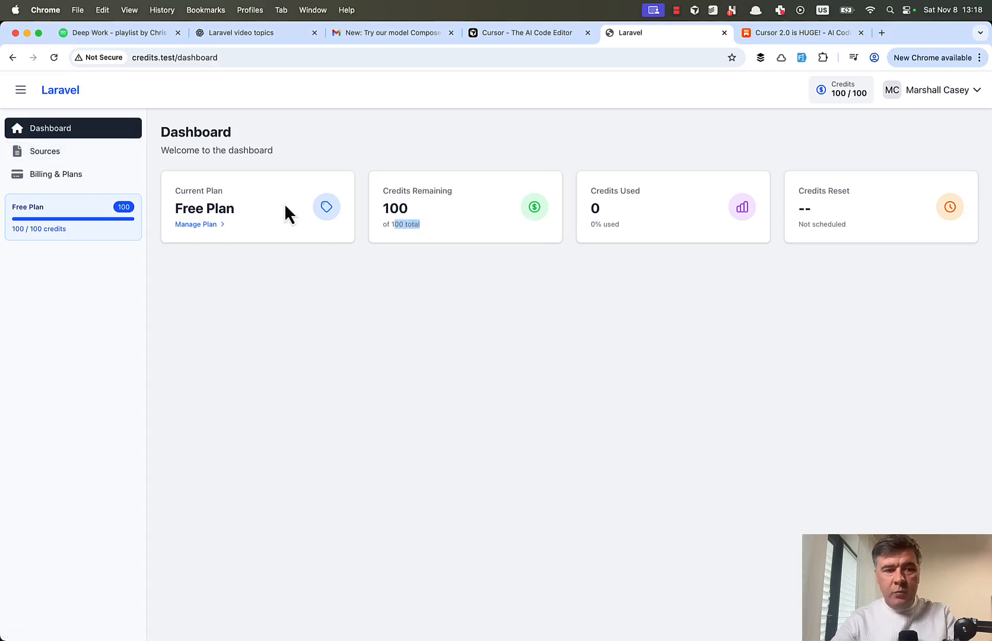
click(56, 173)
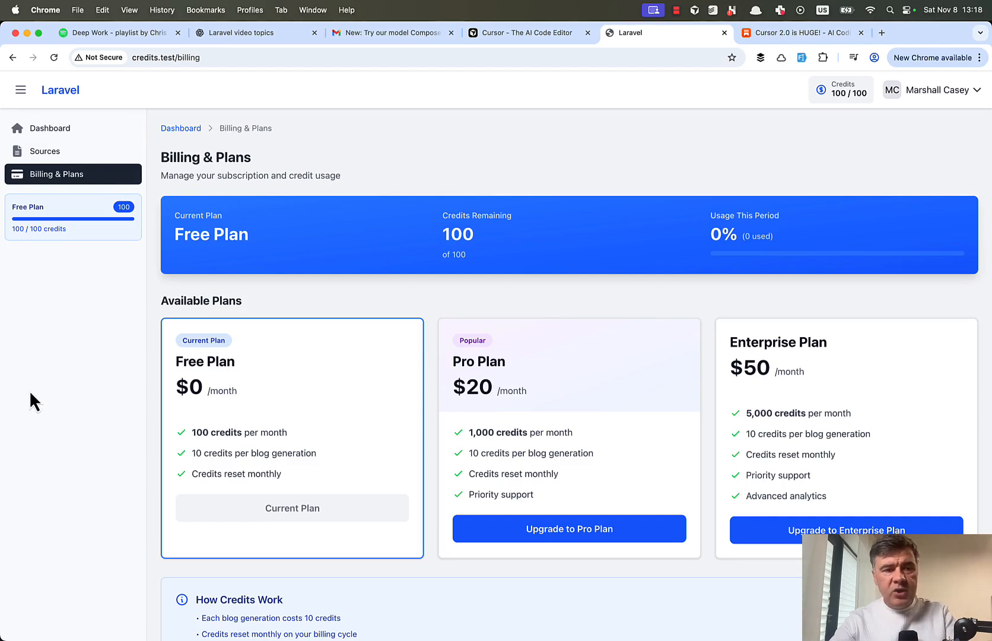
mouse_move(14, 436)
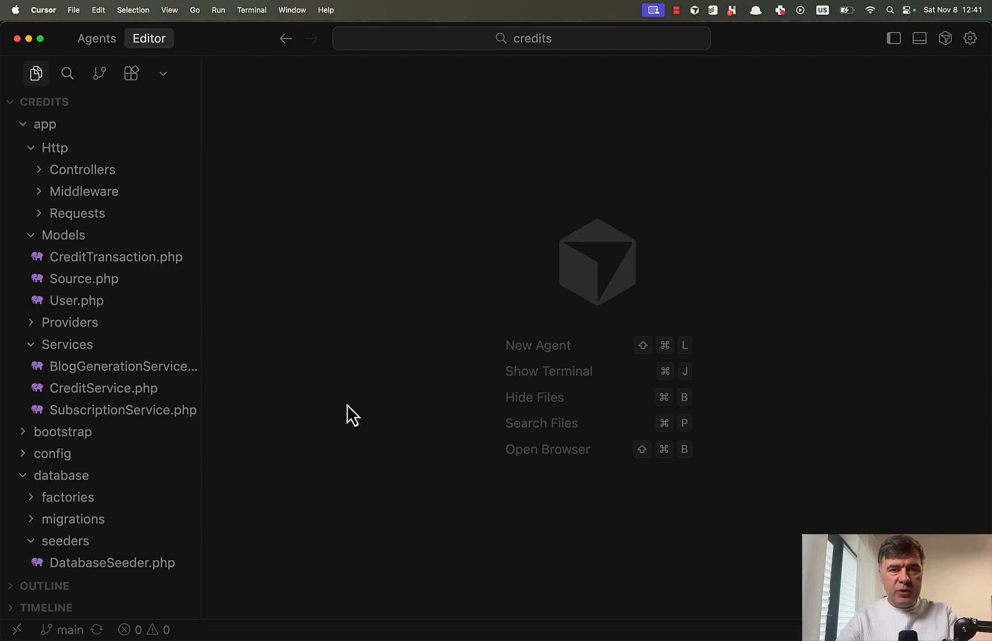
mouse_move(246, 278)
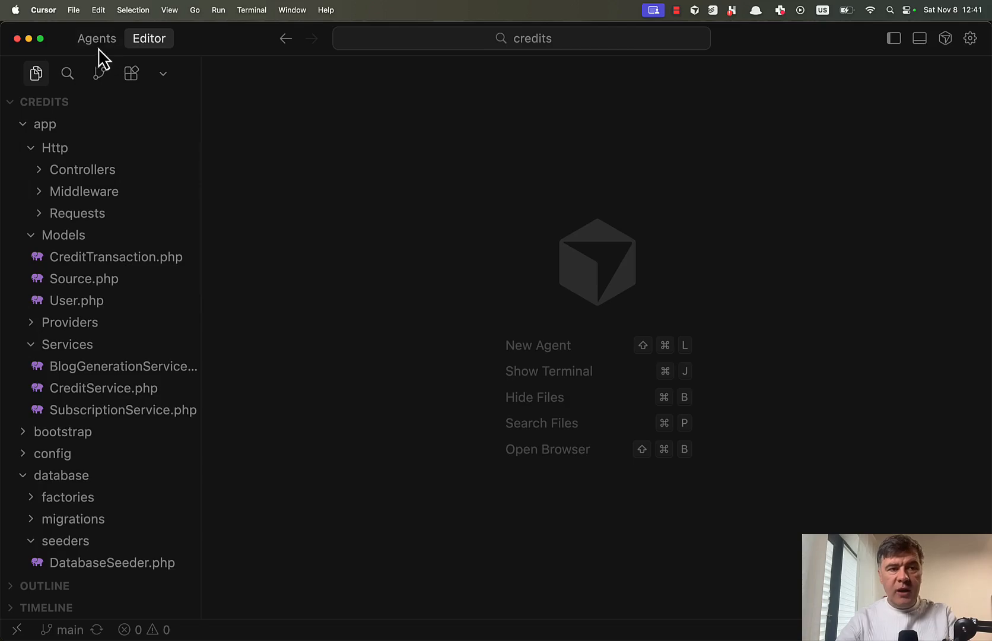
- In Agents, ask where SourceController's monthly credit refills happen, using multiple models
click(97, 38)
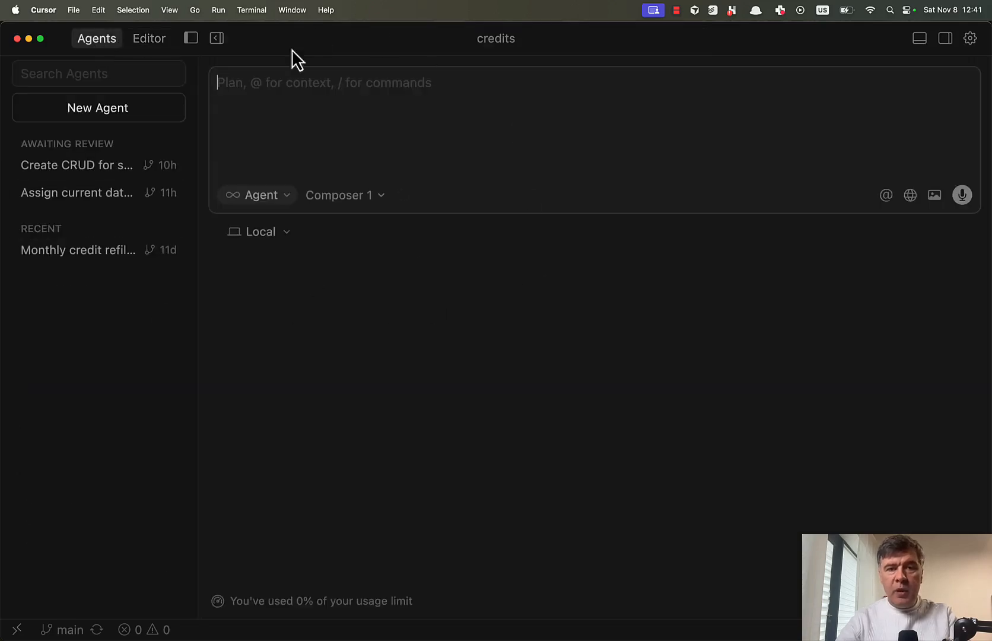
mouse_move(358, 202)
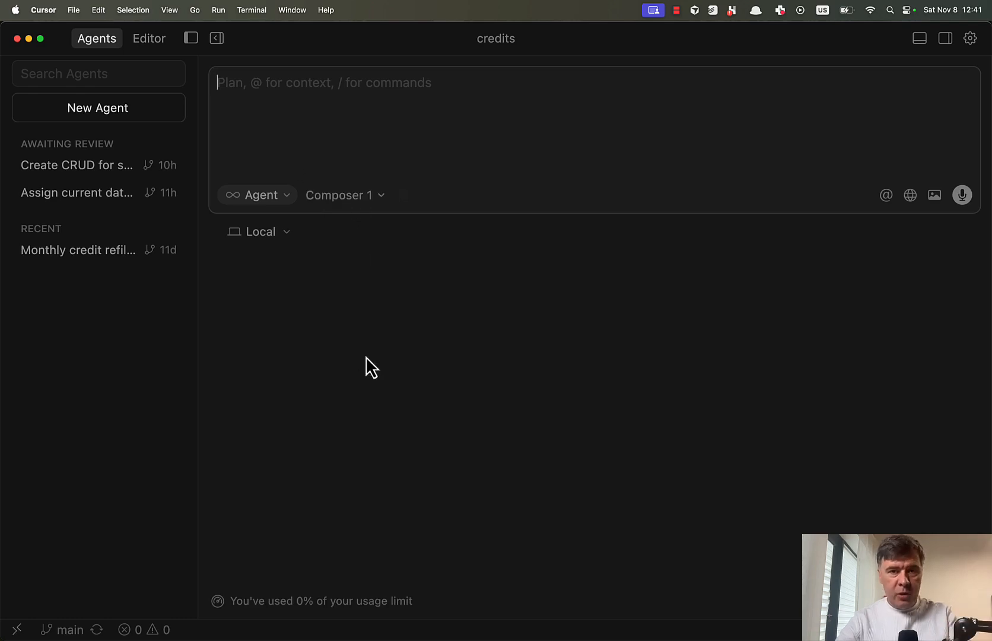
text(This is a Laravel 12 project. When processing the Source in SourceController.php the available credits are deducted. But where in the code those credits are actually re-filled every month according to the payment plan? Or is that feature not implemented?)
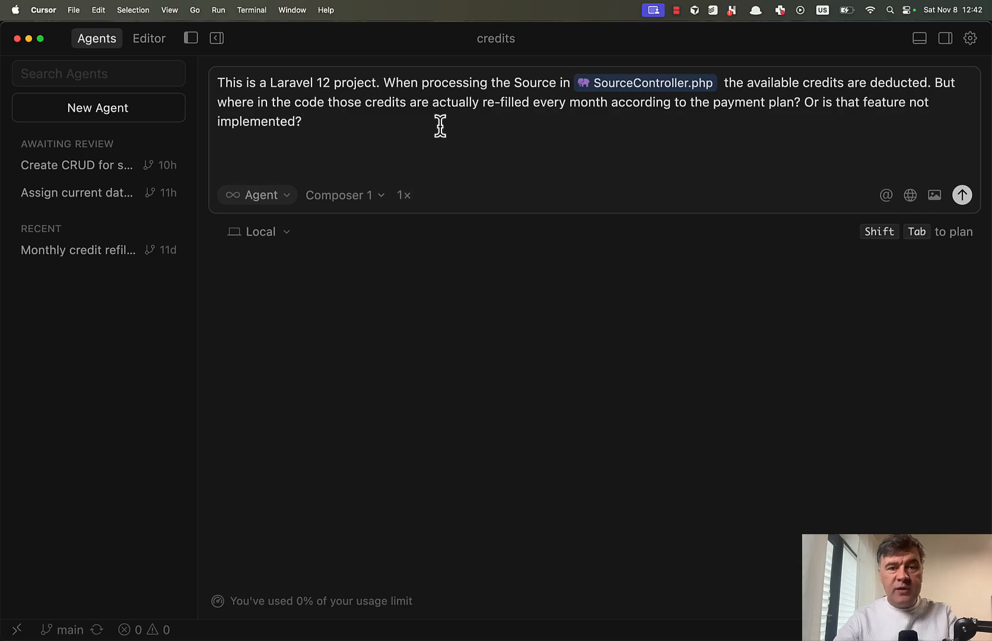
mouse_move(437, 127)
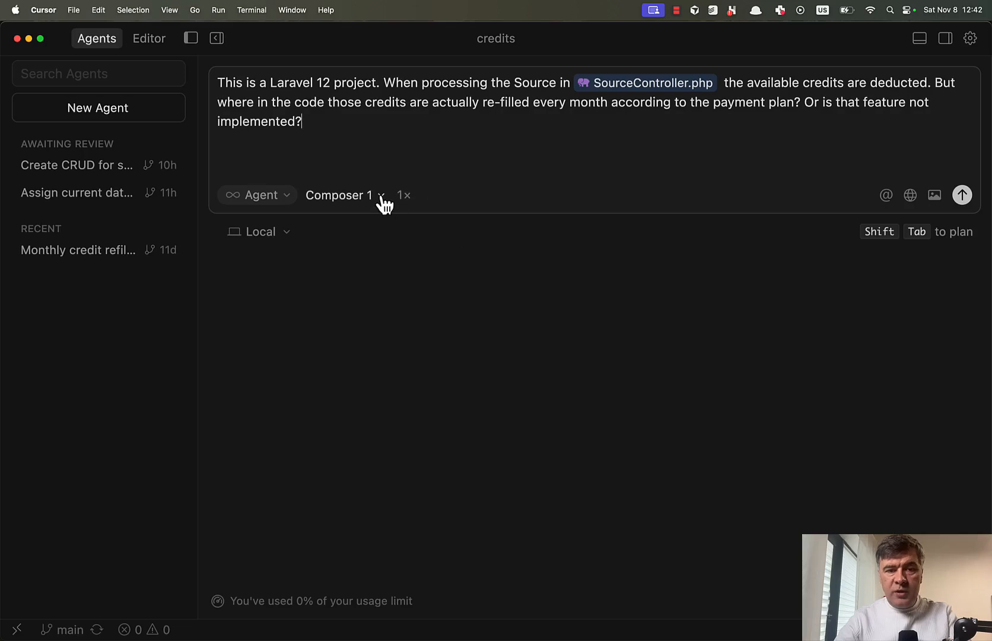
click(345, 194)
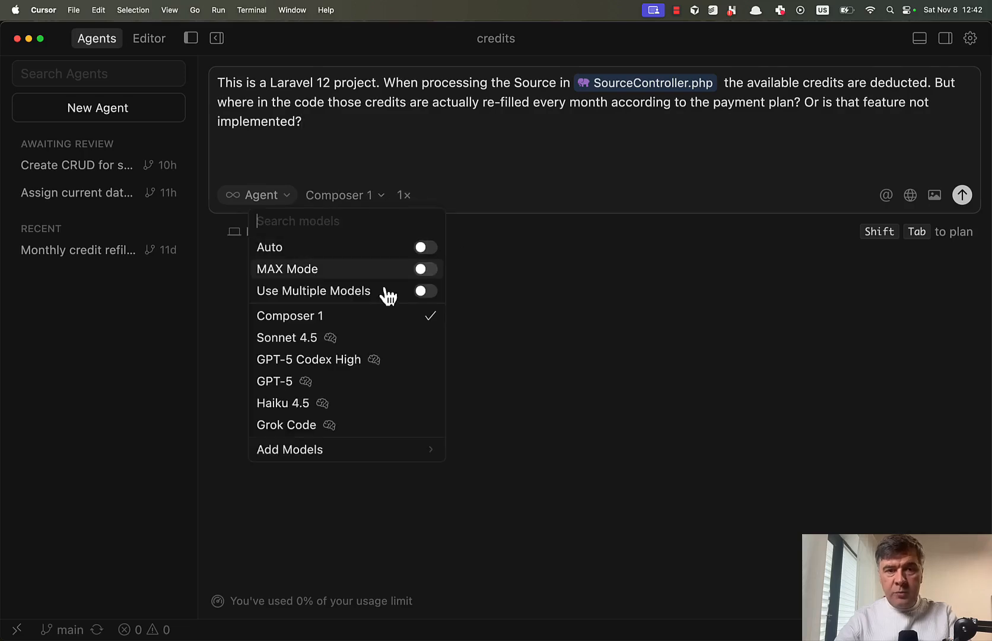
click(425, 291)
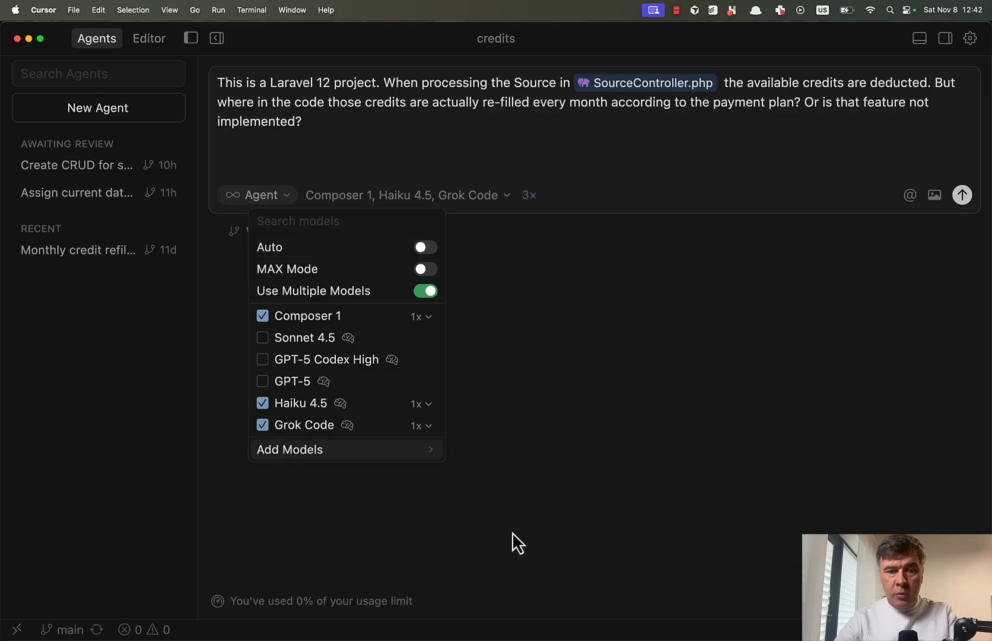
mouse_move(595, 489)
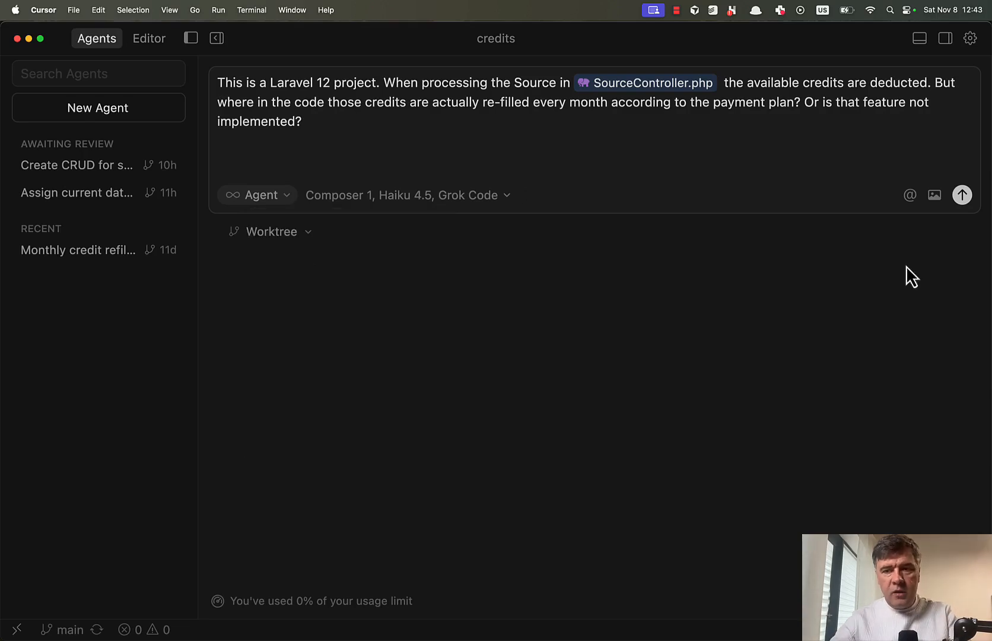
mouse_move(880, 310)
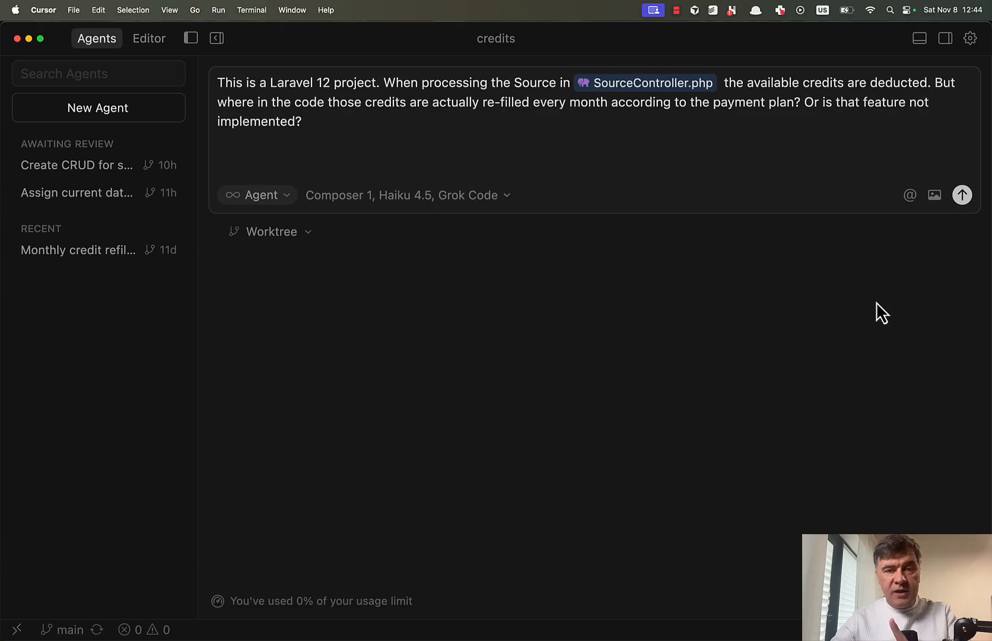
- Send the credit-refill question to all three models and view Haiku 4.5's answer
click(975, 195)
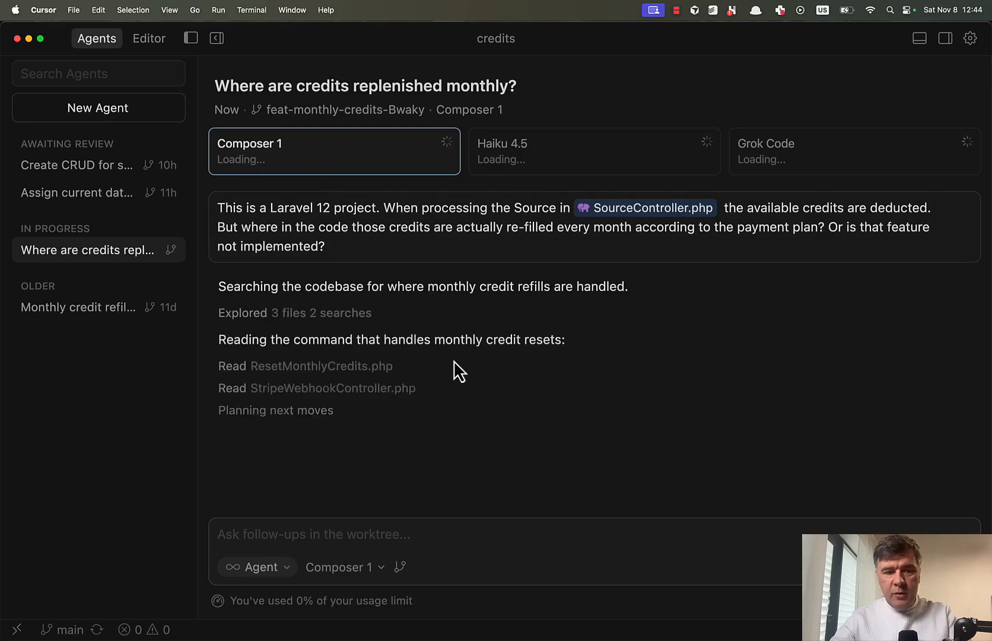
scroll(down, 3)
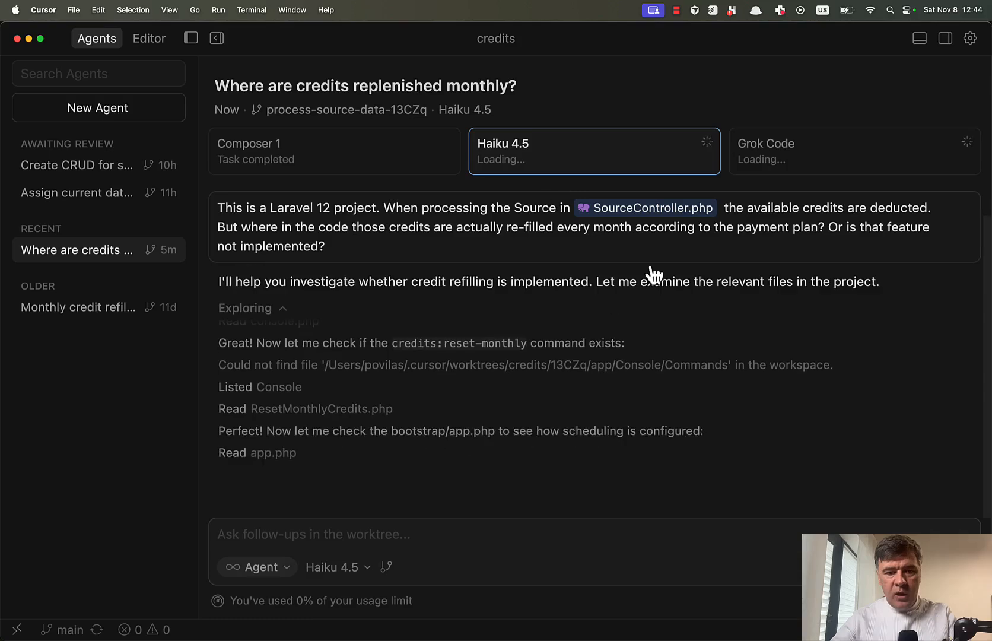
click(854, 151)
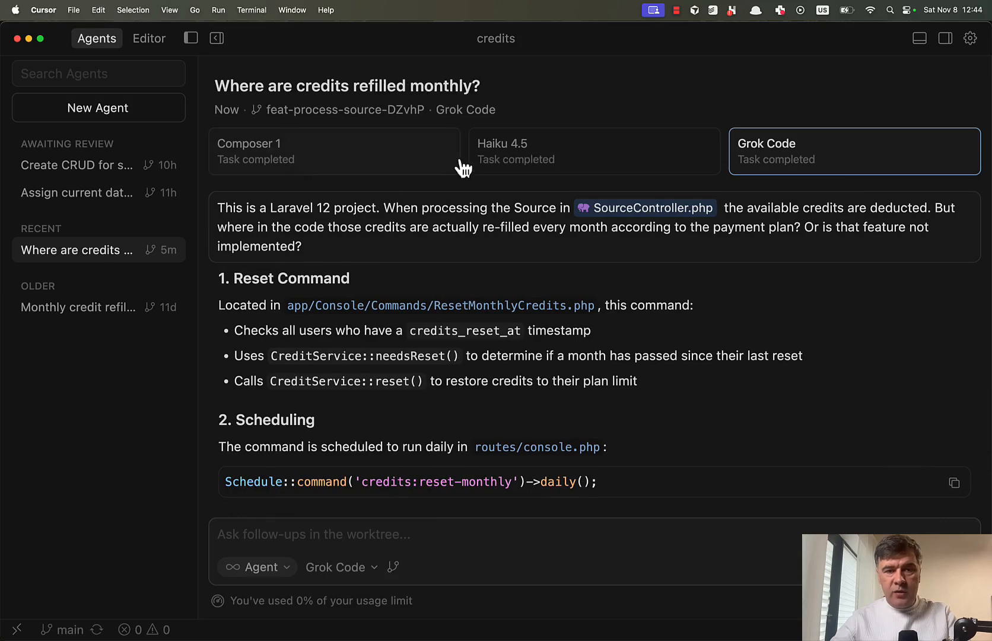
click(593, 151)
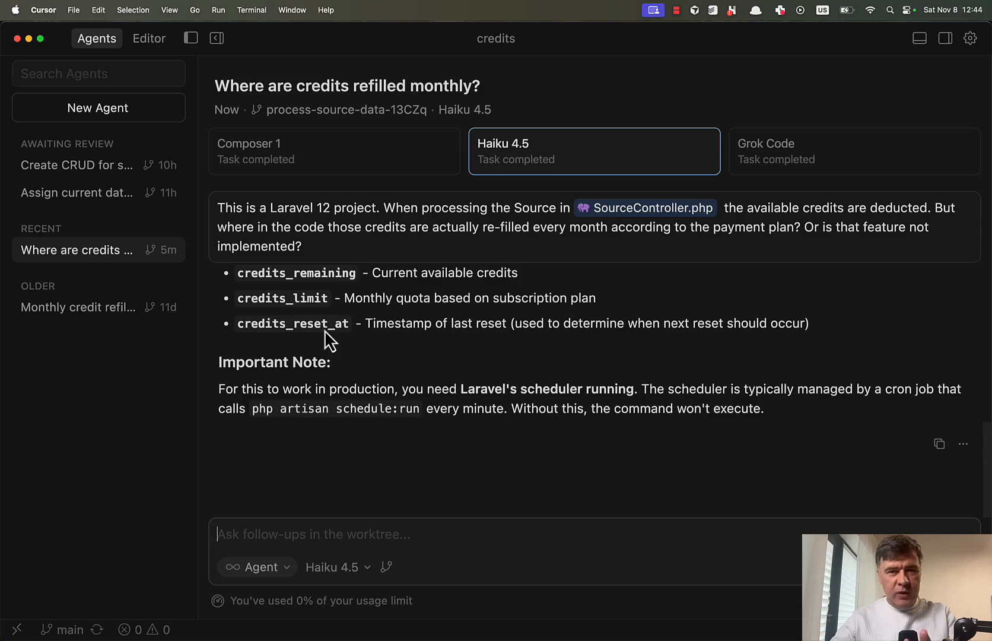
mouse_move(485, 265)
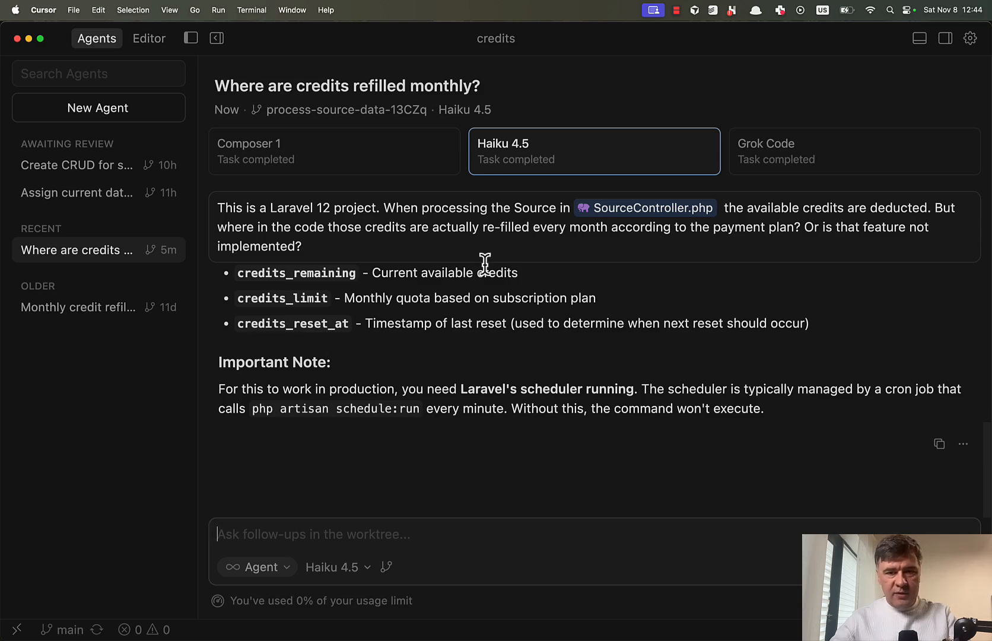
- Read through Composer 1's answer, then scroll through Haiku 4.5's answer
click(334, 150)
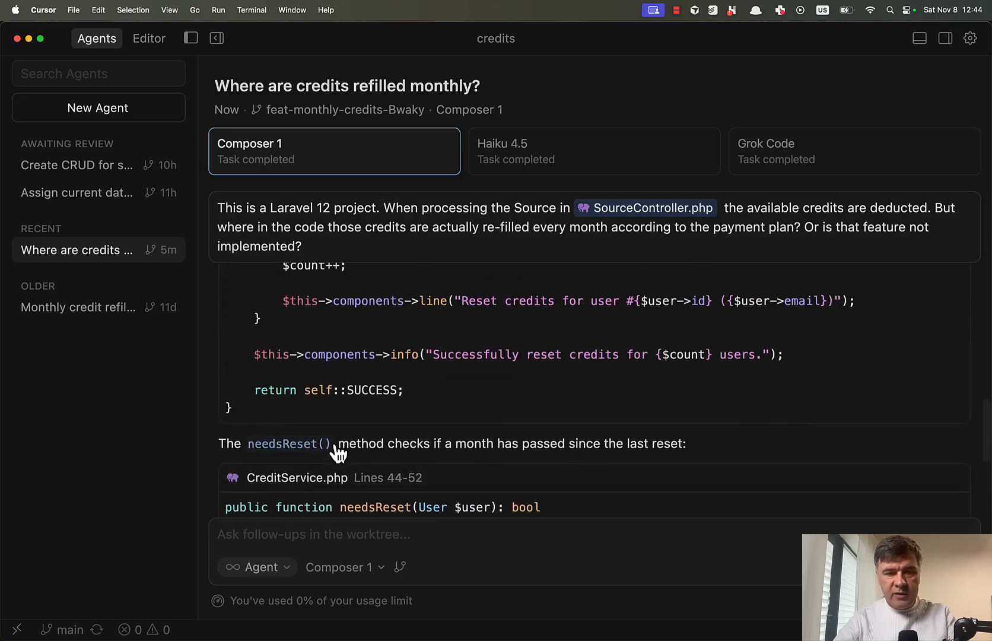
scroll(down, 3)
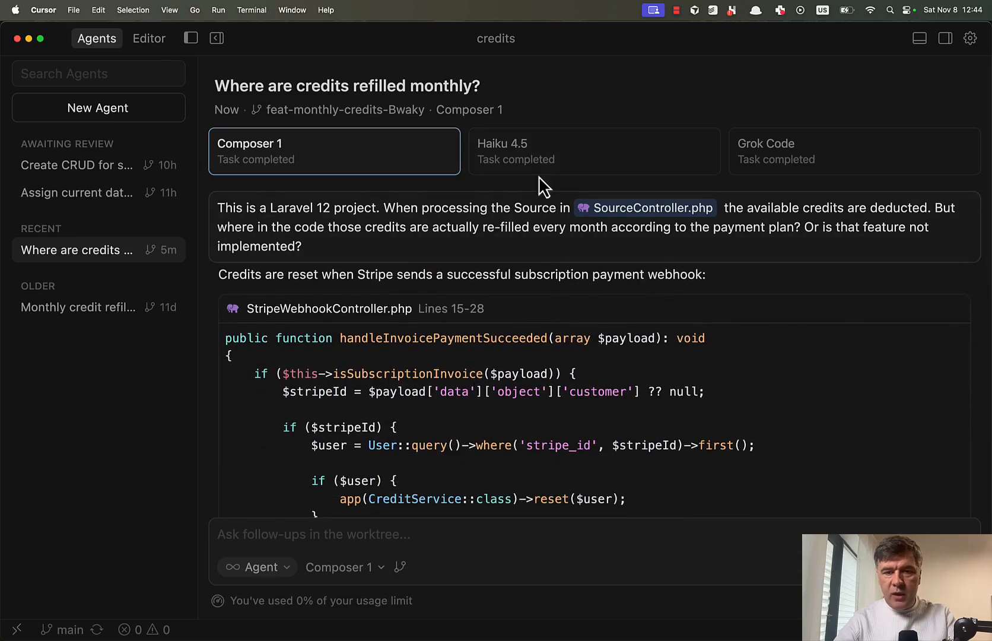
click(593, 151)
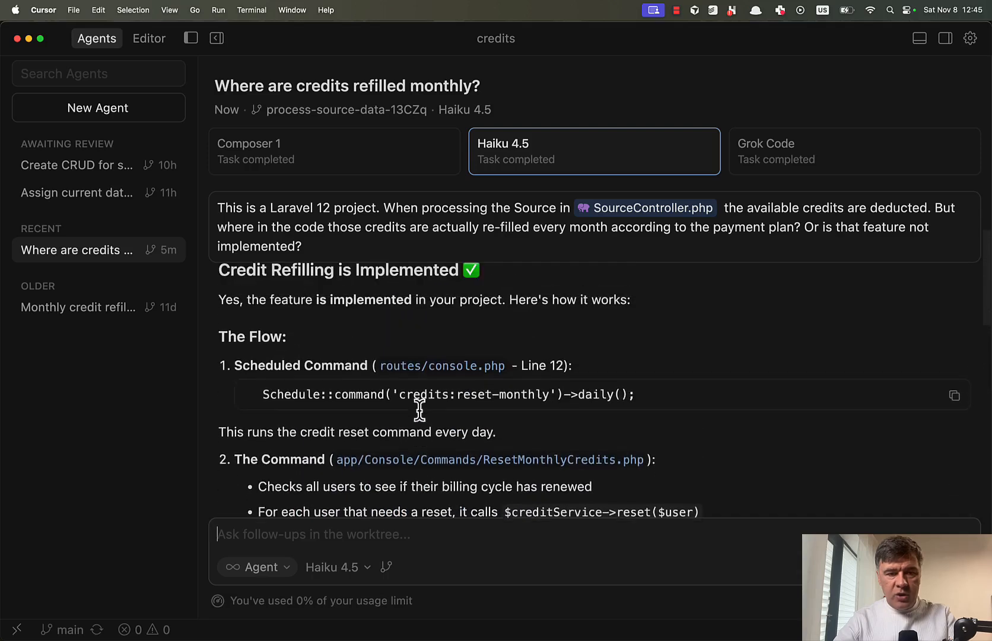
scroll(down, 3)
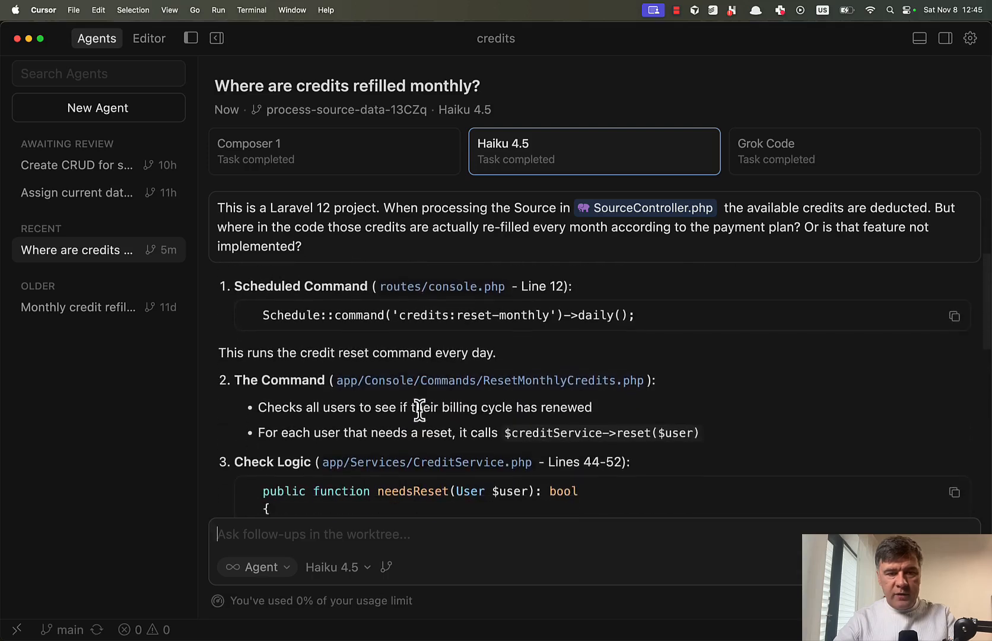
scroll(down, 3)
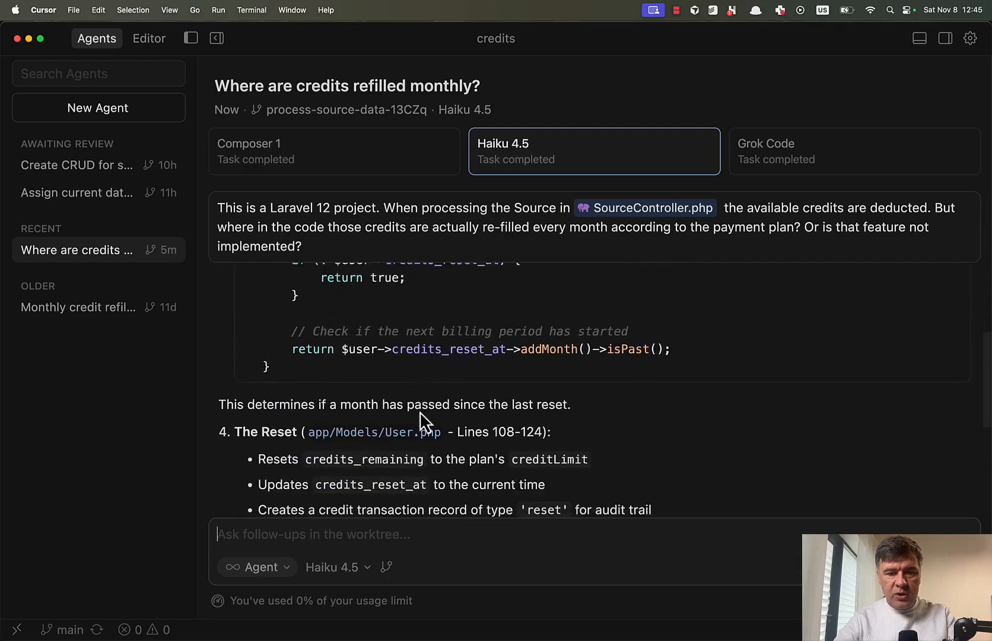
scroll(up, 3)
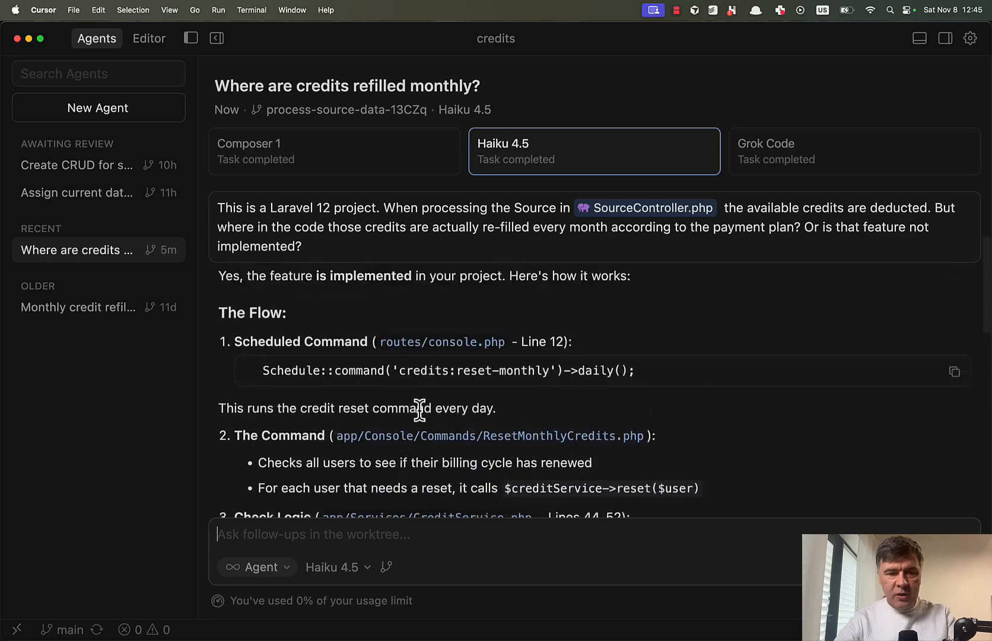
- Review Composer 1's Stripe webhook and daily fallback explanation, then start a new agent
click(334, 151)
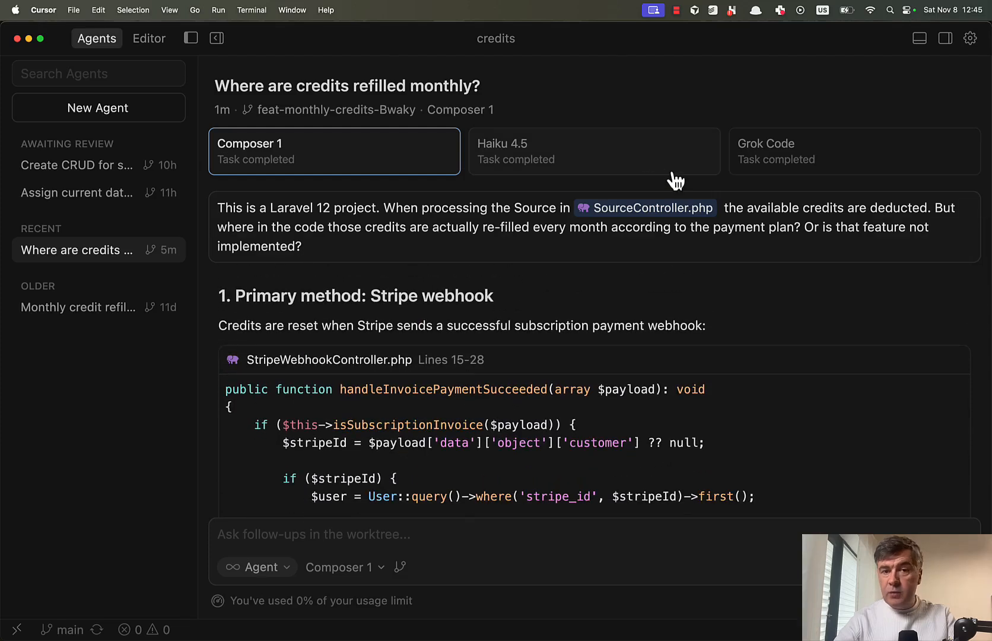
mouse_move(810, 165)
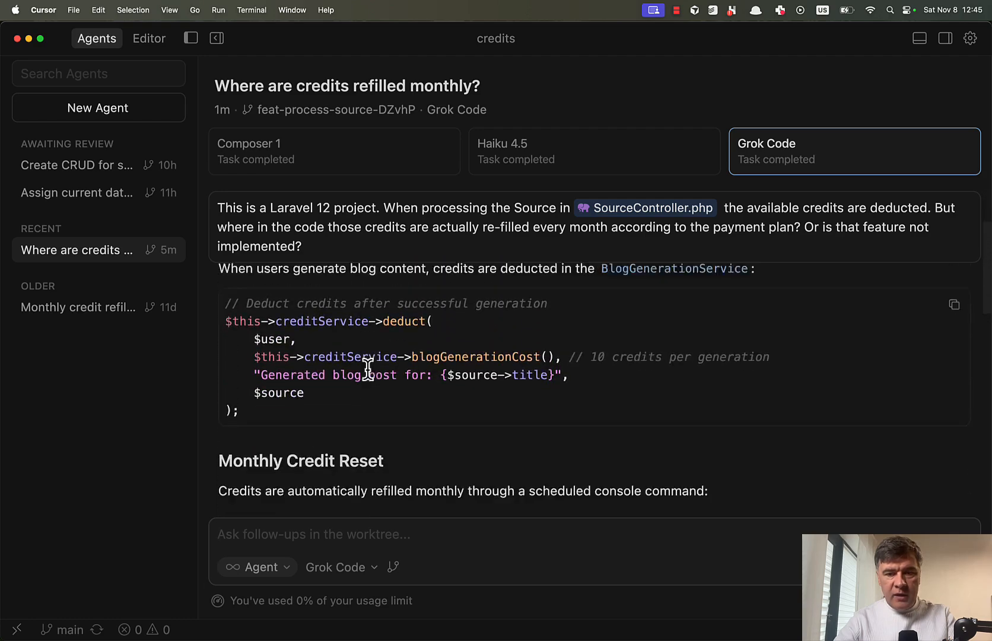
scroll(down, 3)
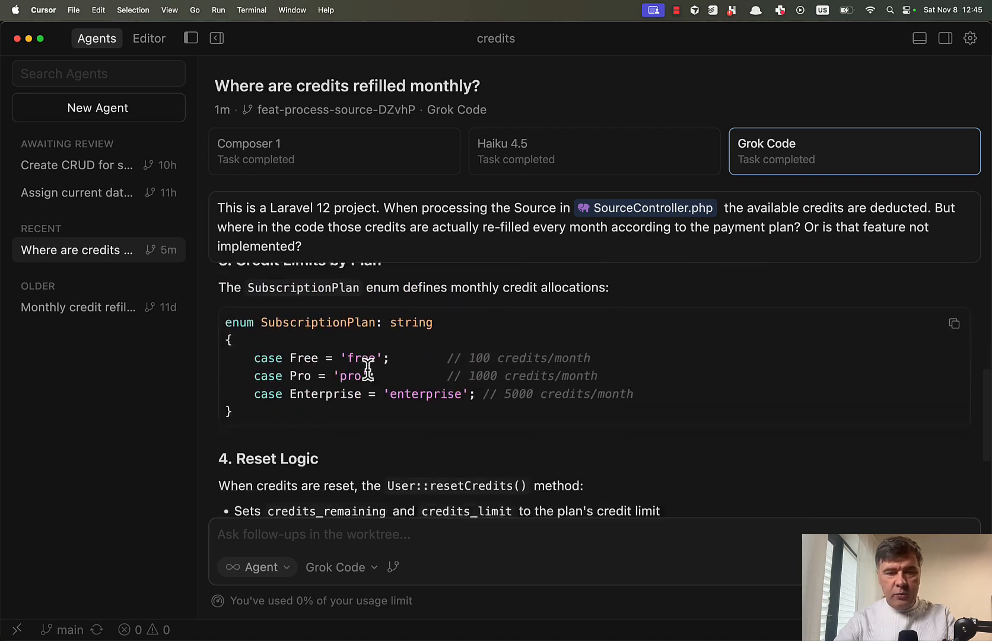
scroll(down, 3)
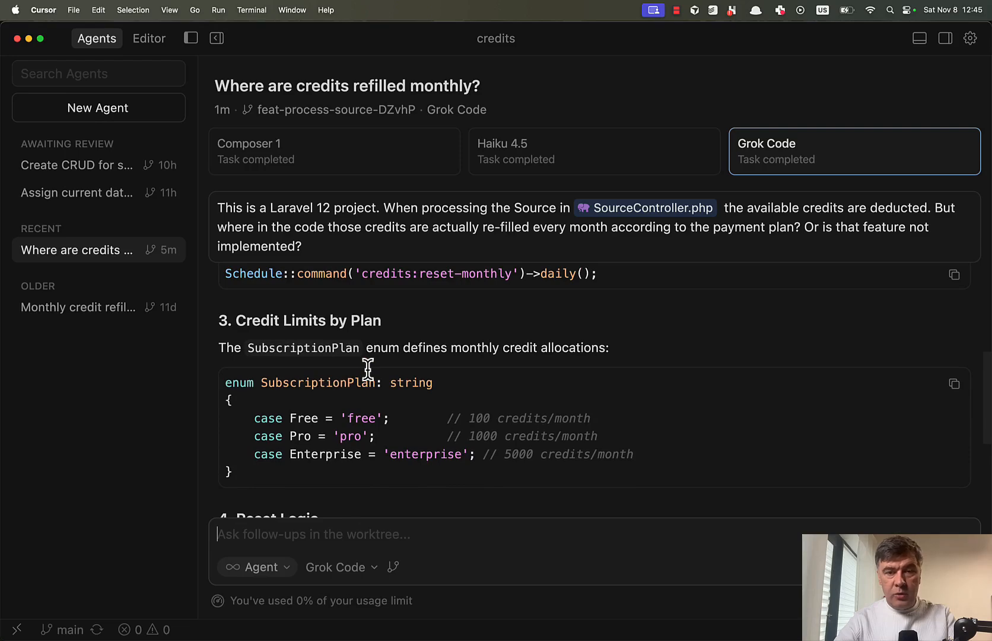
click(334, 151)
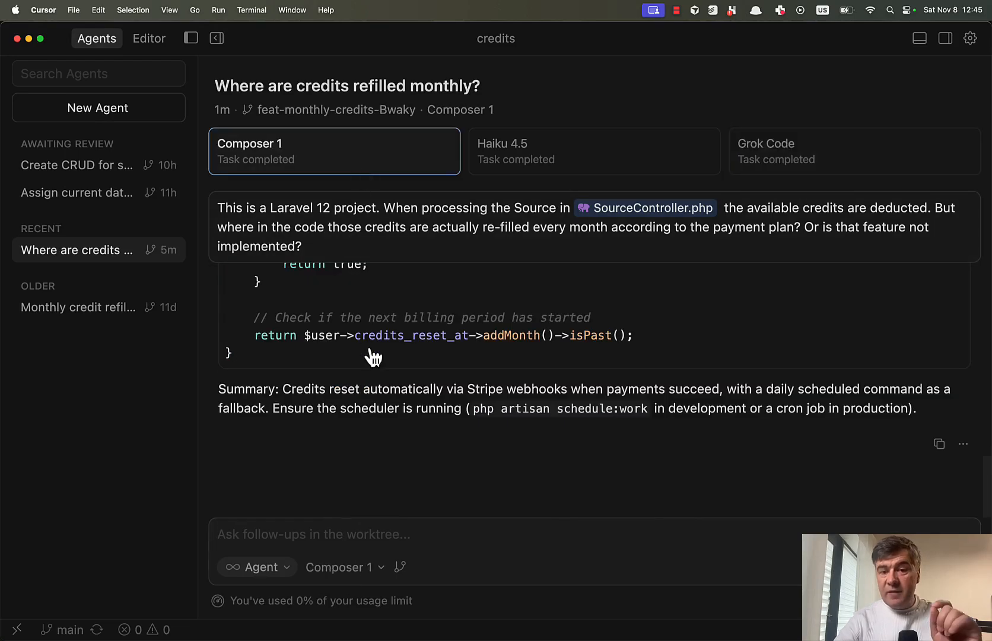
mouse_move(418, 383)
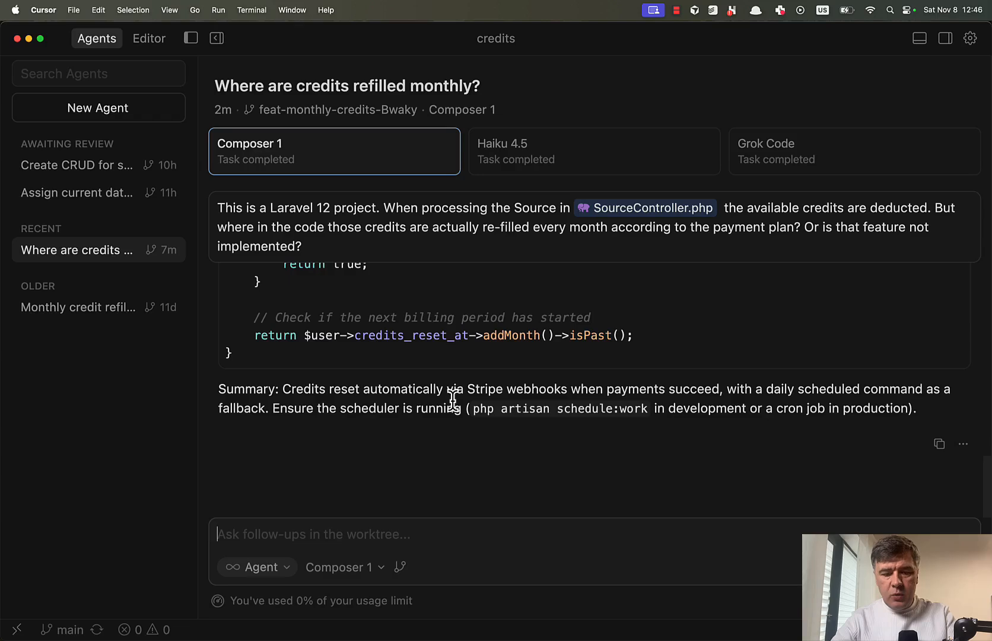
click(97, 107)
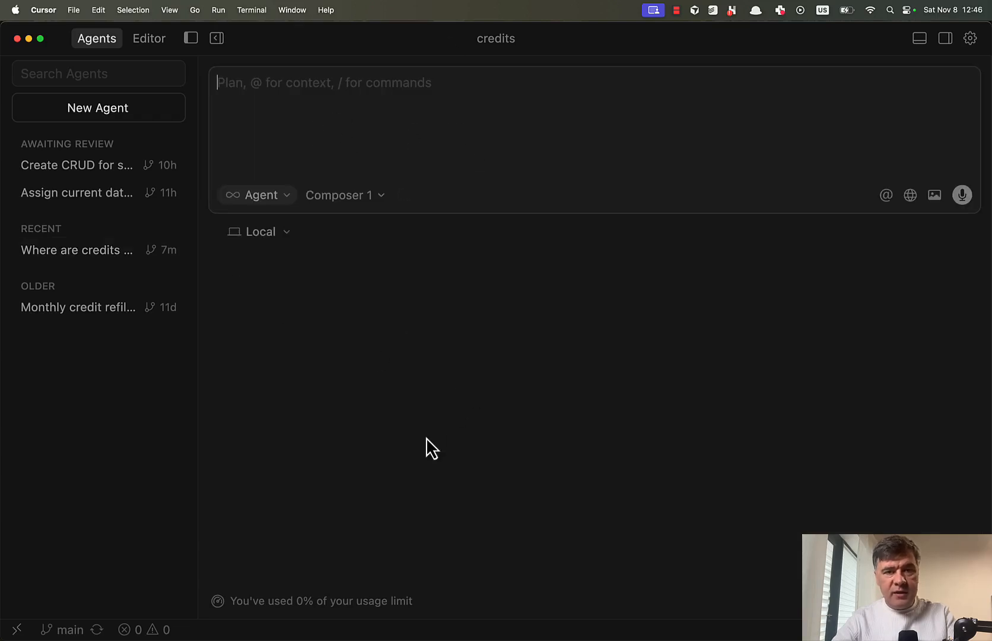
- Enter the credits_reset_at-for-new-users prompt and enable multiple models
text(I want the new registered user to be assigned a credits_reset_at as a current datetime.)
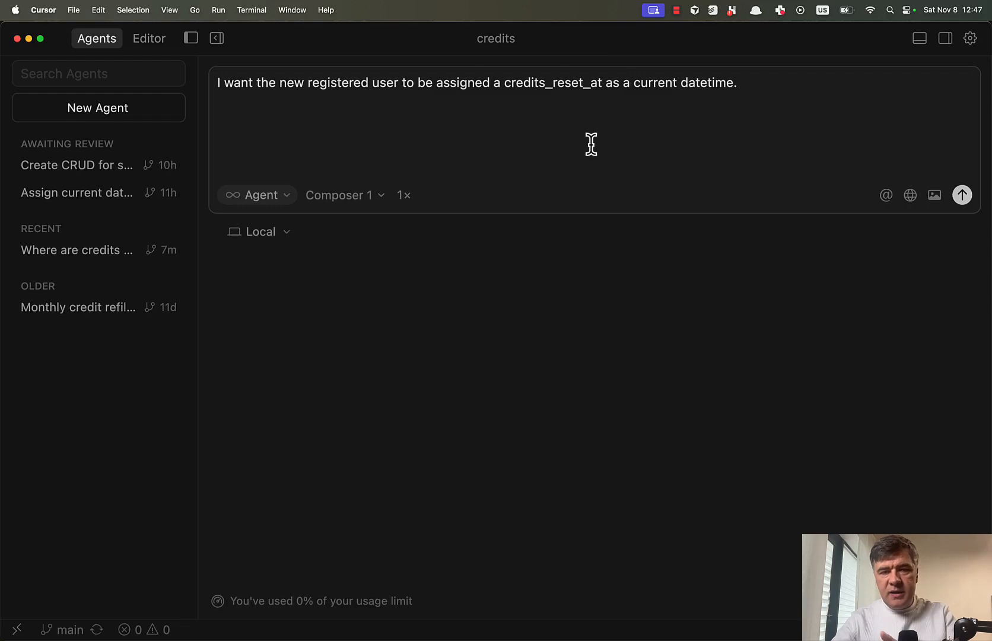
click(340, 194)
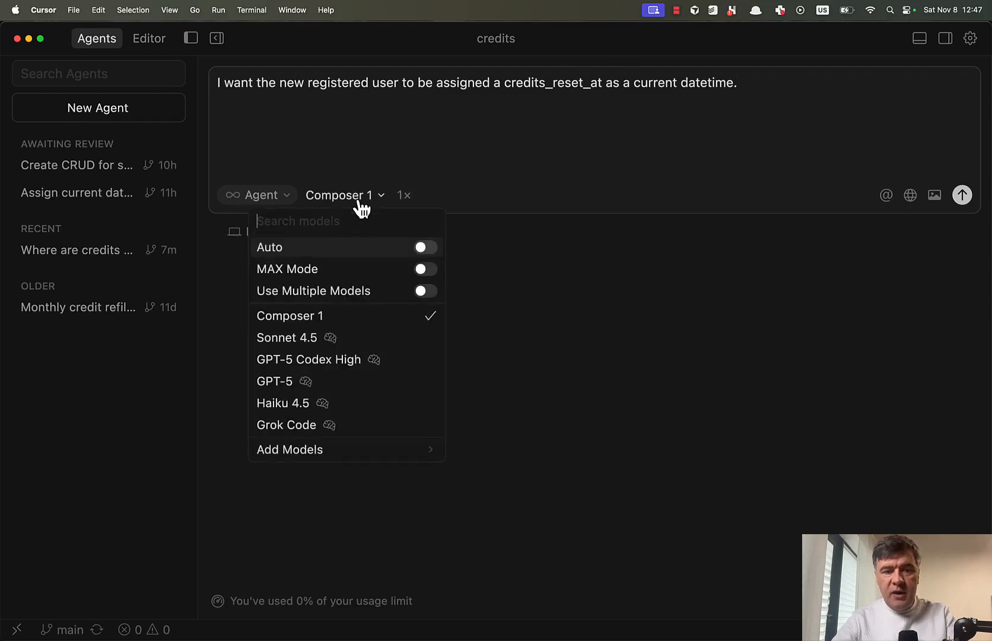
click(424, 291)
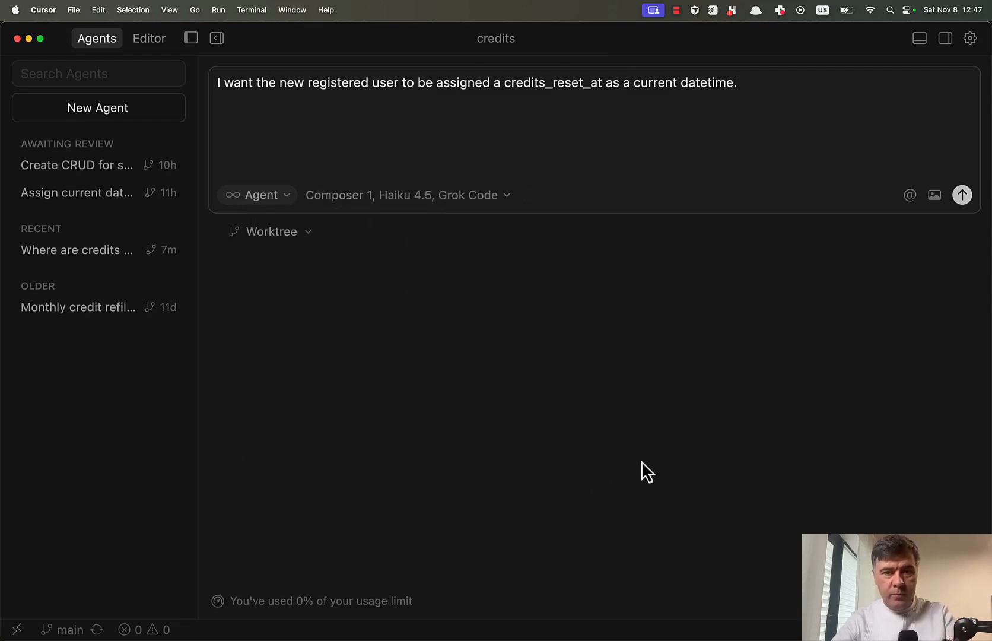
mouse_move(905, 382)
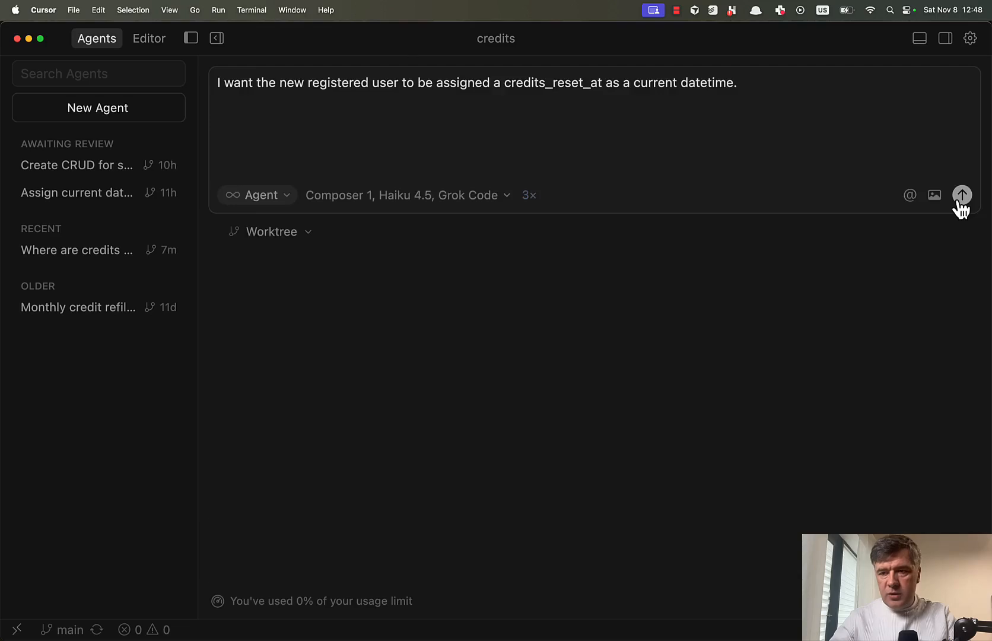
- Send the credits_reset_at request and check each agent's edits to RegistrationController.php and RegistrationTest.php
click(962, 193)
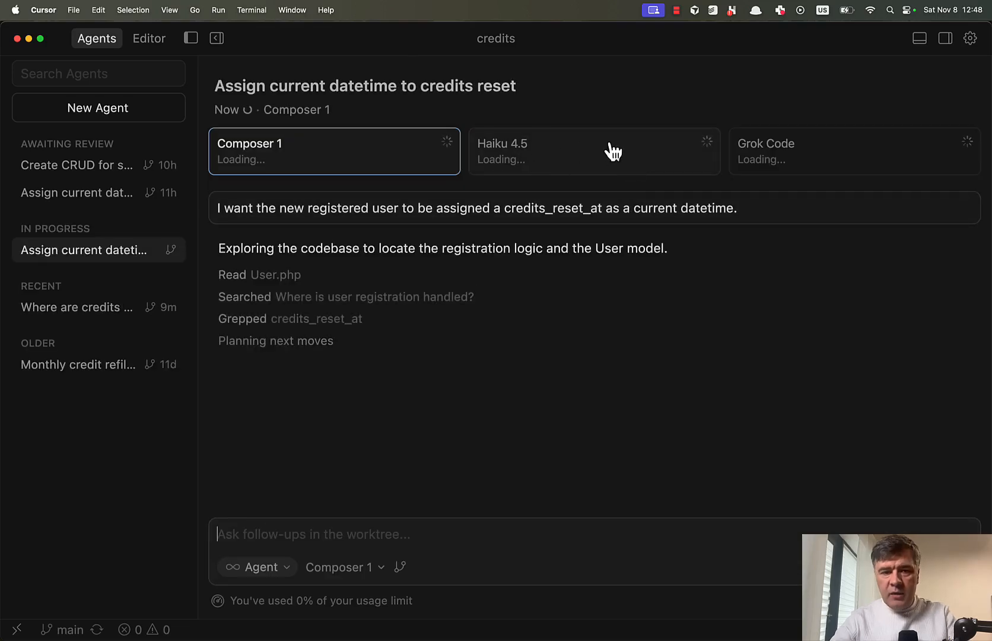
click(854, 151)
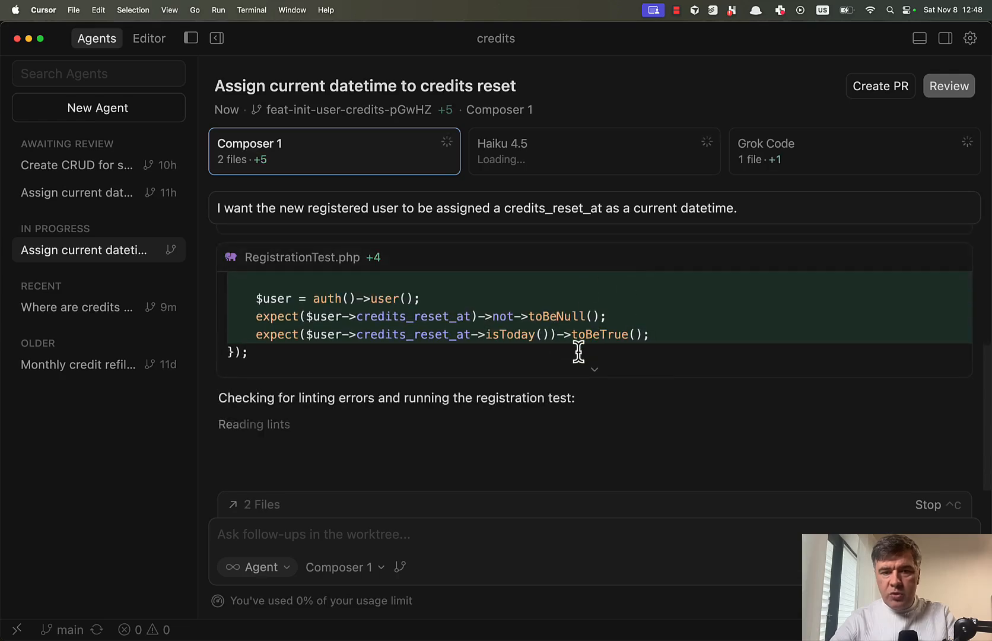
click(855, 151)
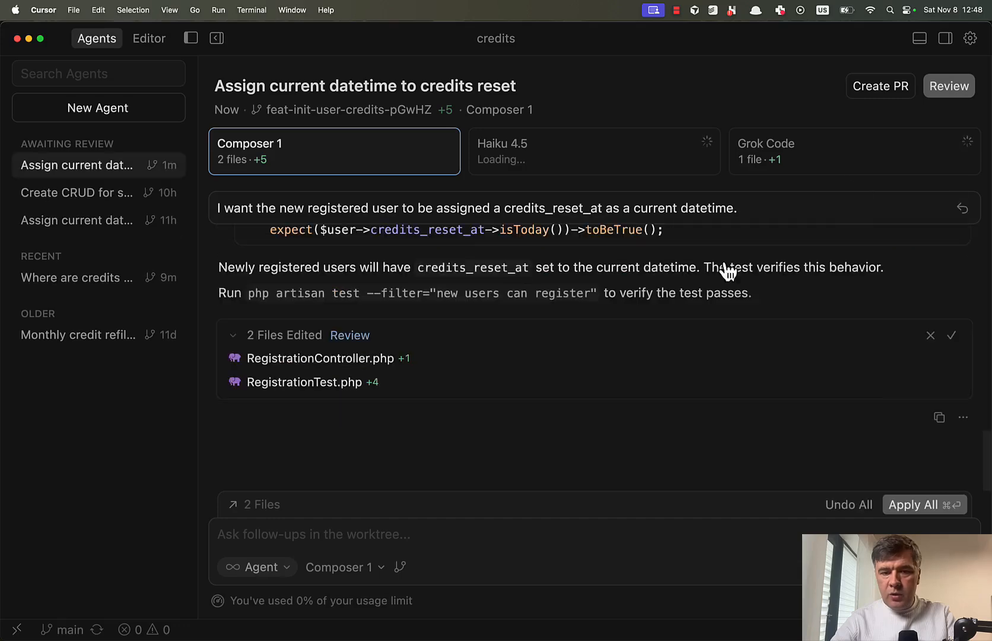
click(855, 151)
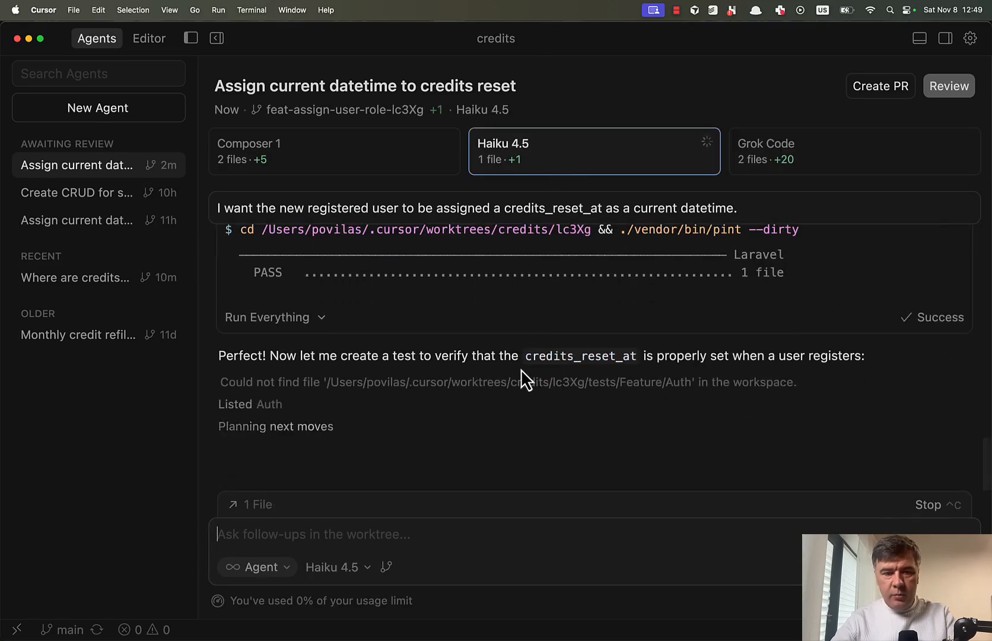
click(855, 151)
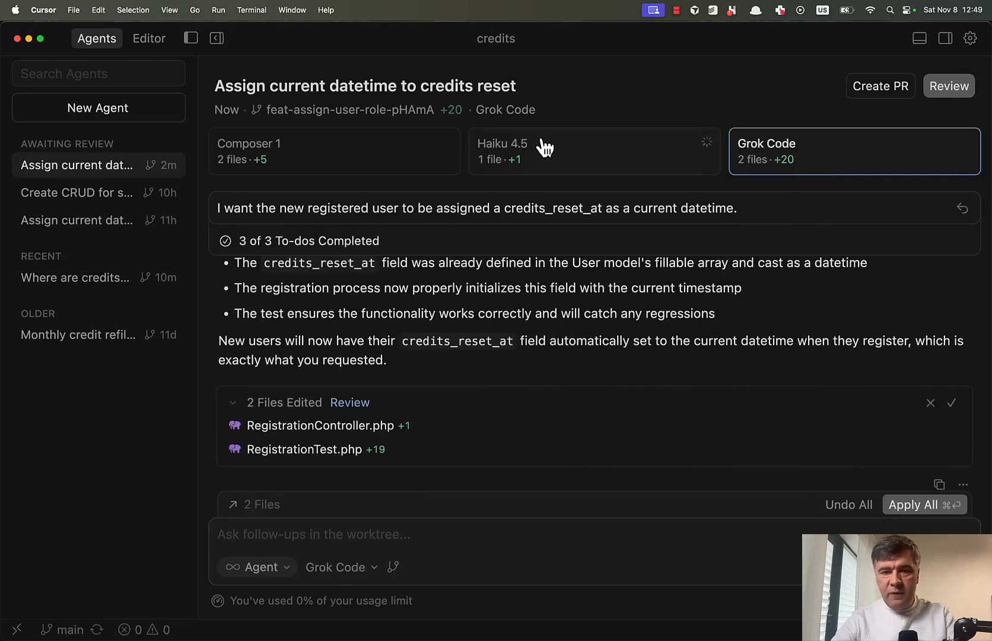
click(593, 150)
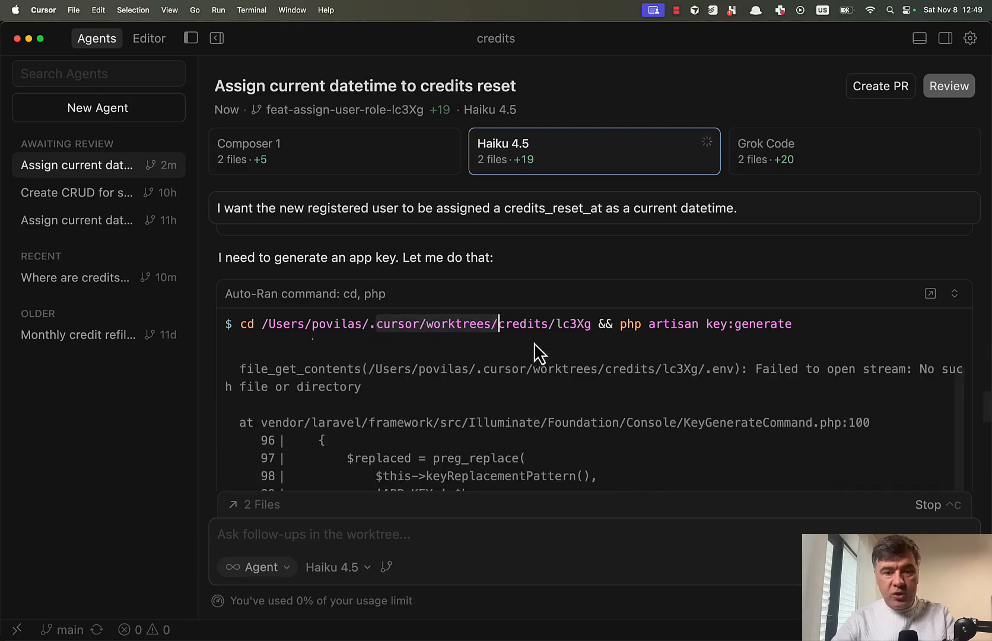
mouse_move(509, 363)
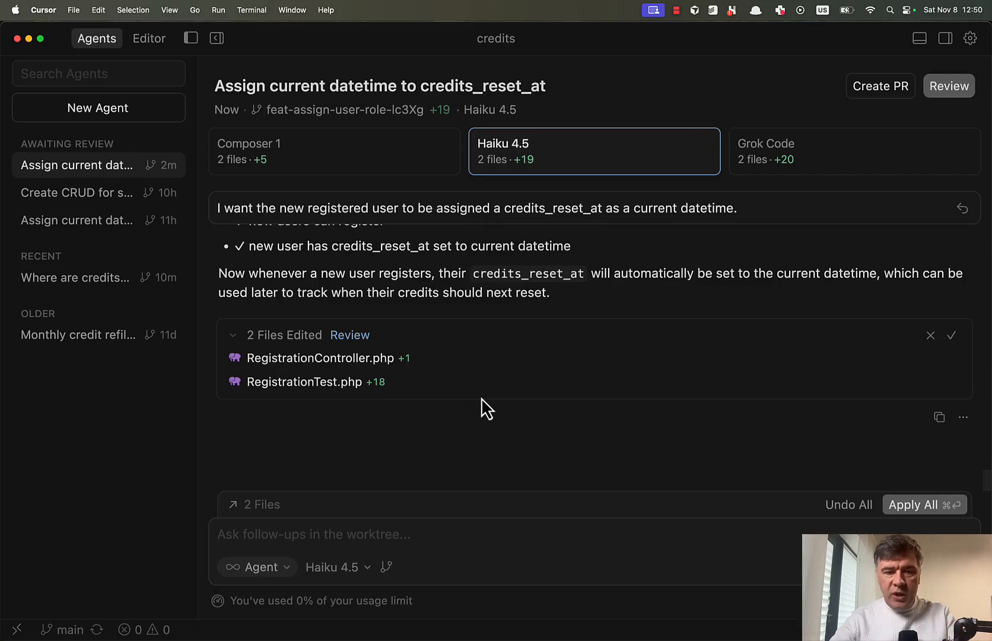
mouse_move(319, 360)
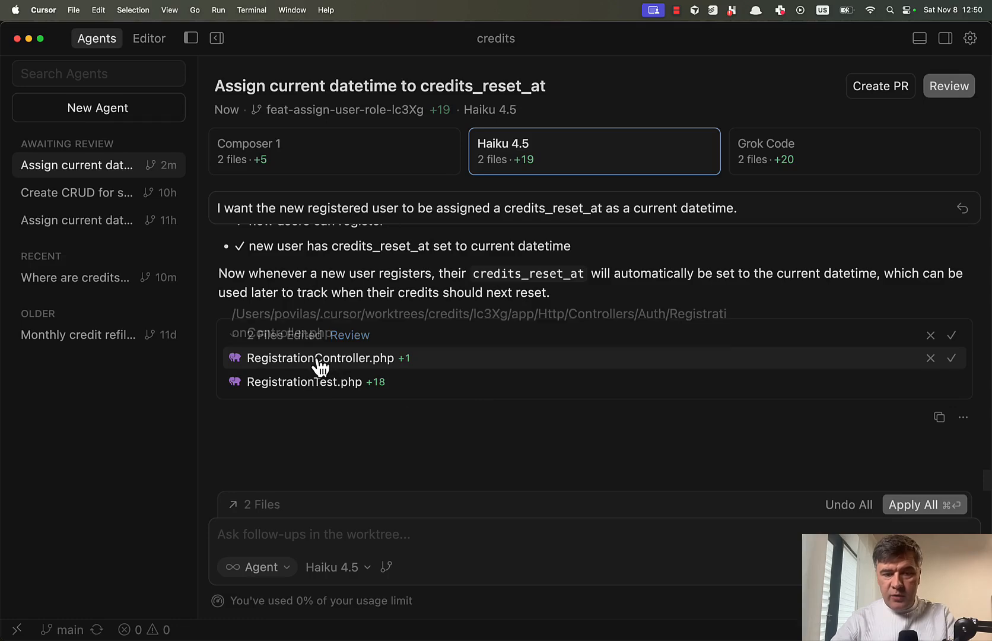
- Open Haiku 4.5's RegistrationController.php changes and scroll down to its RegistrationTest.php
click(320, 358)
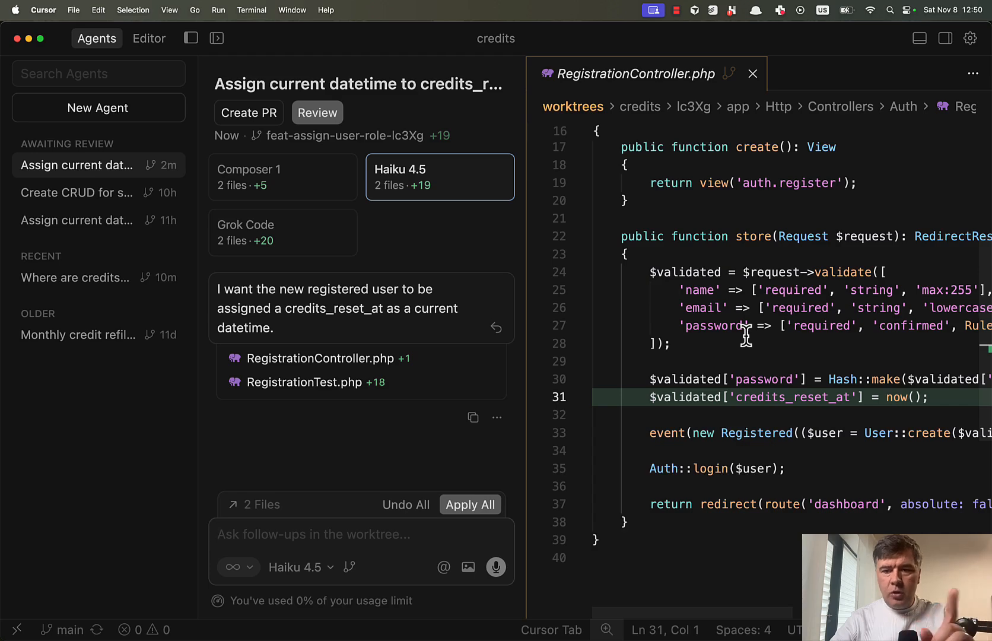
mouse_move(672, 170)
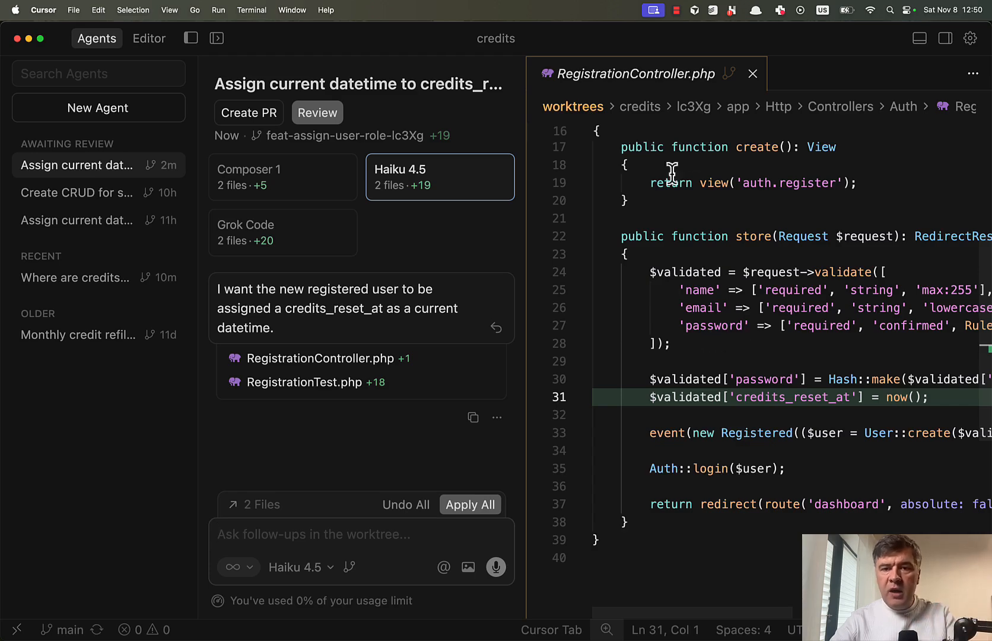
mouse_move(694, 177)
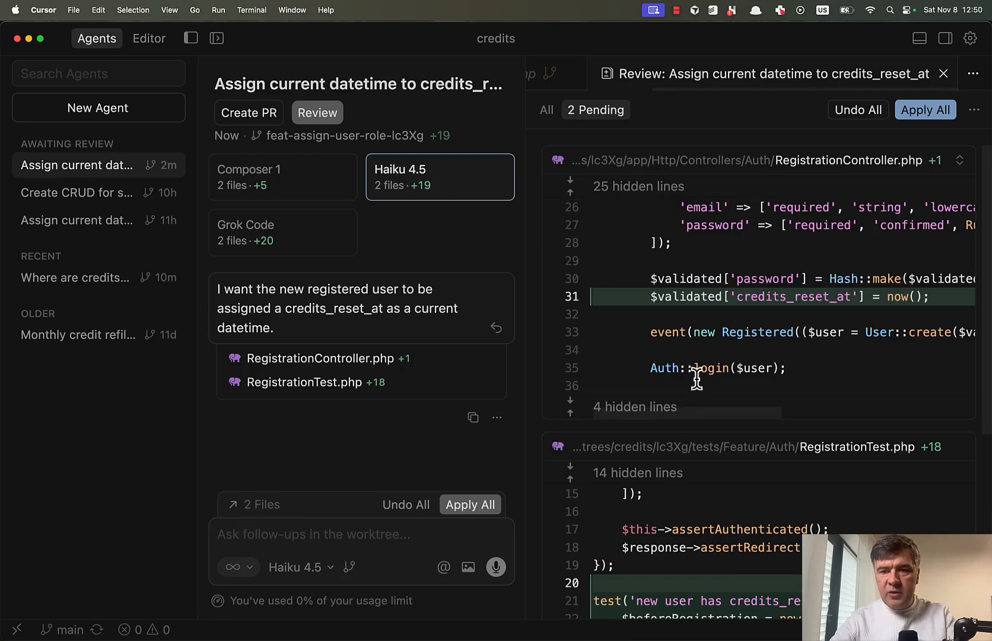
scroll(down, 3)
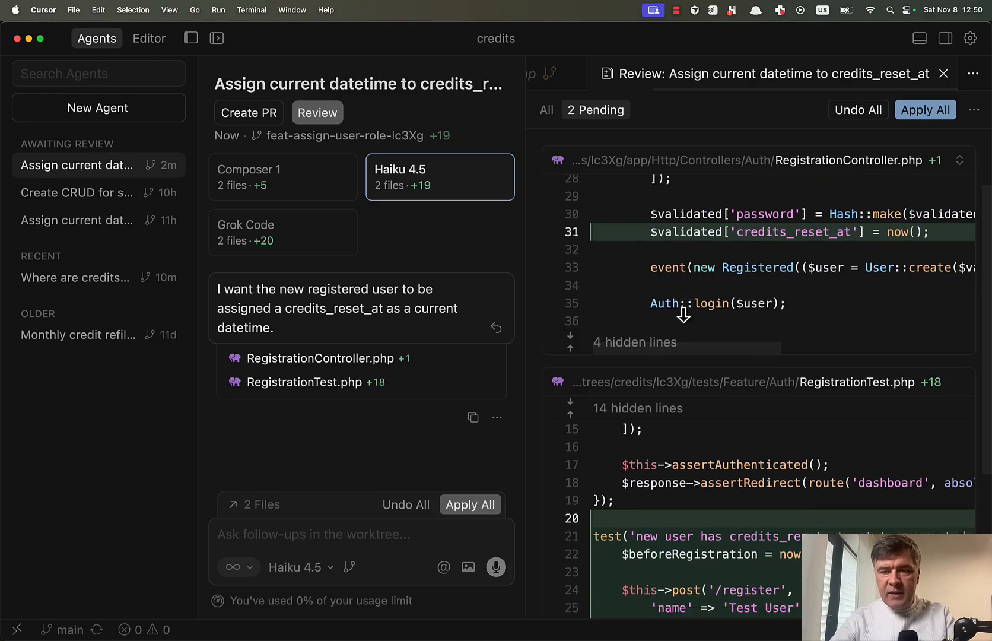
scroll(down, 3)
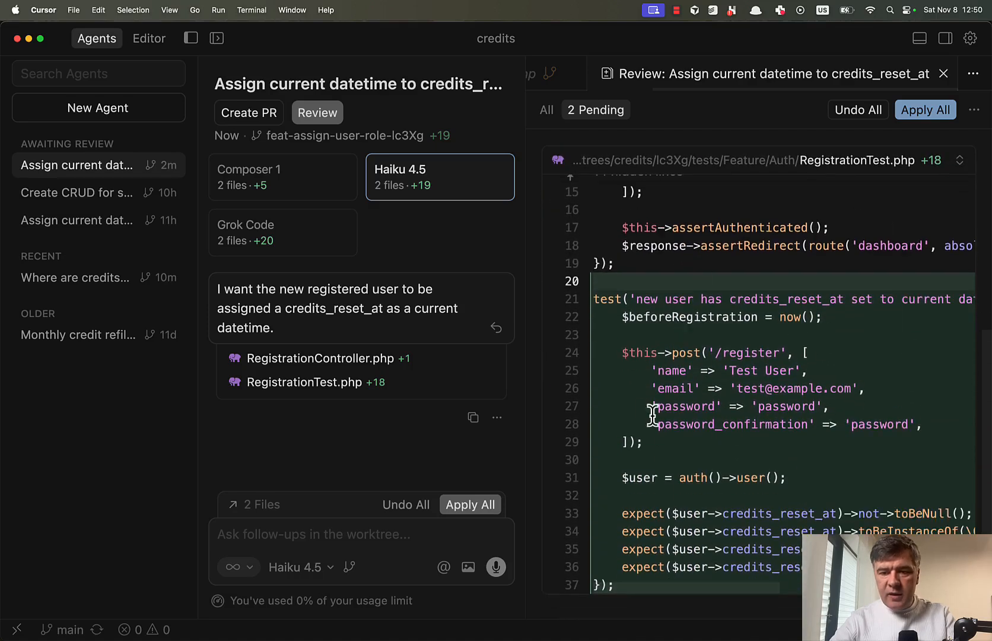
mouse_move(810, 406)
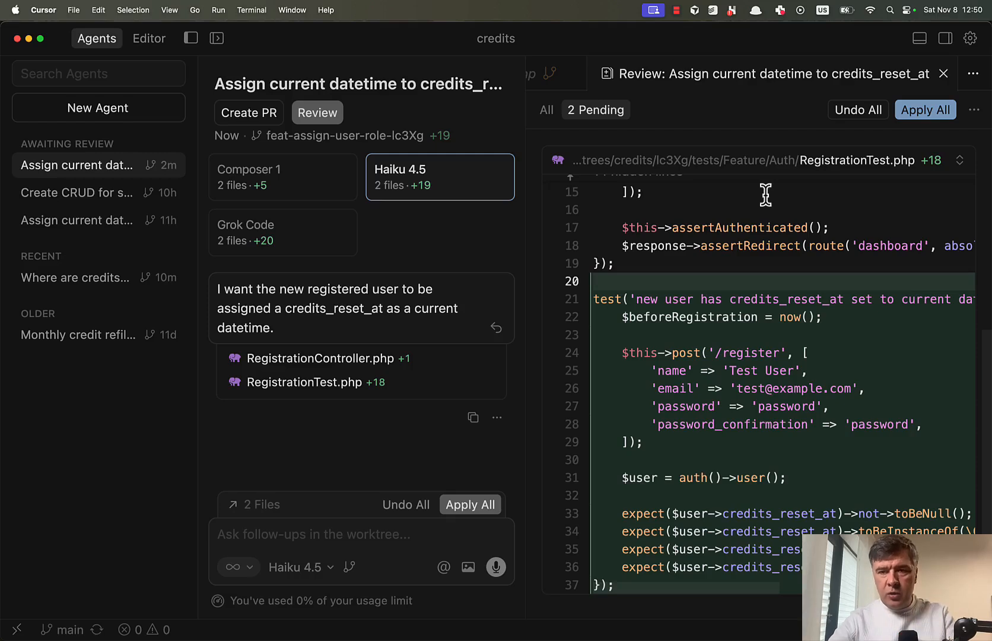
mouse_move(302, 249)
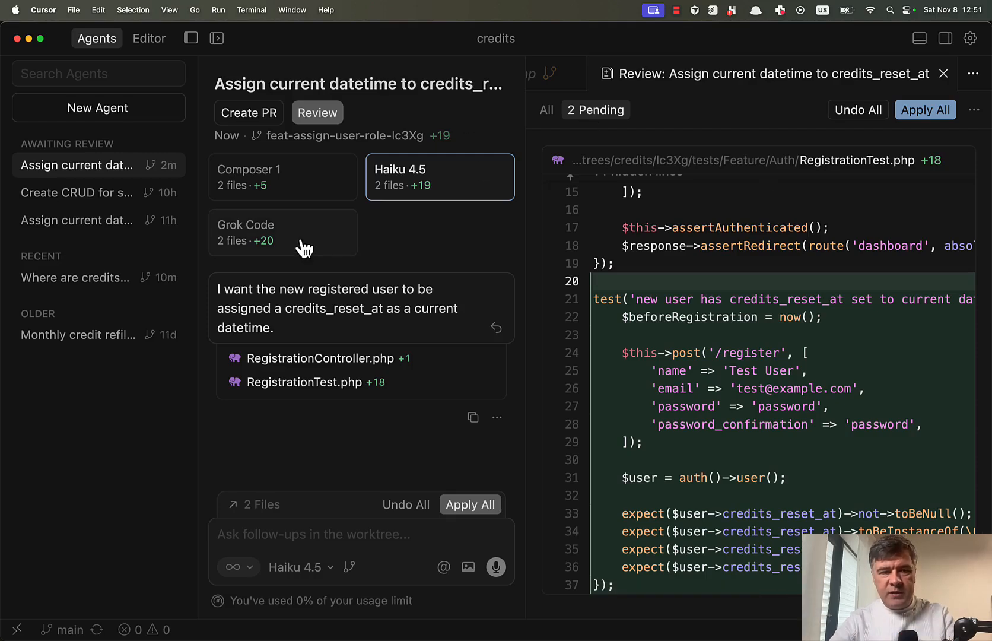
- Inspect Grok Code's credits_reset_at diff, then switch to Composer 1's version
click(283, 232)
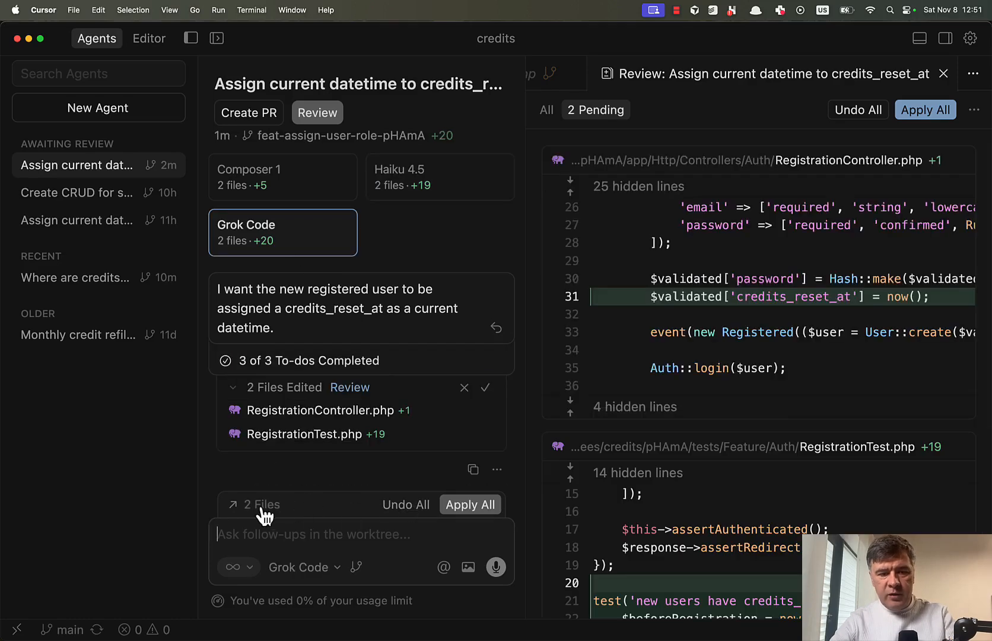
mouse_move(267, 194)
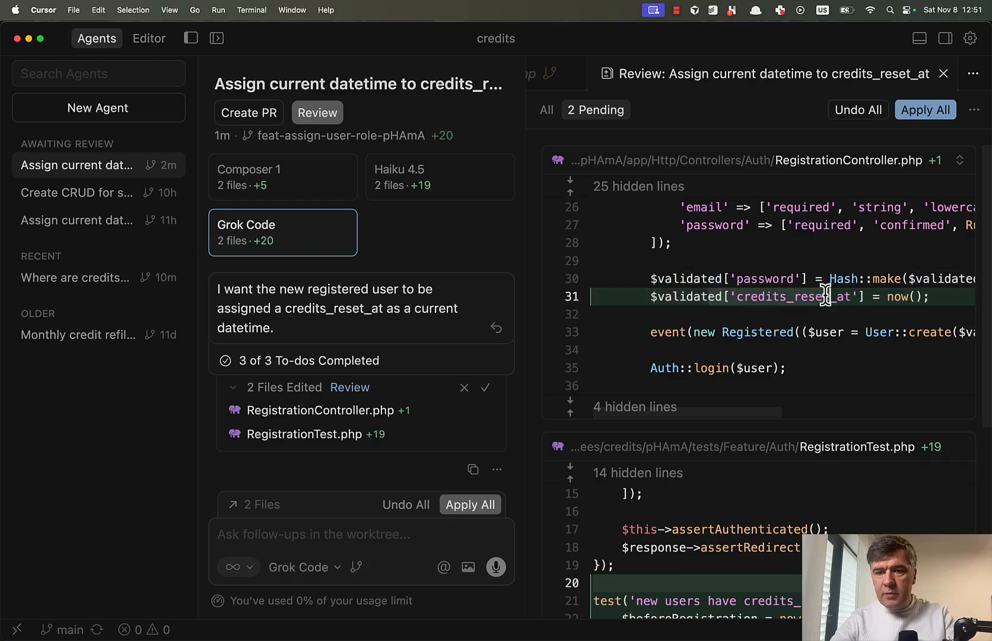
scroll(down, 3)
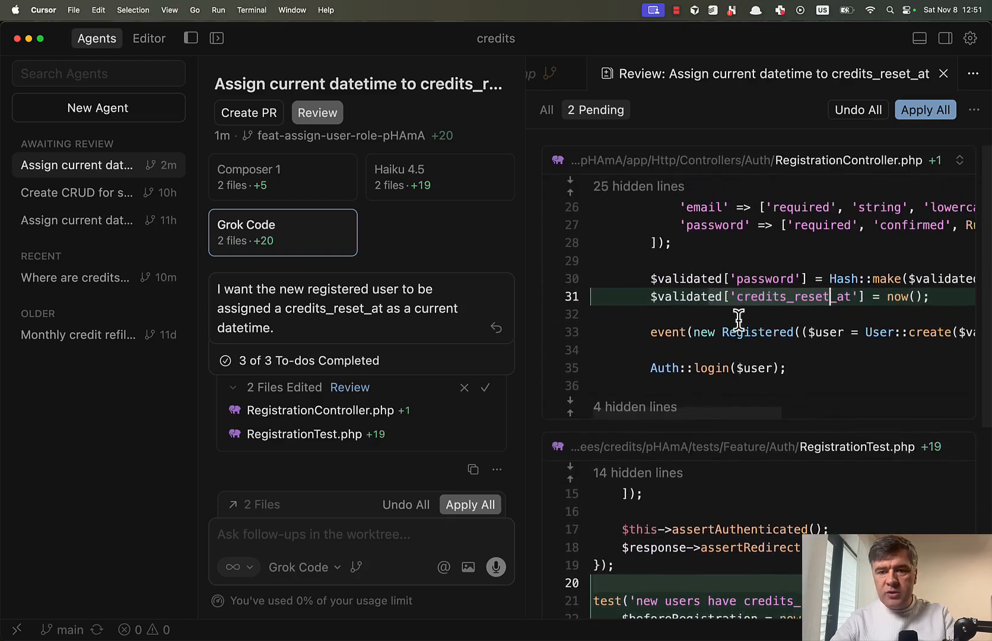
mouse_move(312, 187)
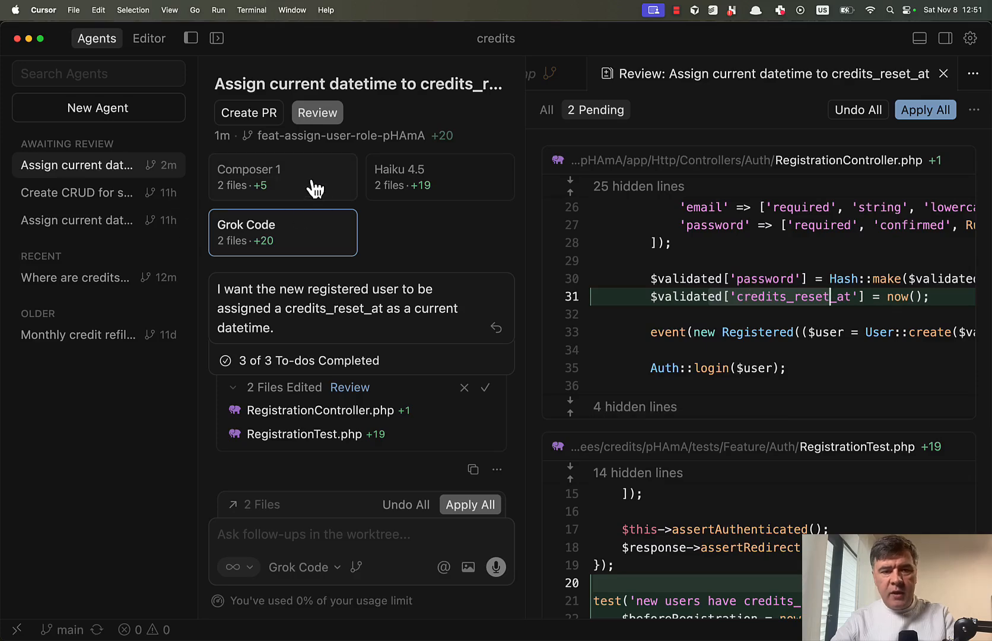
click(282, 177)
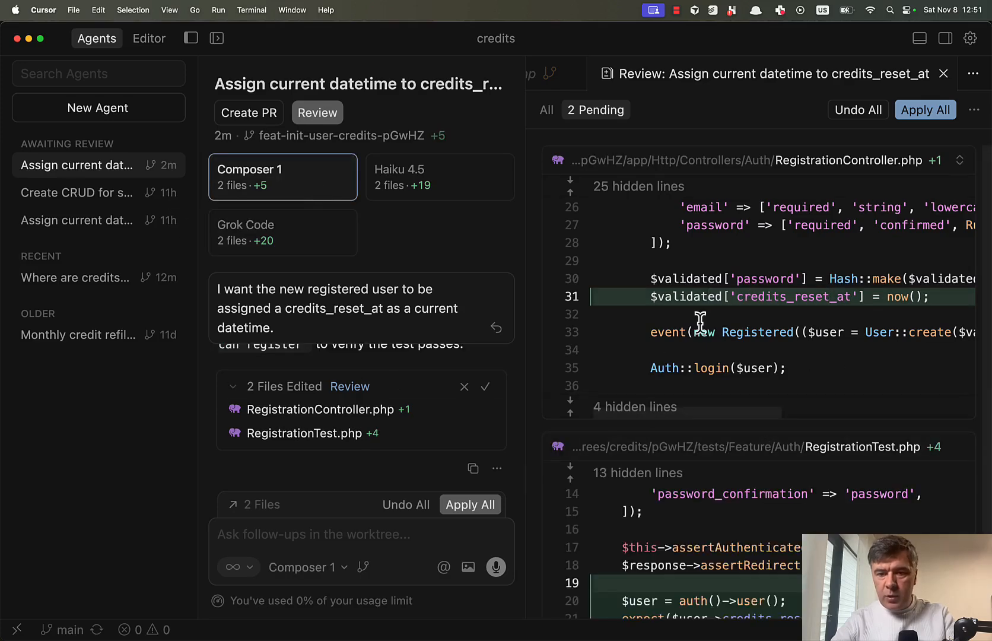
mouse_move(715, 338)
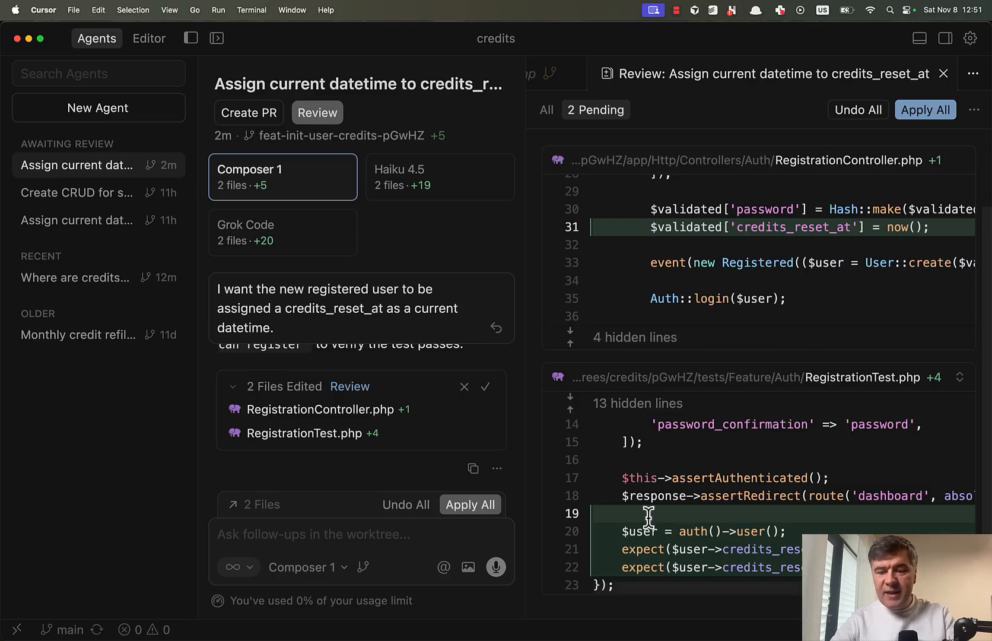
mouse_move(684, 549)
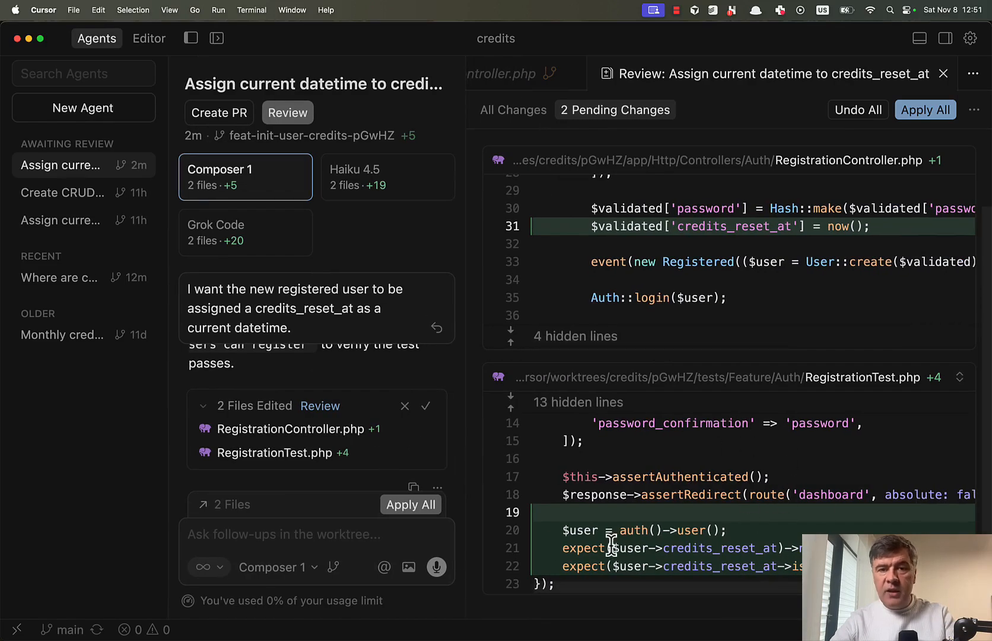
mouse_move(478, 470)
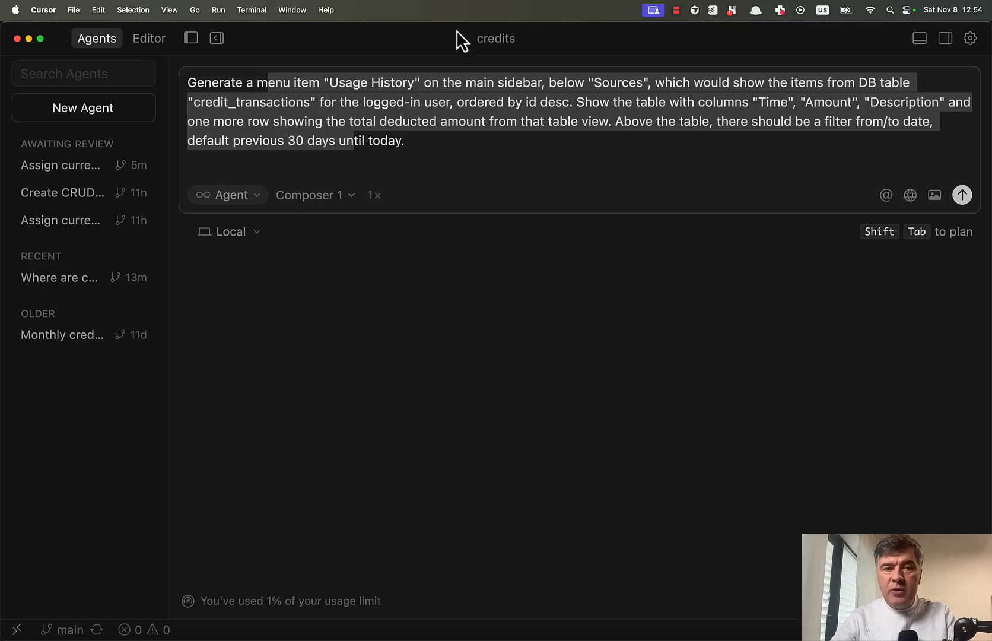
mouse_move(361, 199)
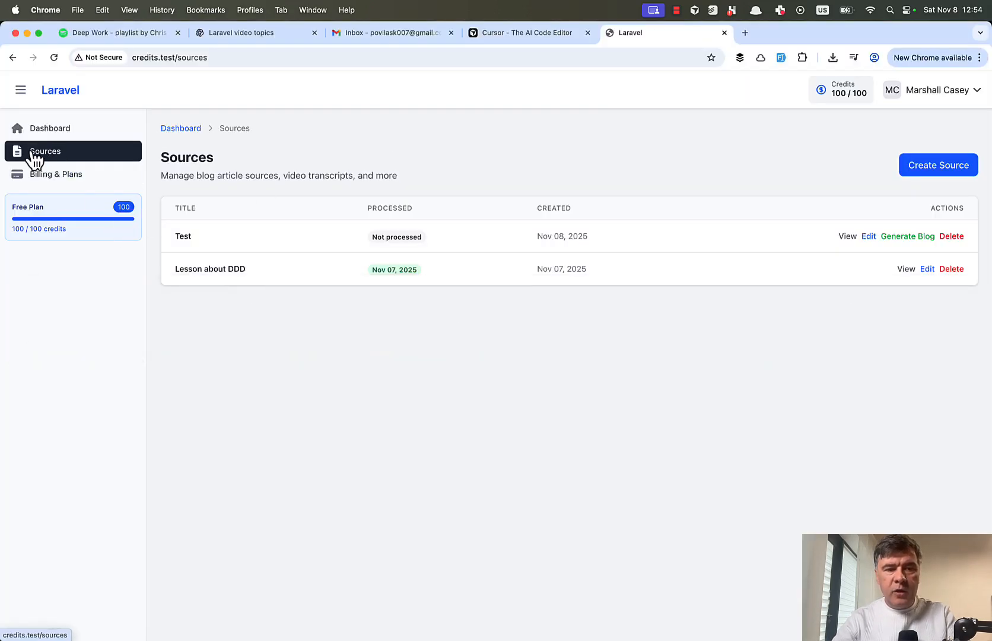
mouse_move(69, 161)
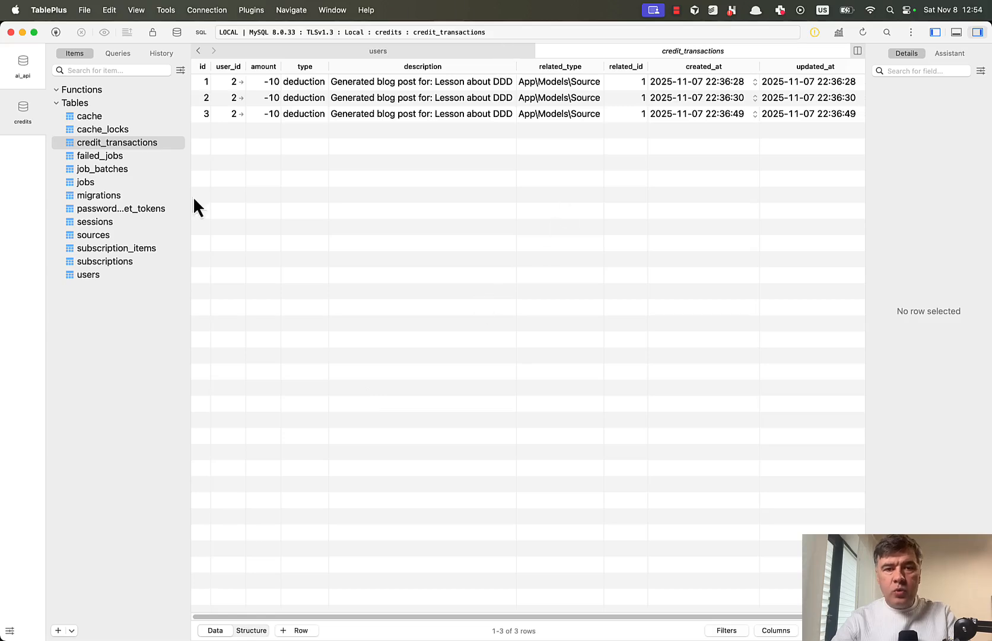
mouse_move(417, 89)
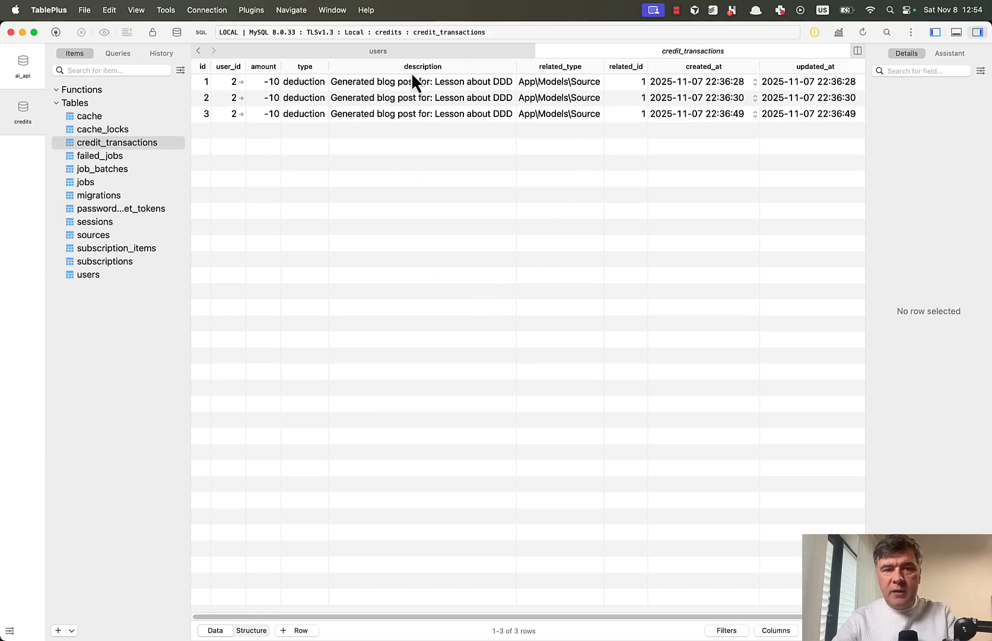
mouse_move(451, 194)
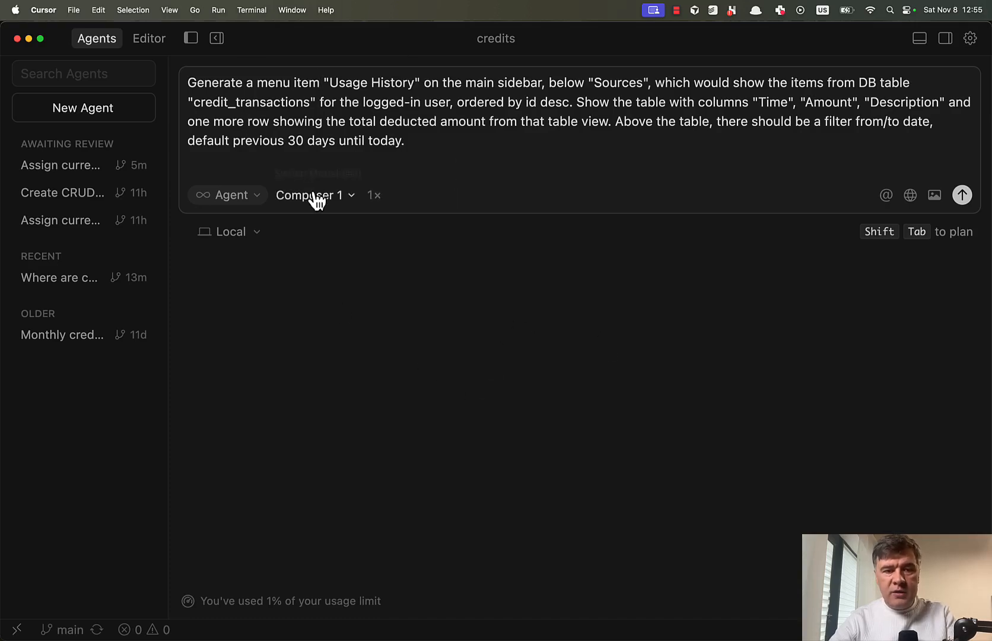
- Set the Usage History request to Composer 1, Haiku 4.5 and Grok Code and launch it
click(314, 195)
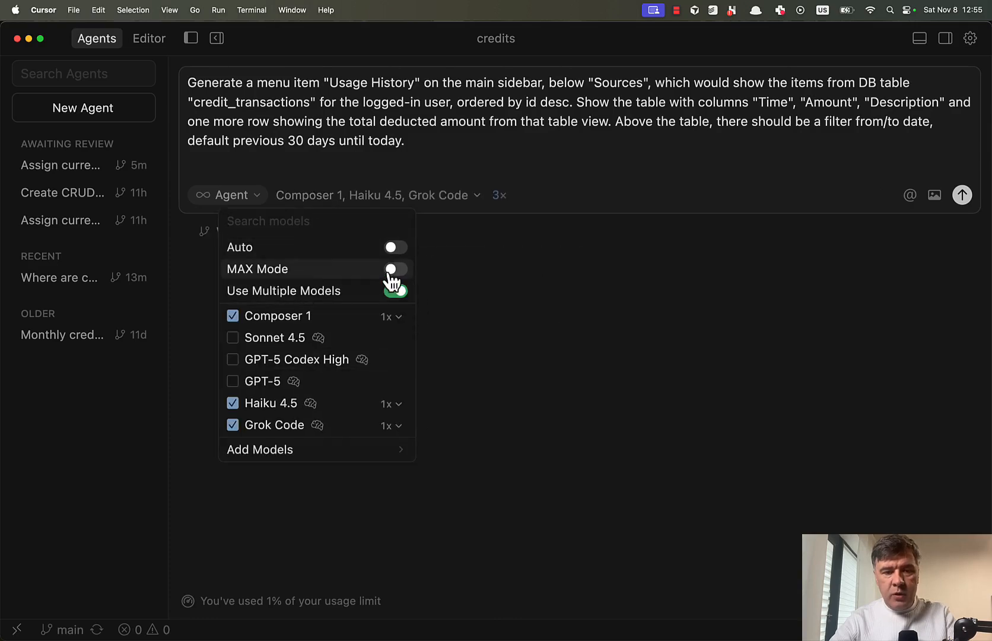
click(710, 429)
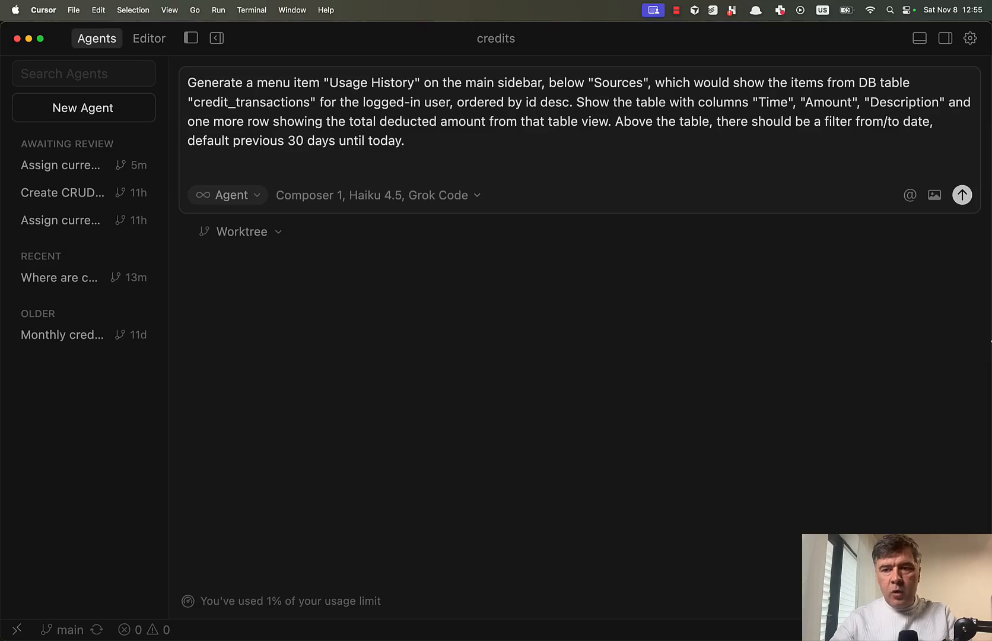
click(978, 193)
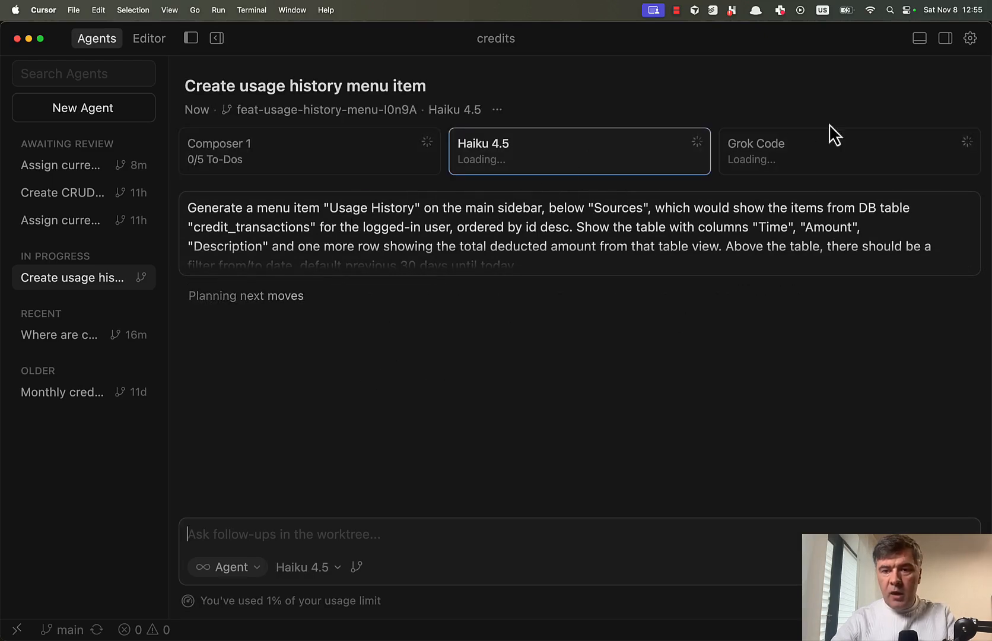
- Switch among the Composer 1, Grok Code and Haiku 4.5 runs to monitor progress, ending on Haiku 4.5
click(849, 151)
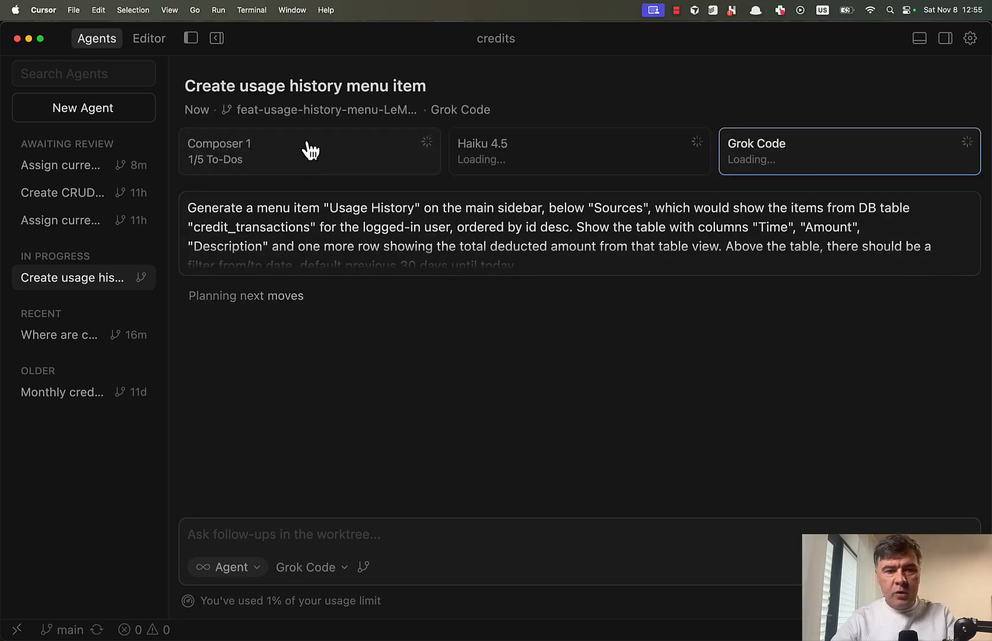
click(309, 150)
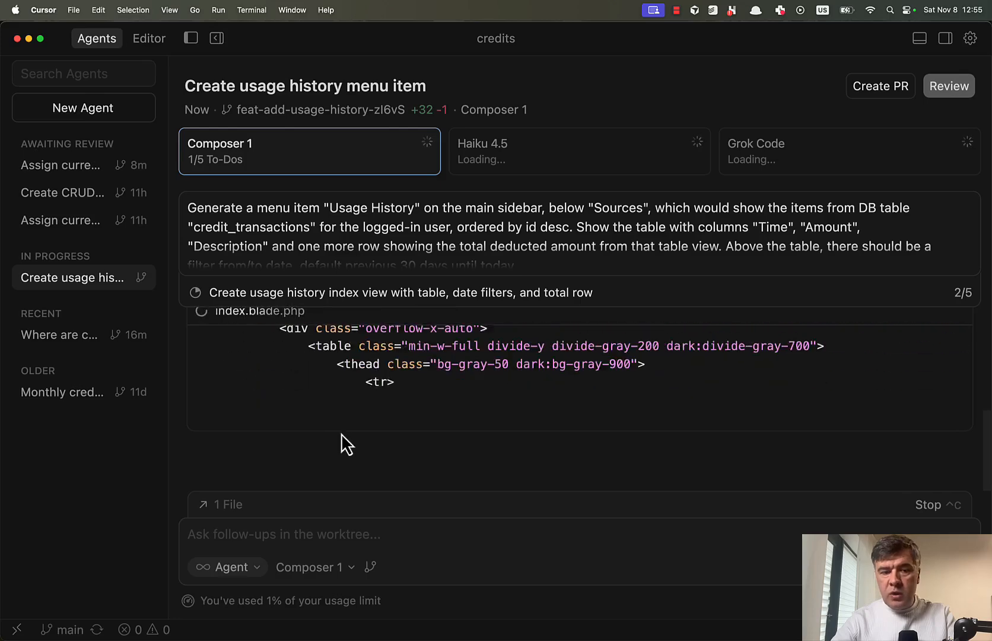
click(571, 151)
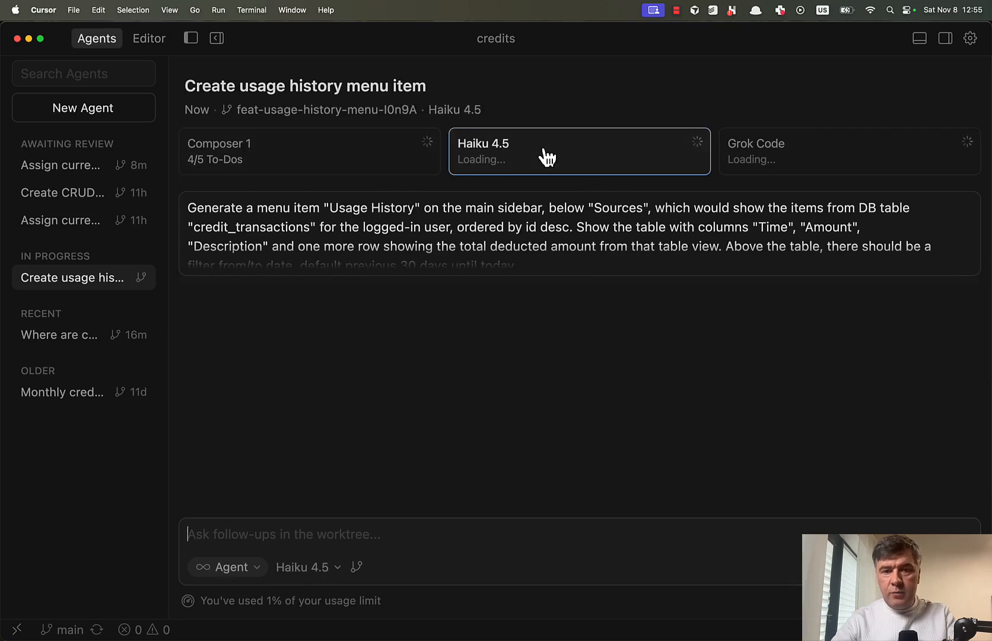
click(850, 151)
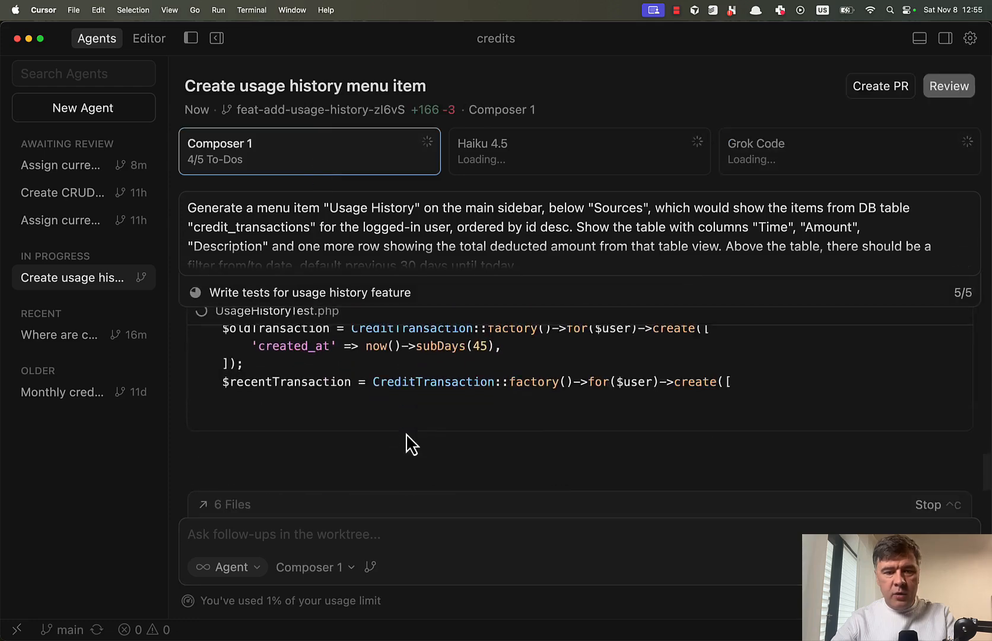
click(579, 151)
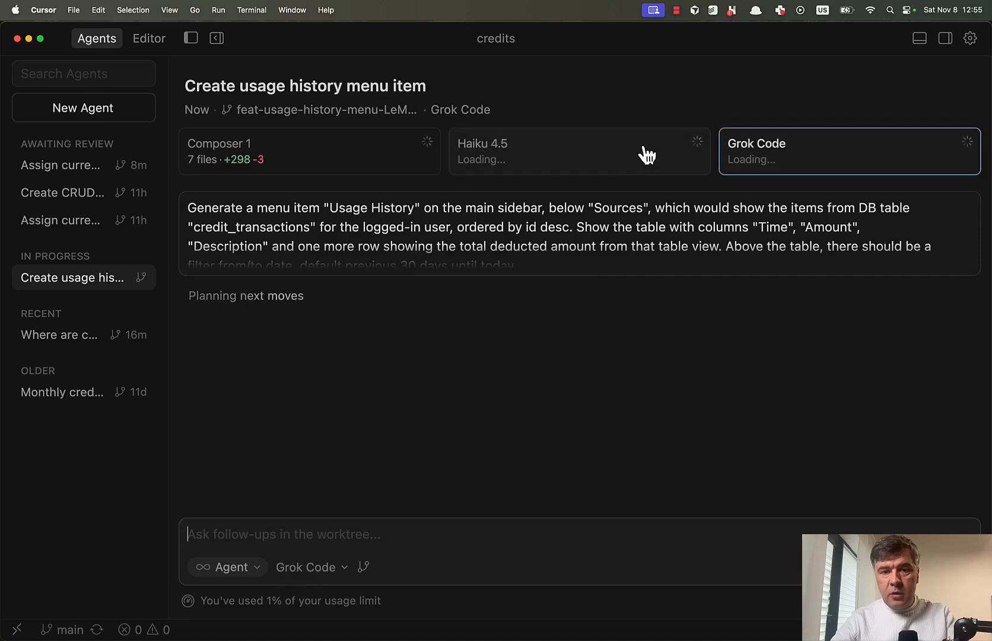
mouse_move(660, 172)
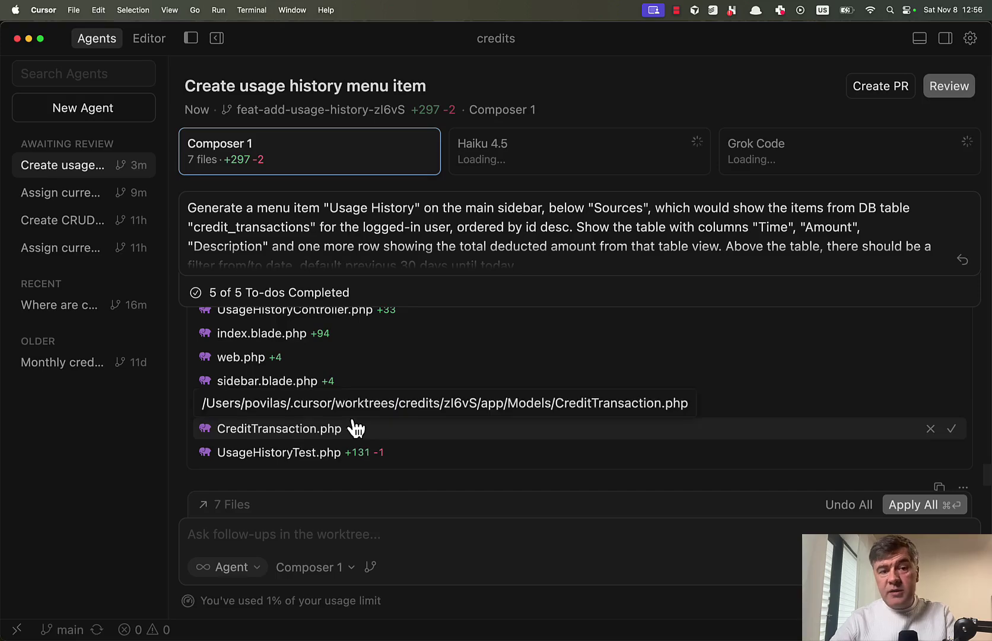
scroll(down, 3)
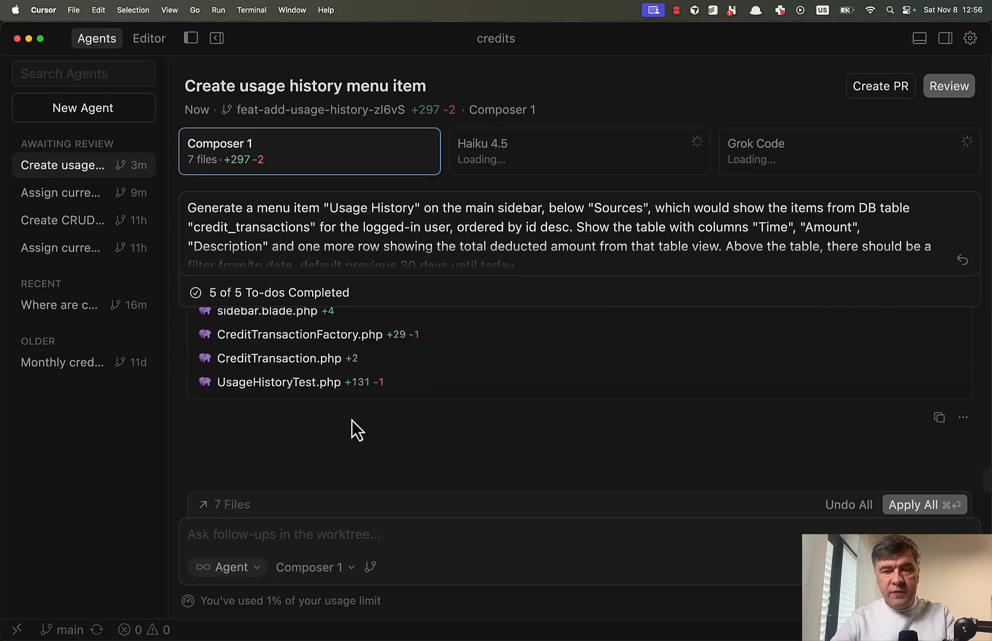
click(580, 151)
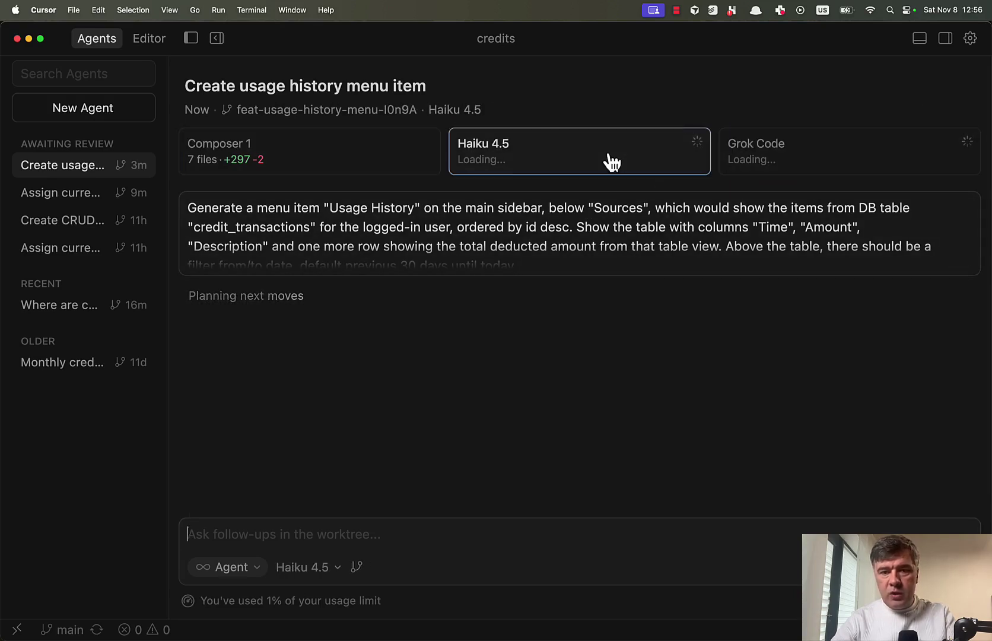
click(847, 150)
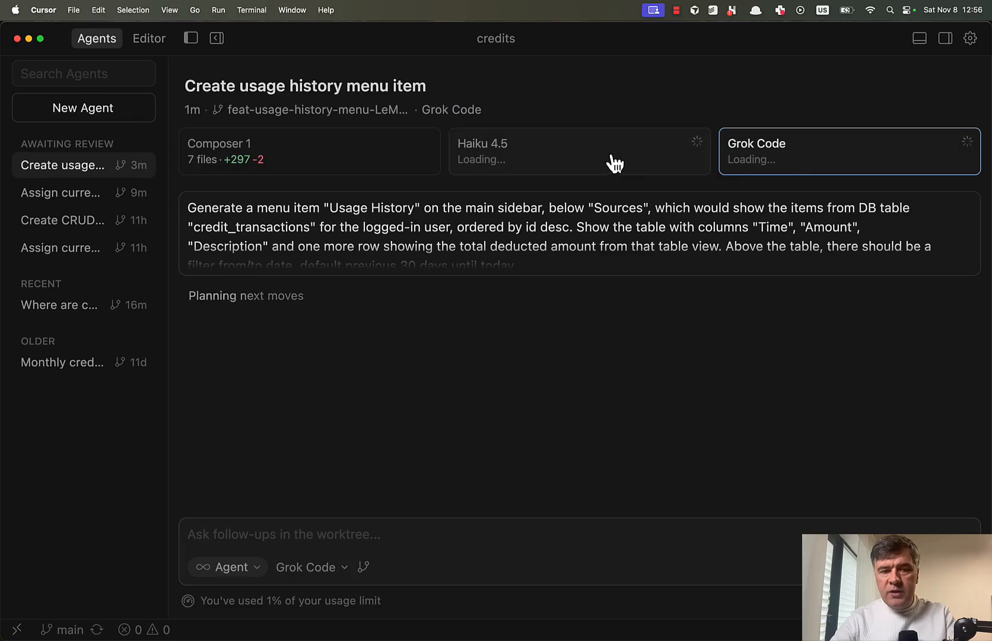
mouse_move(661, 162)
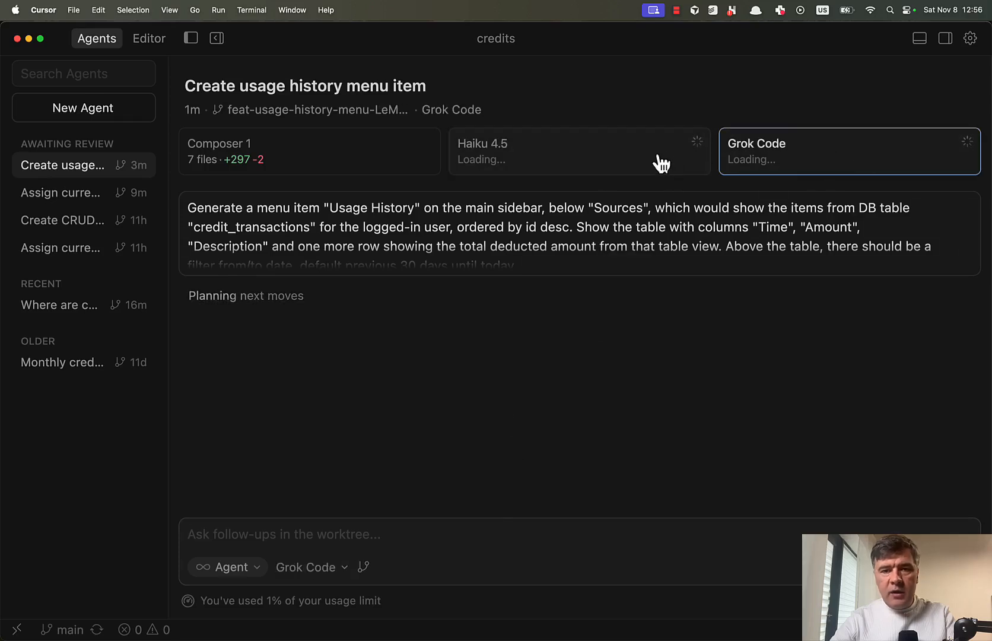
click(558, 151)
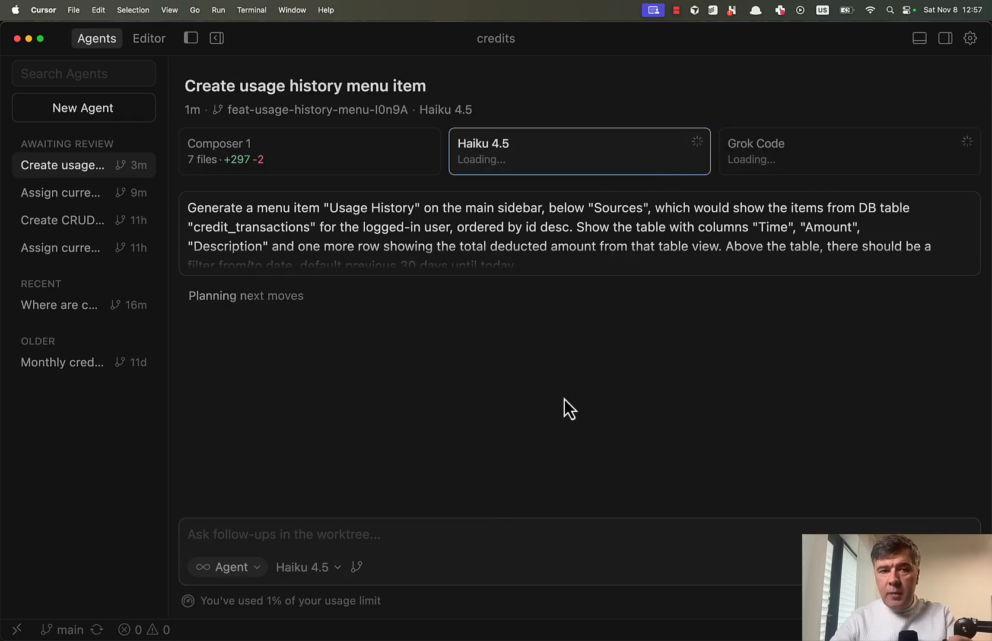
mouse_move(827, 168)
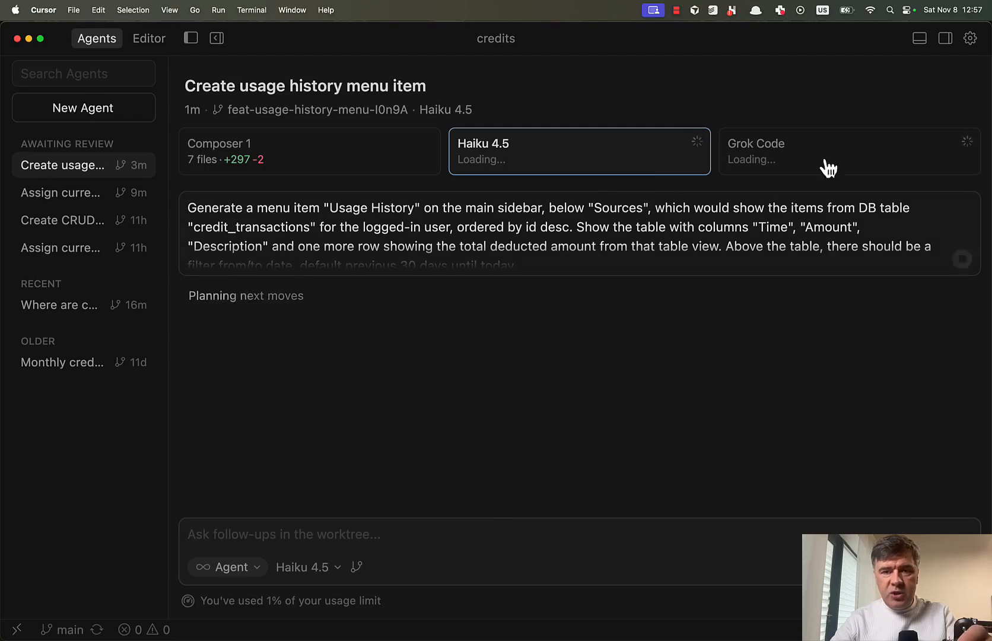
click(830, 151)
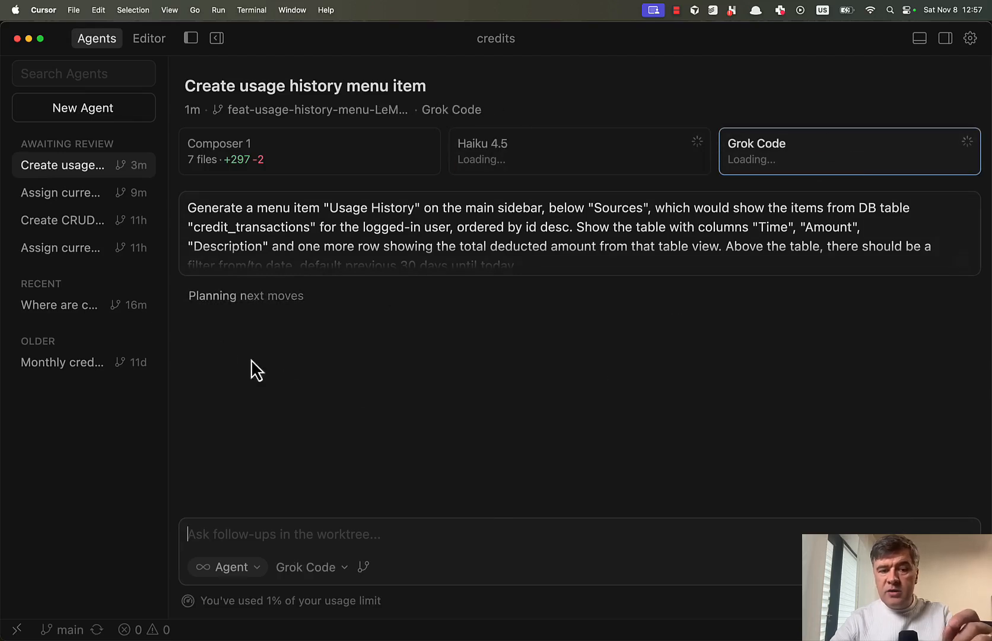
mouse_move(412, 395)
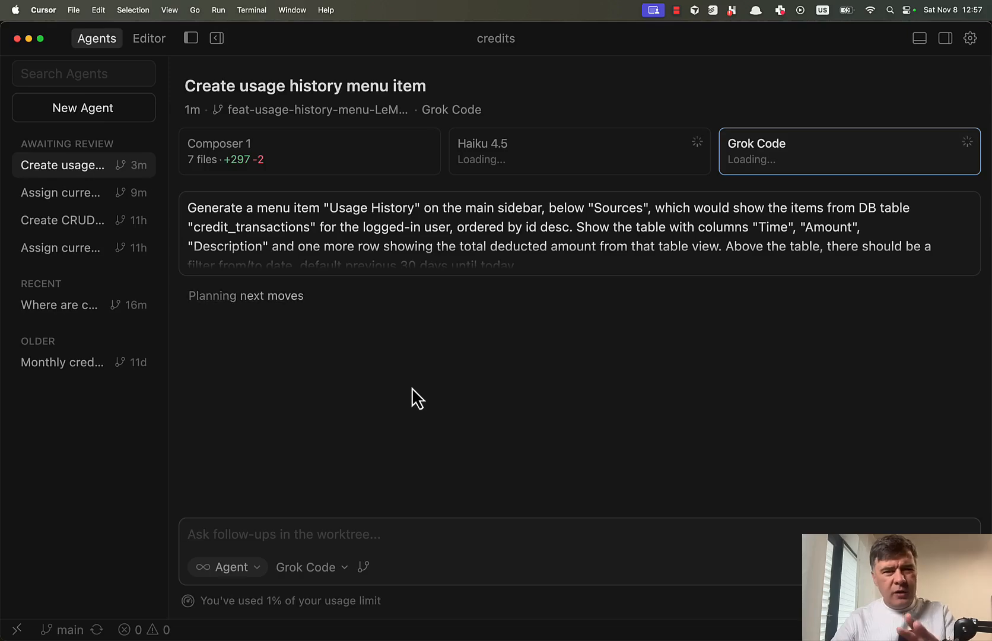
mouse_move(611, 154)
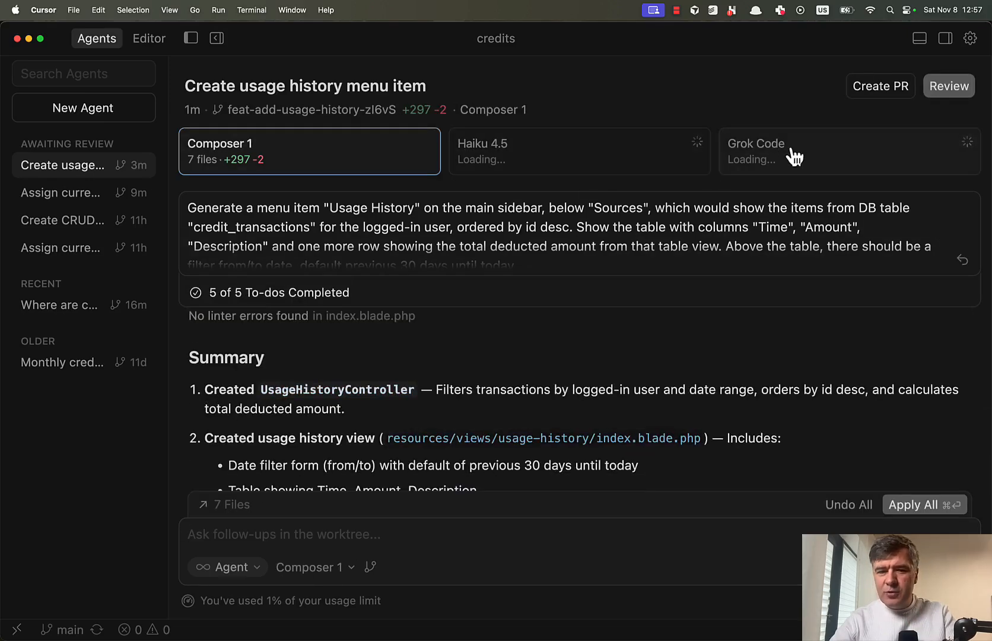
click(566, 151)
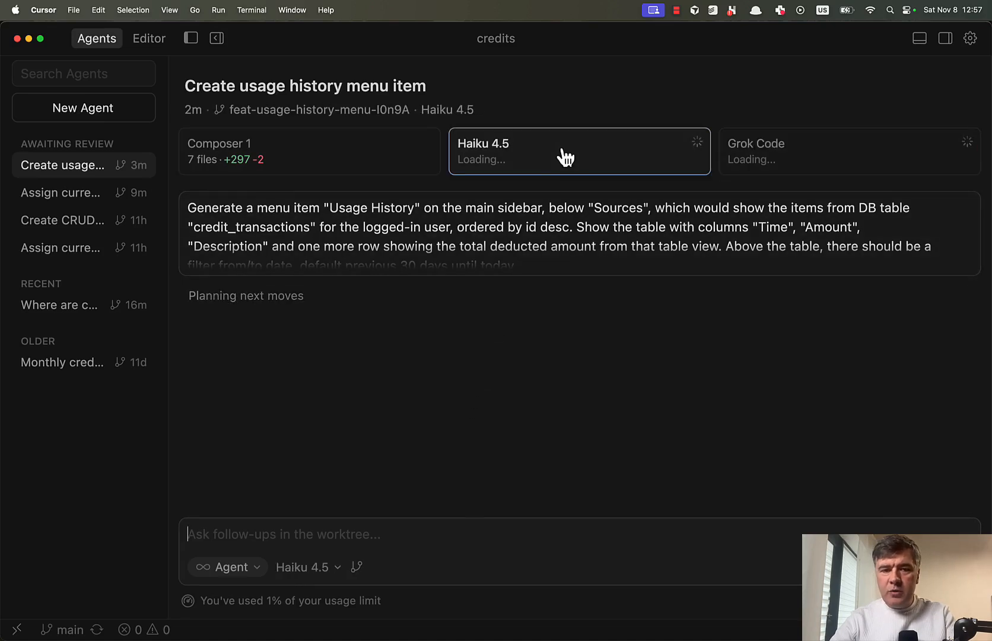
mouse_move(486, 364)
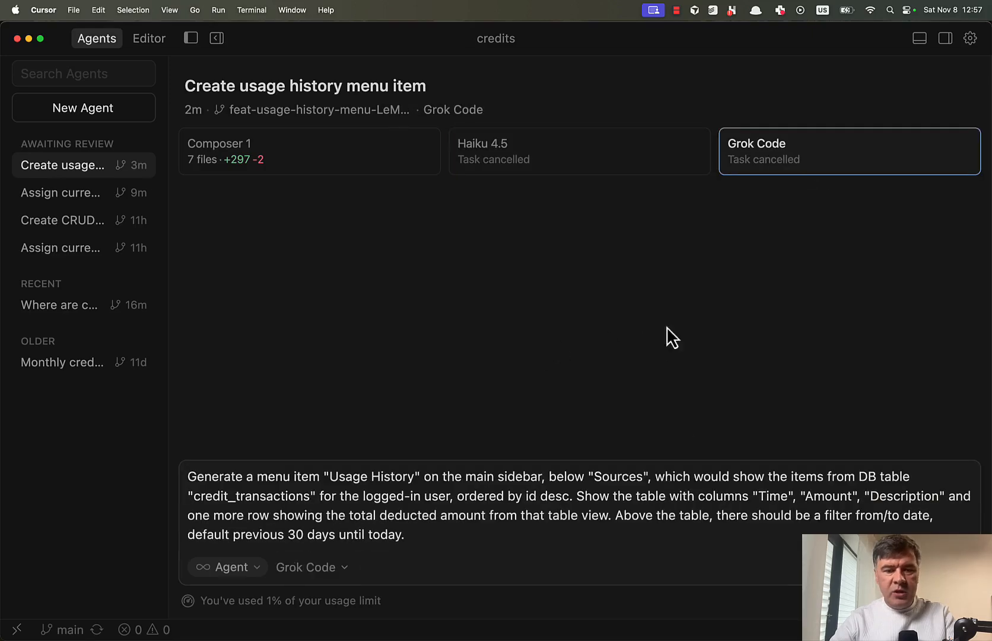
mouse_move(533, 332)
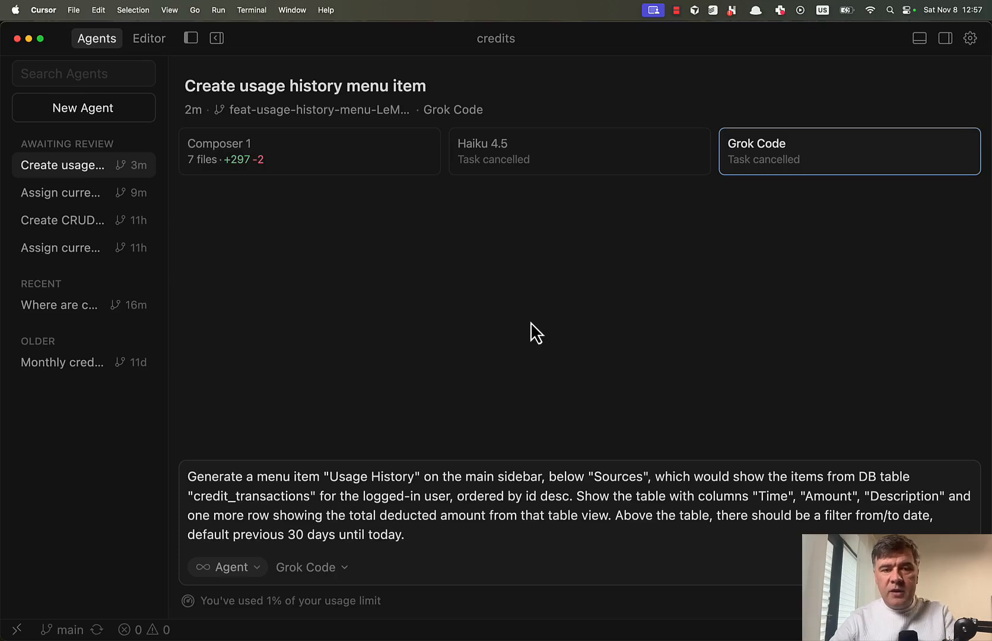
mouse_move(251, 315)
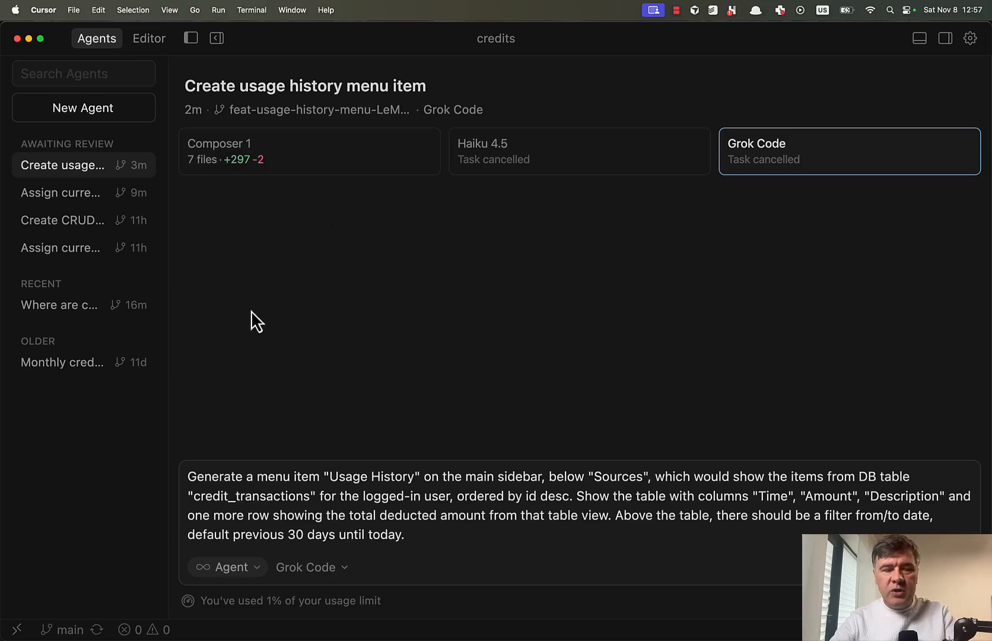
mouse_move(316, 160)
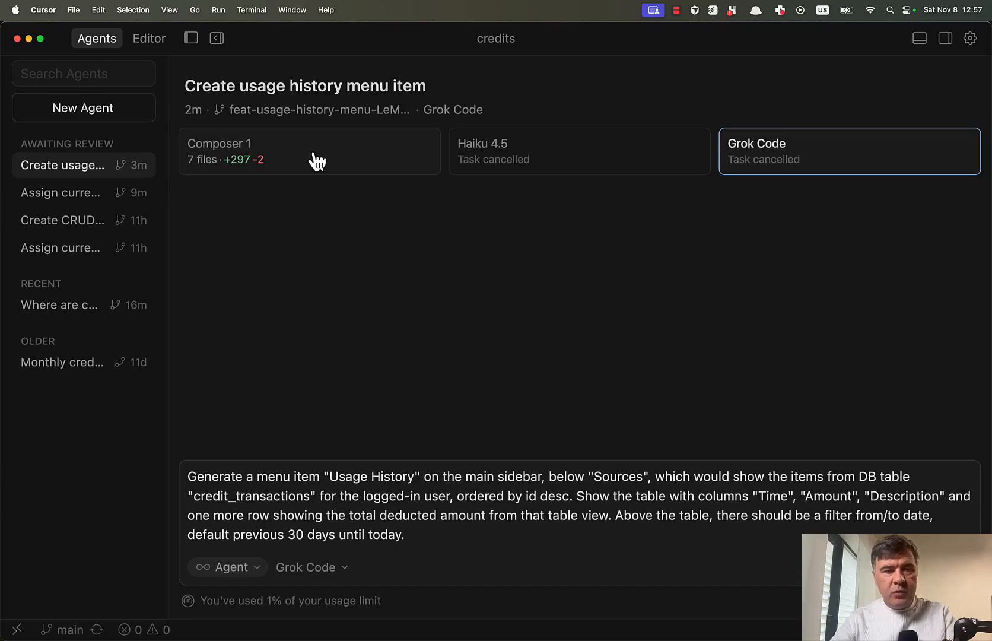
- Switch to the Composer 1 tab and open the Review pane for its 7 changed files
click(309, 151)
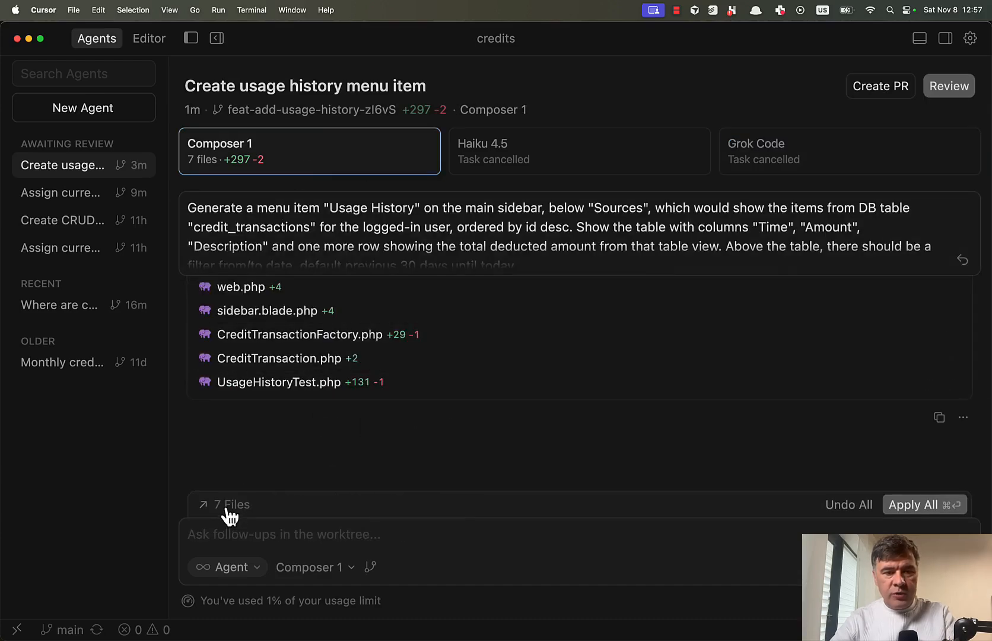
click(948, 86)
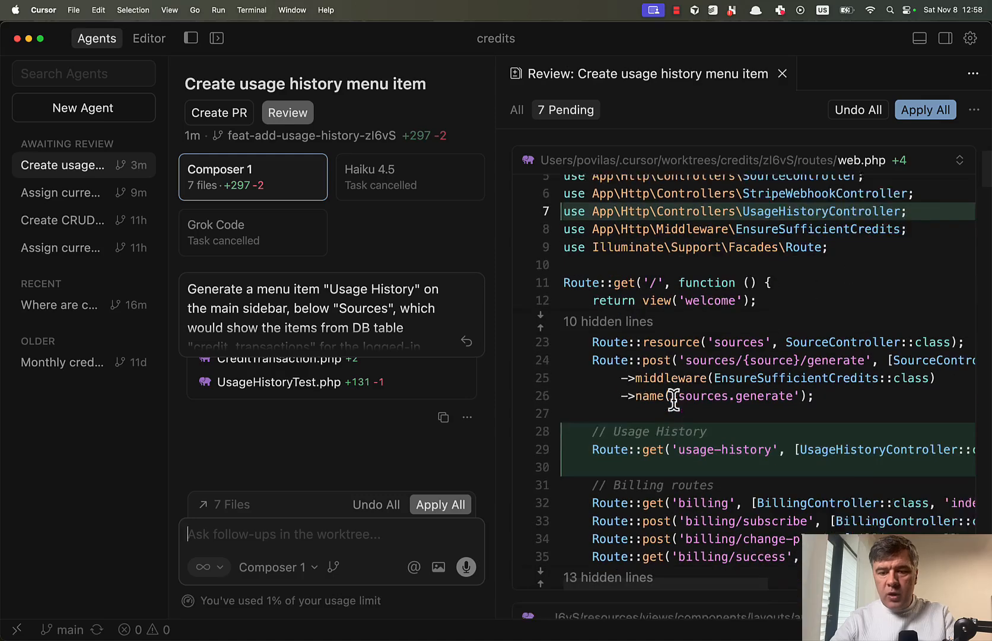
- Scroll through Composer 1's diffs from web.php to index.blade.php, then apply all changes
scroll(down, 3)
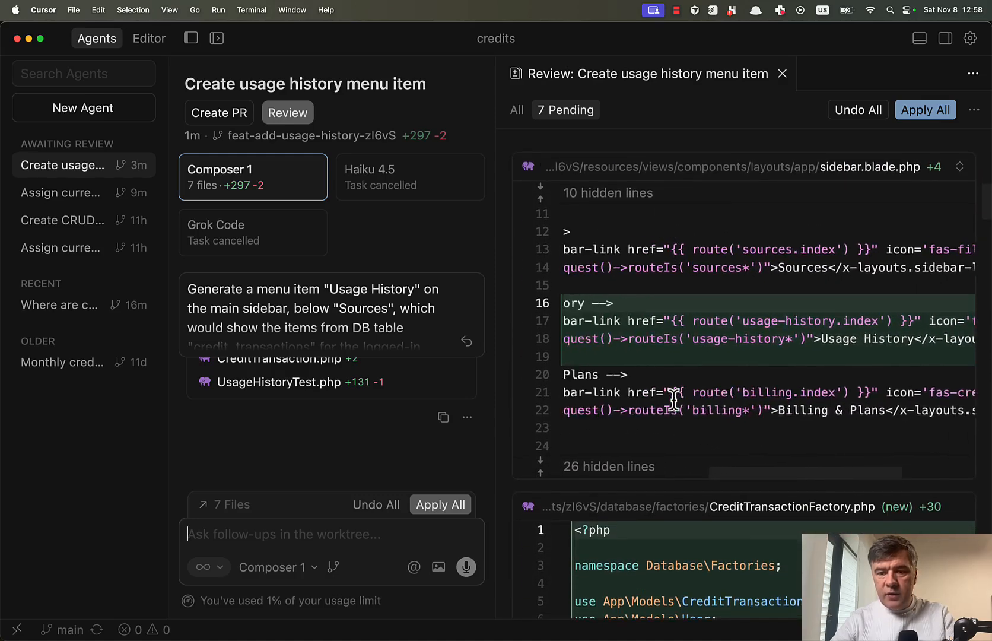
scroll(down, 3)
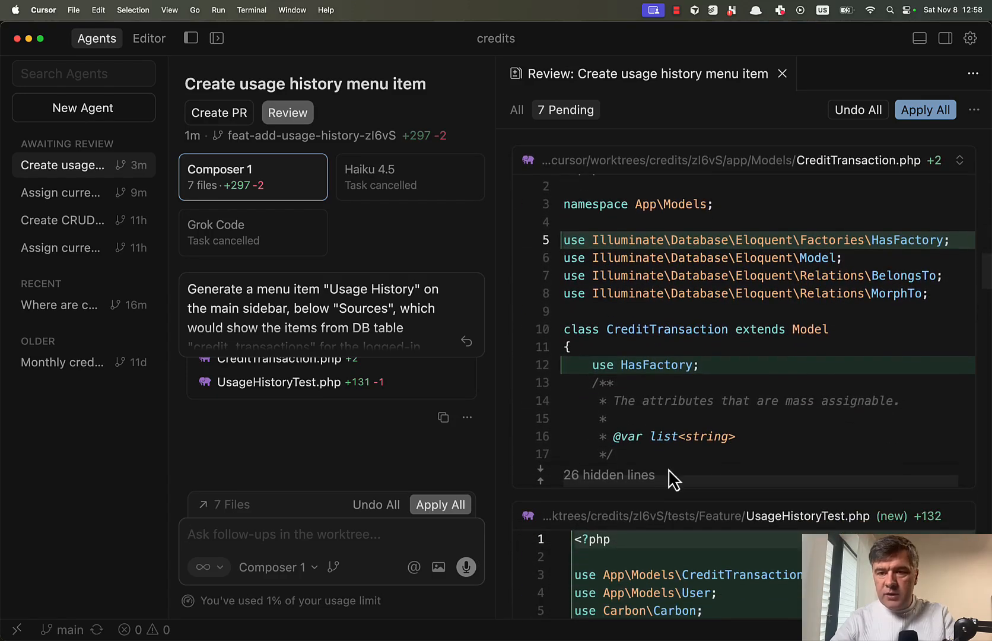
scroll(down, 3)
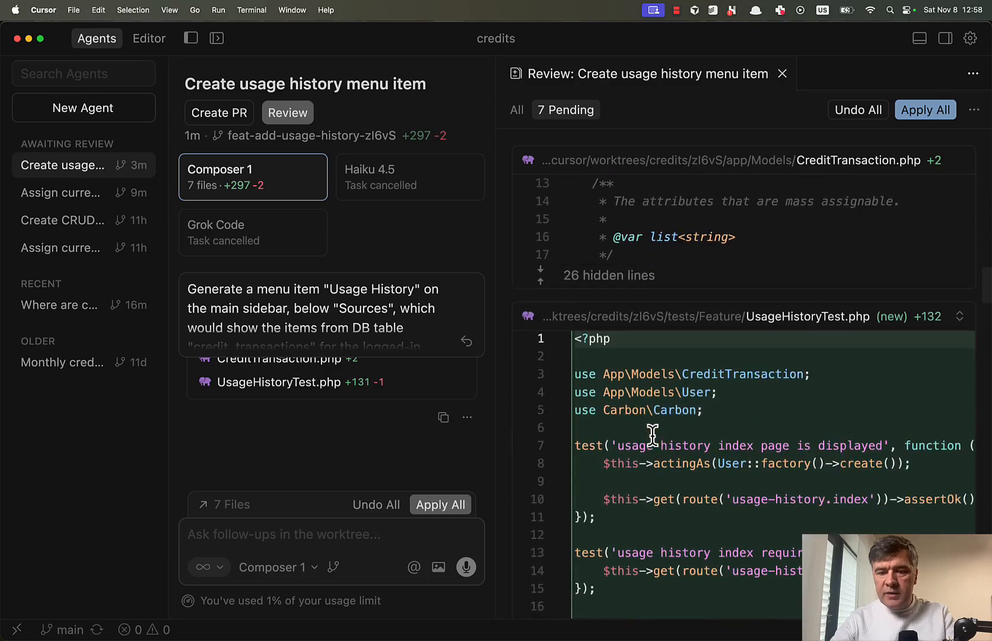
scroll(down, 3)
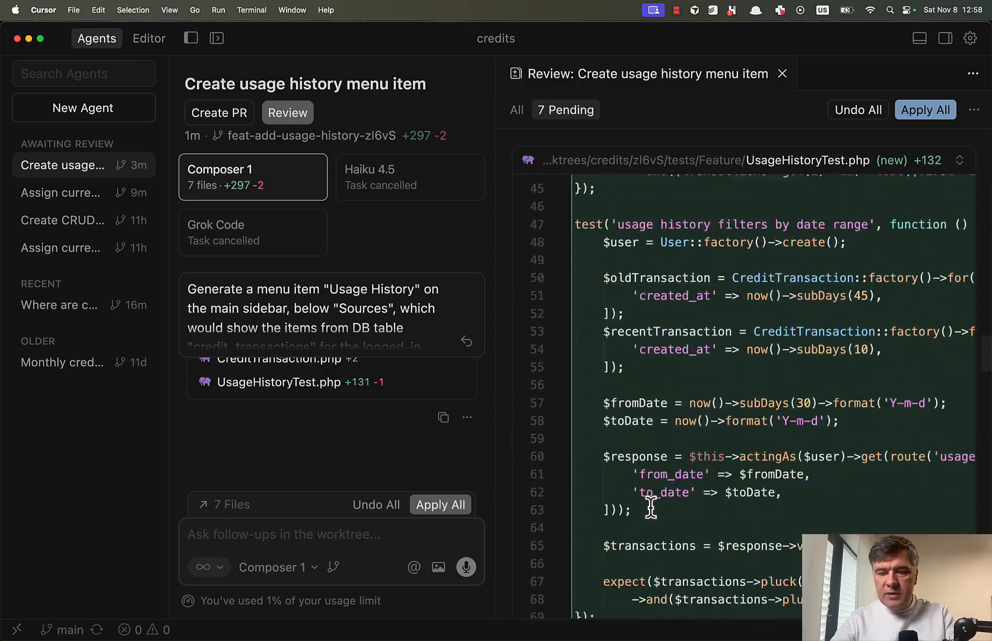
scroll(down, 3)
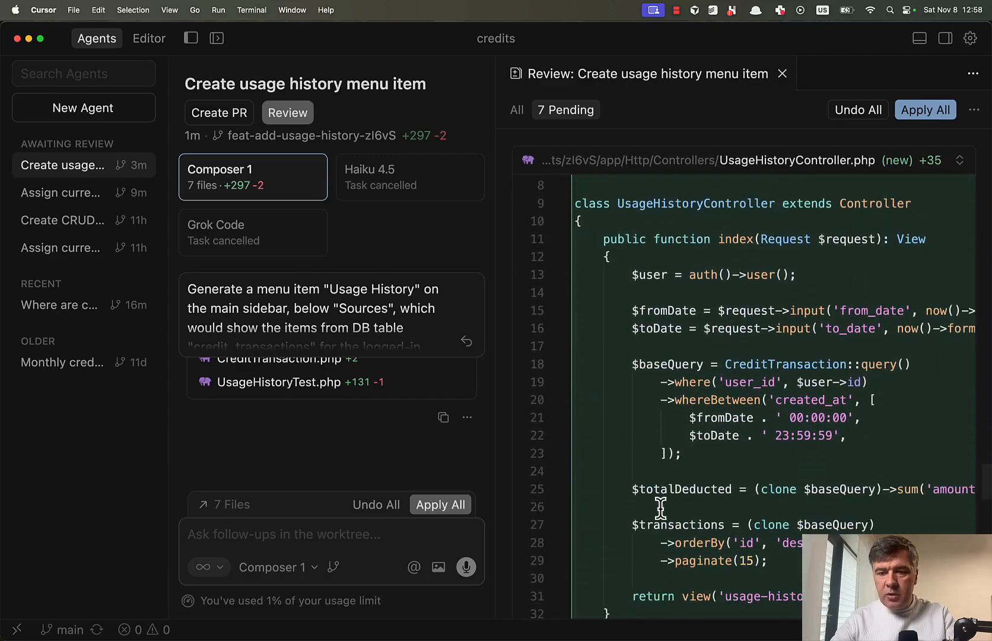
scroll(down, 3)
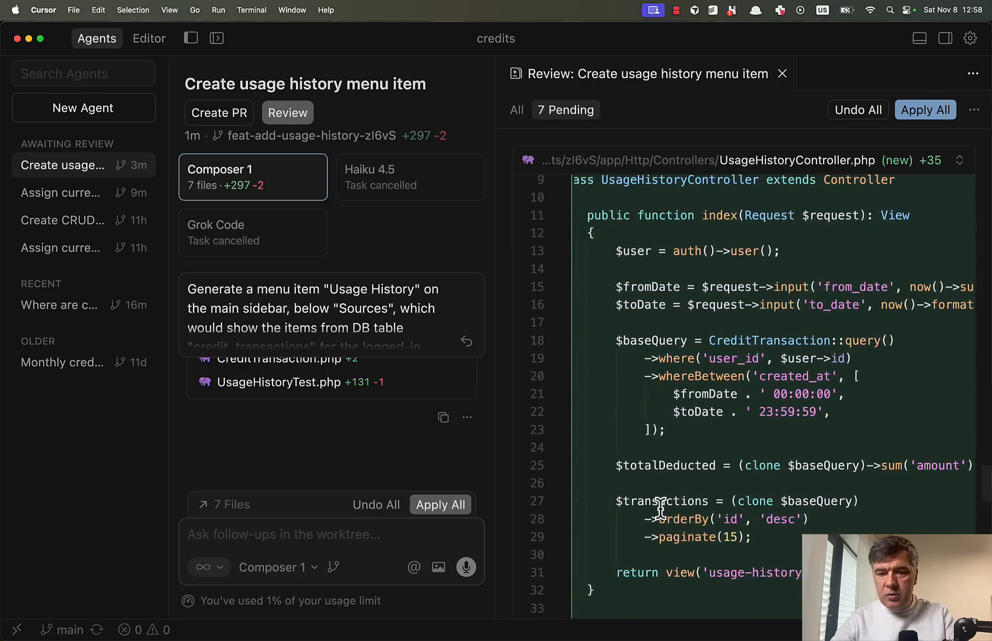
scroll(down, 3)
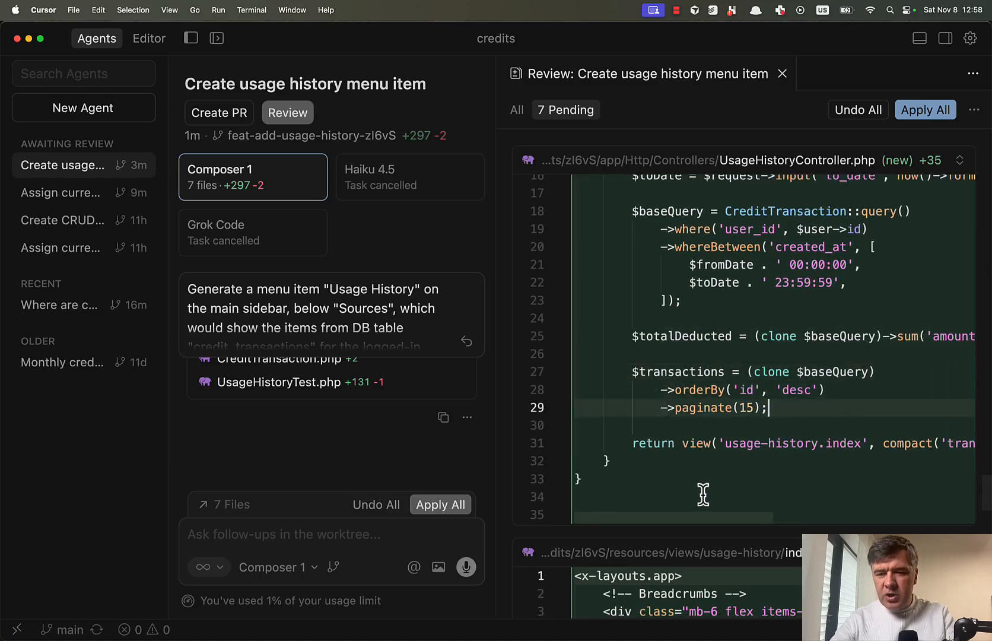
scroll(down, 3)
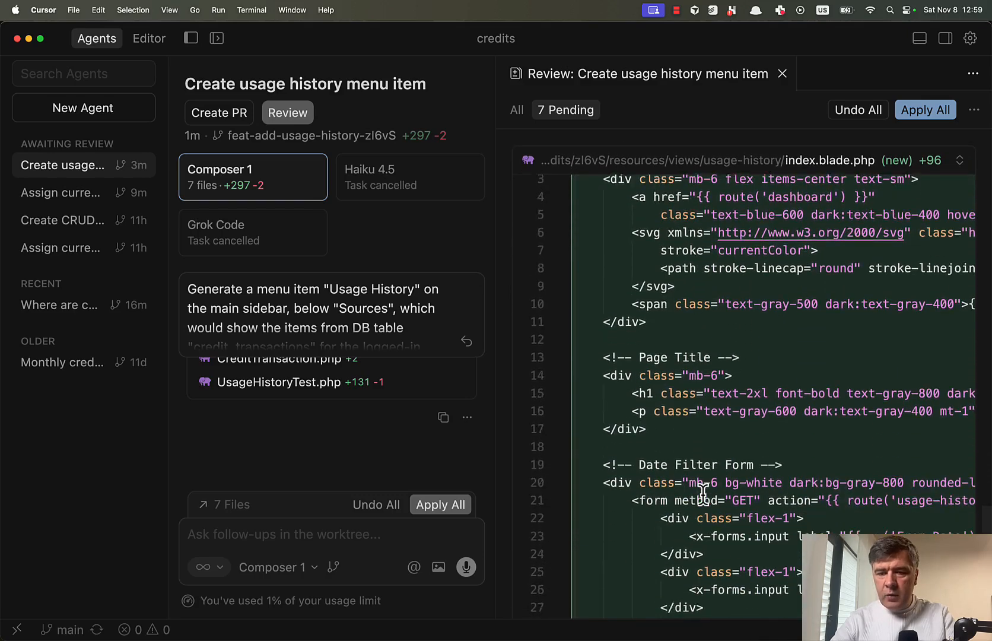
scroll(down, 3)
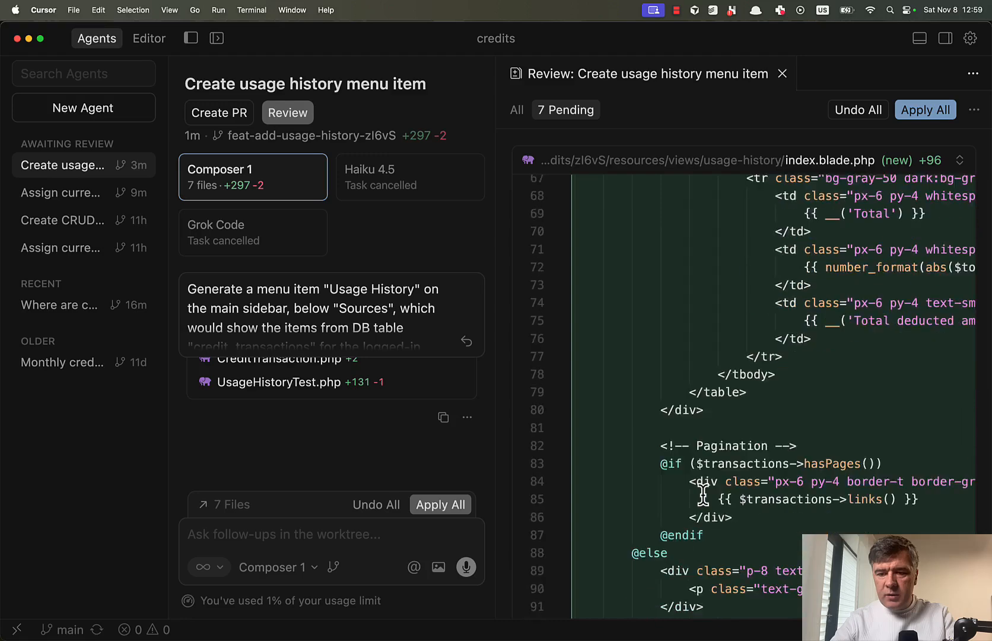
scroll(down, 3)
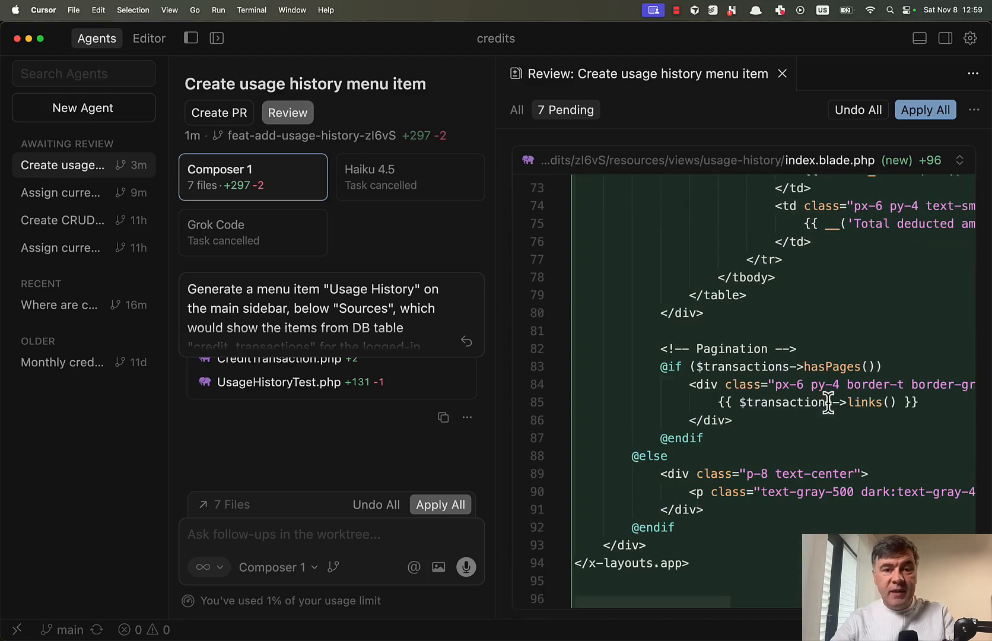
click(925, 109)
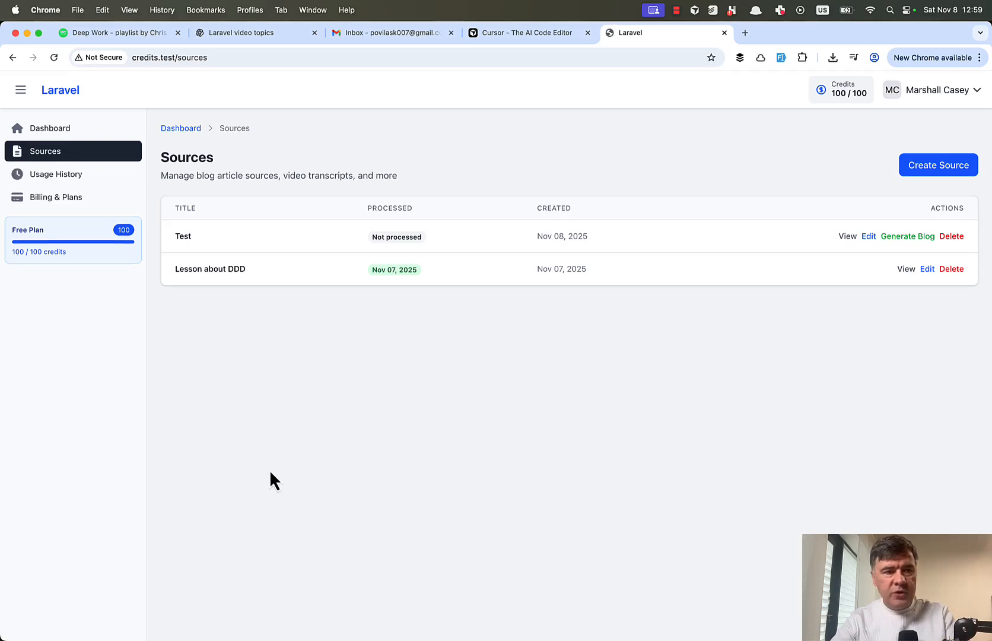
- Open Usage History in the app sidebar and refresh to show the 10-credit transaction
click(56, 173)
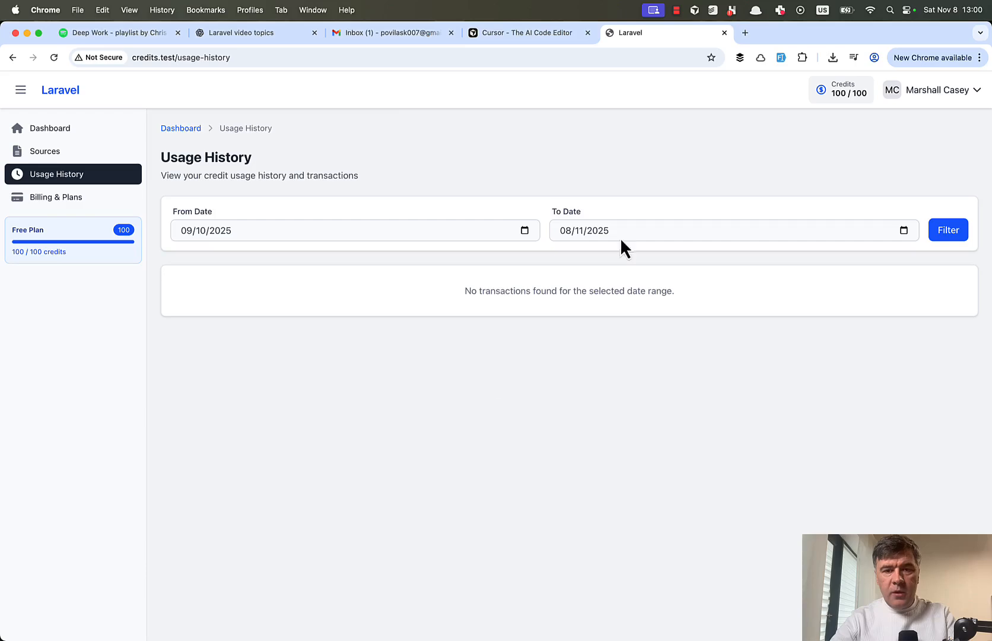
mouse_move(473, 400)
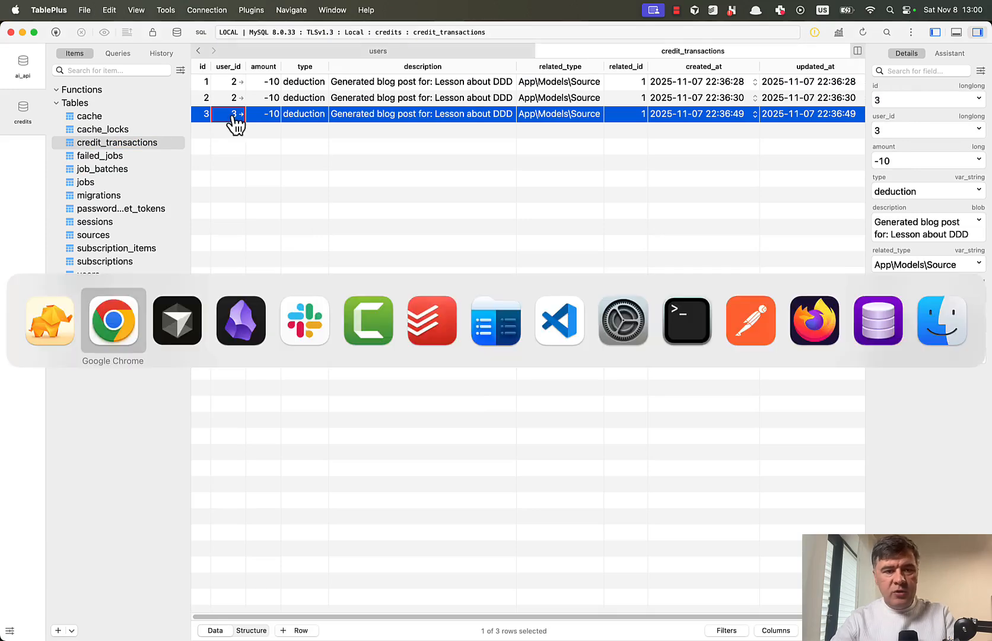
click(113, 321)
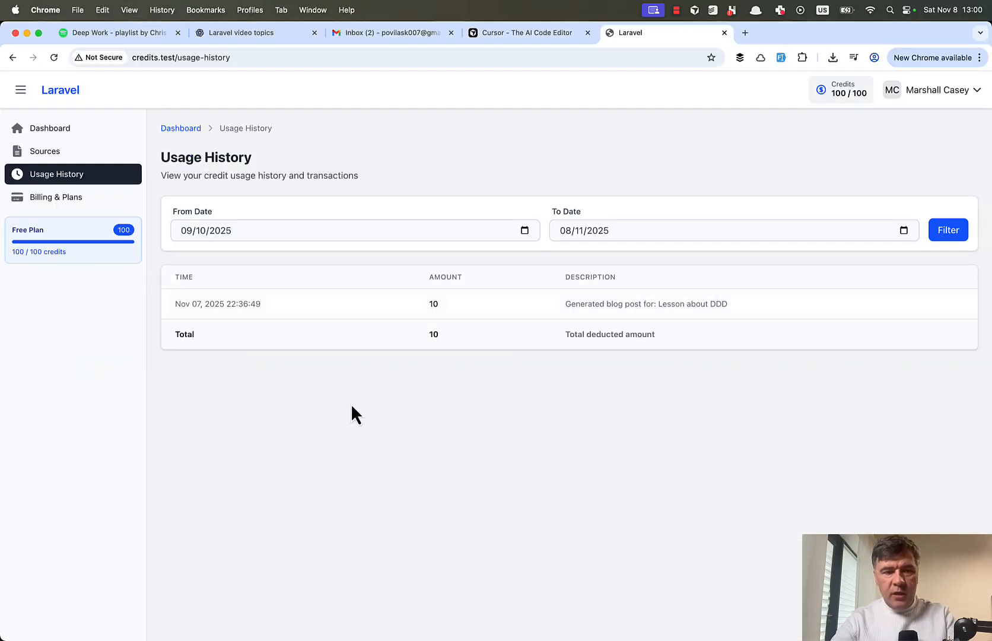
mouse_move(438, 441)
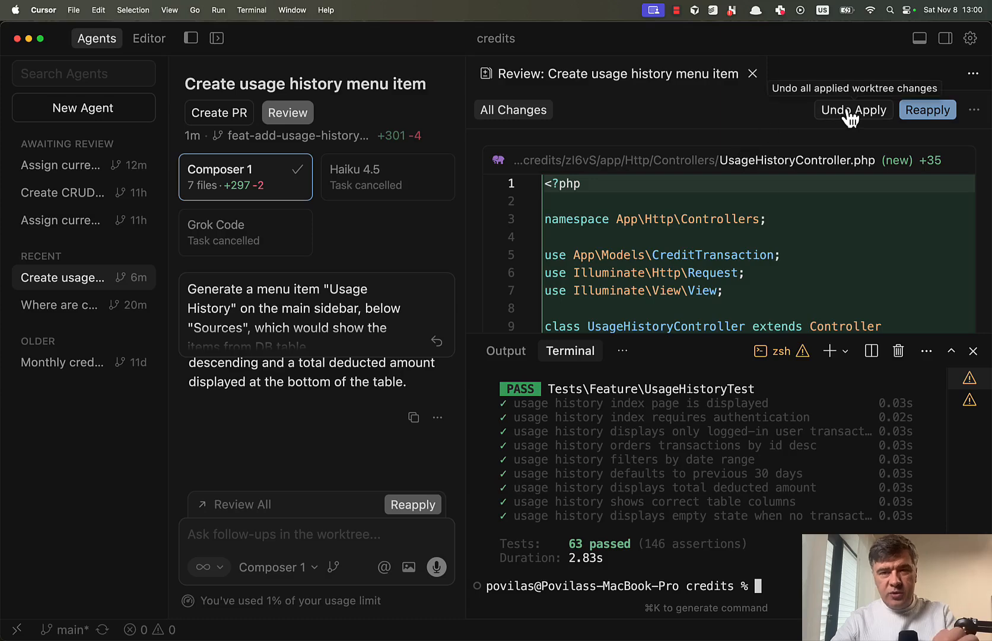
- Undo Composer 1's applied changes and enable Use Multiple Models for the prompt
click(853, 110)
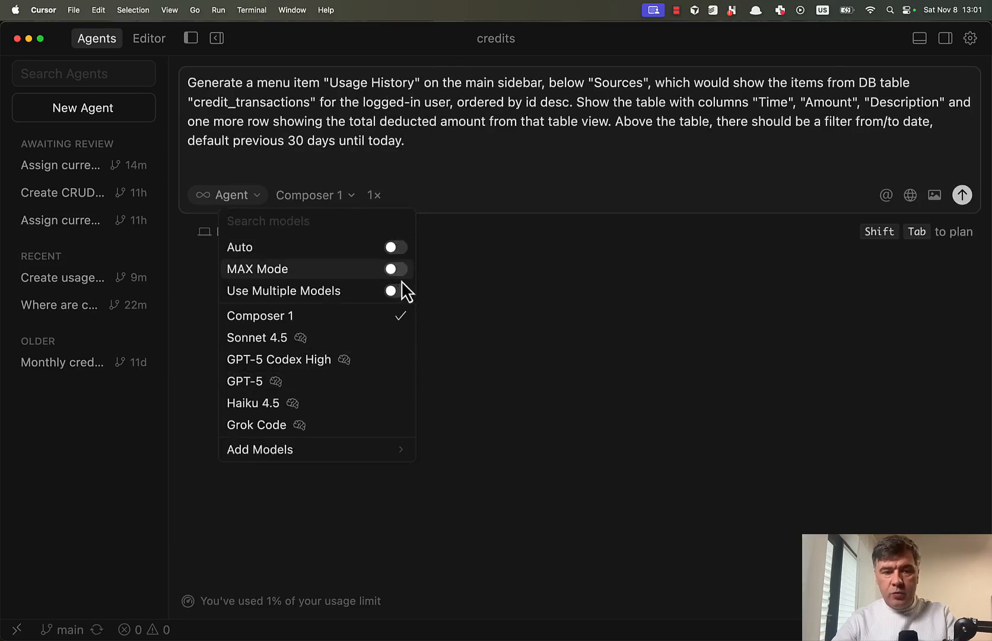
click(395, 290)
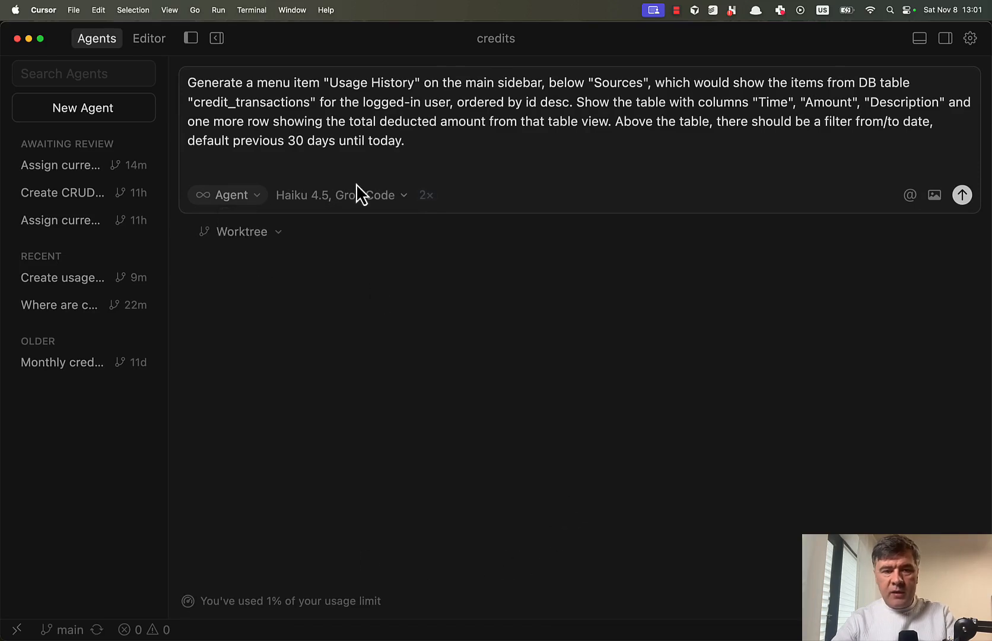
mouse_move(972, 194)
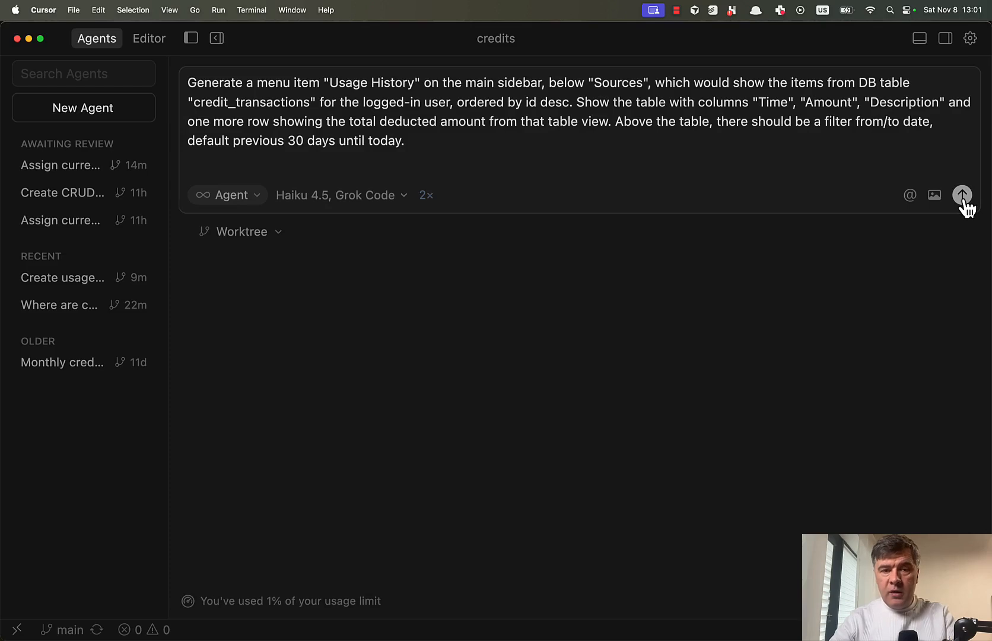
- Send the Usage History prompt to Haiku 4.5 and Grok Code, then view Grok Code's finished result
click(962, 195)
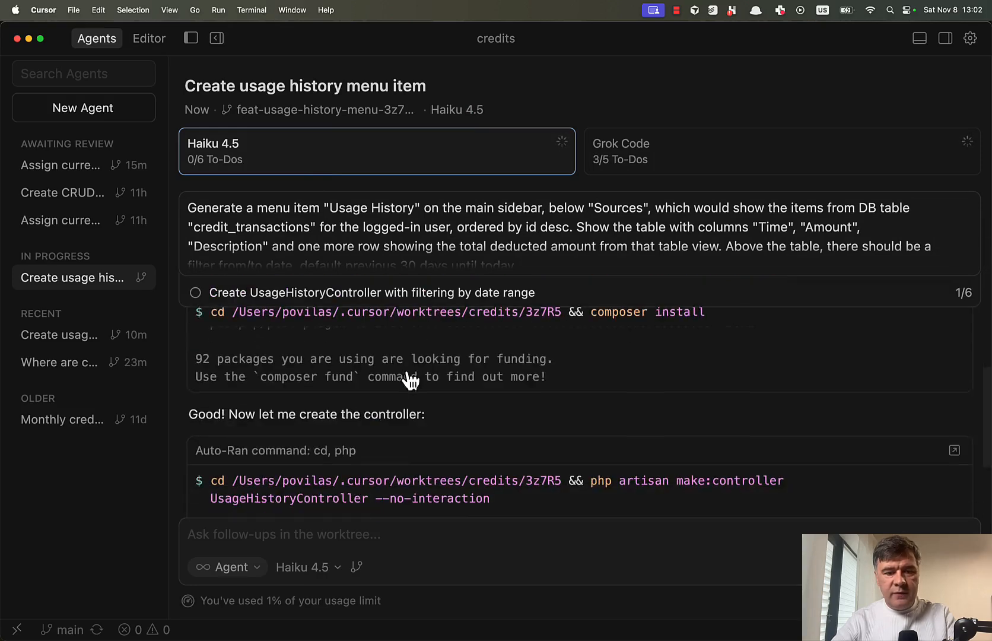
click(780, 151)
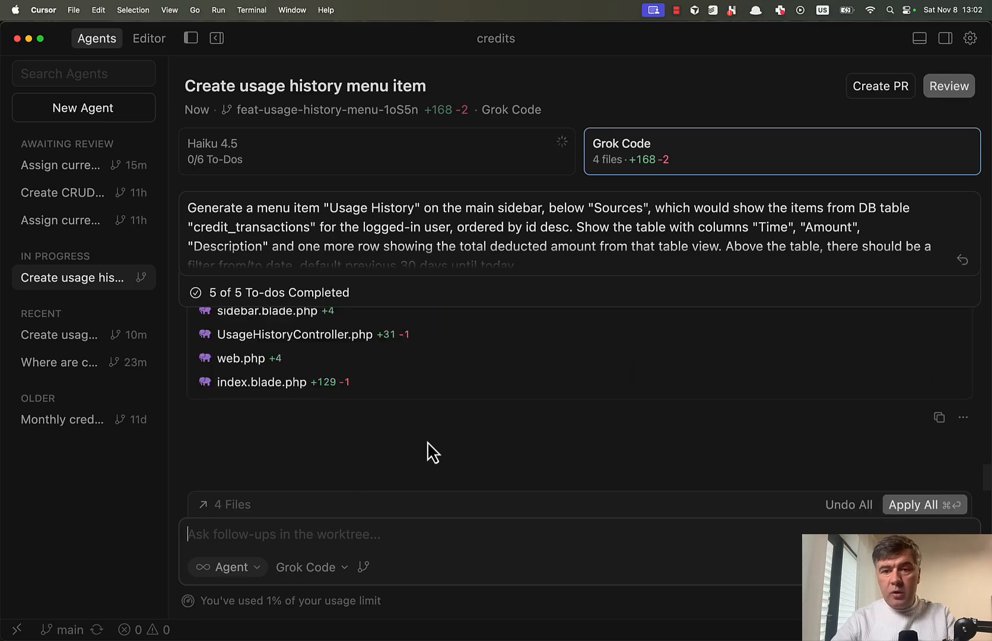
- Select the Haiku 4.5 card to watch its in-progress Usage History run
click(367, 151)
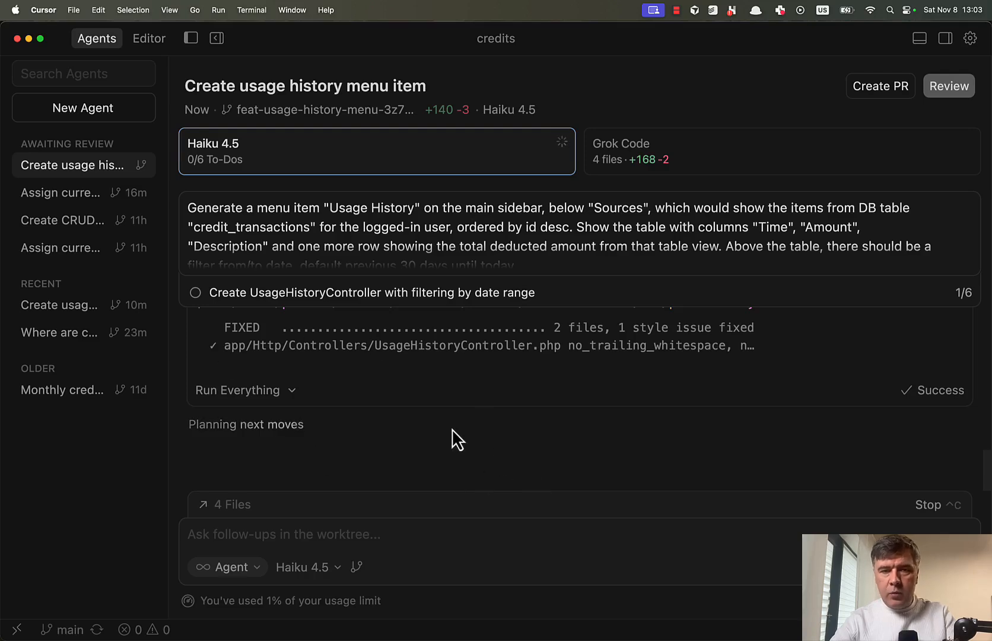
mouse_move(498, 462)
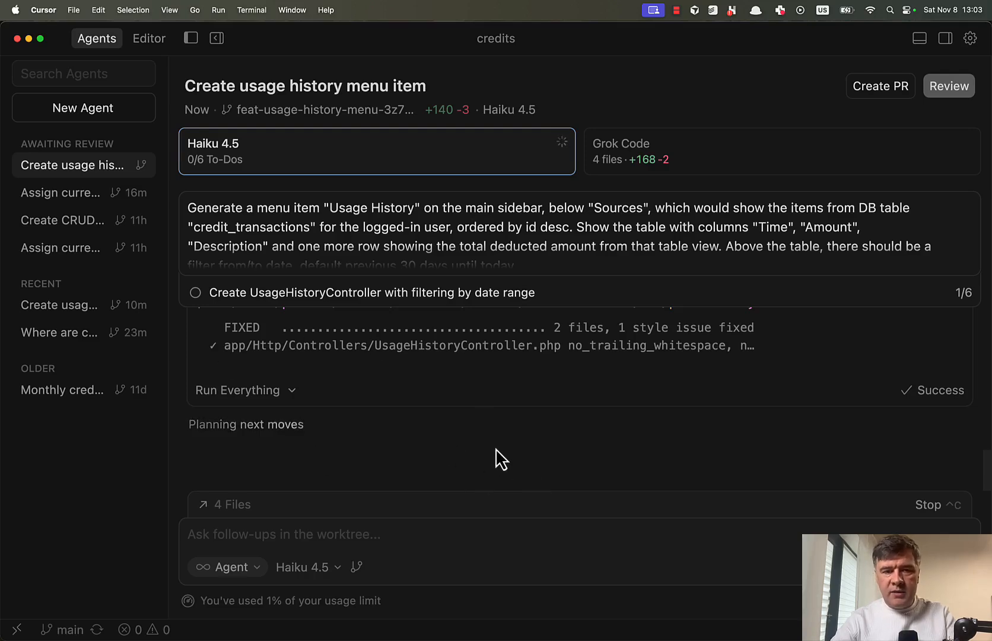
mouse_move(522, 480)
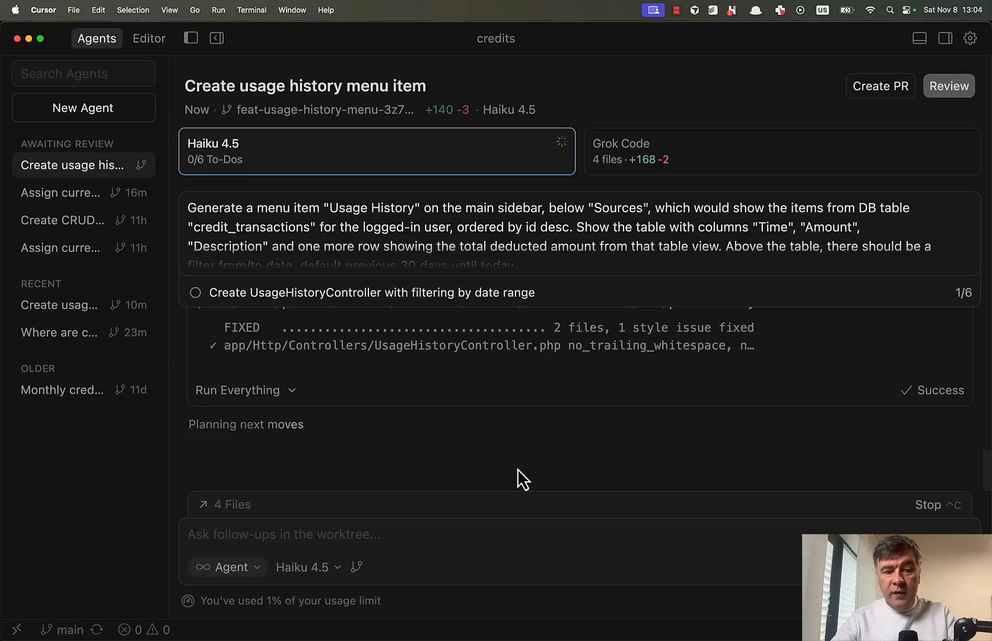
mouse_move(550, 475)
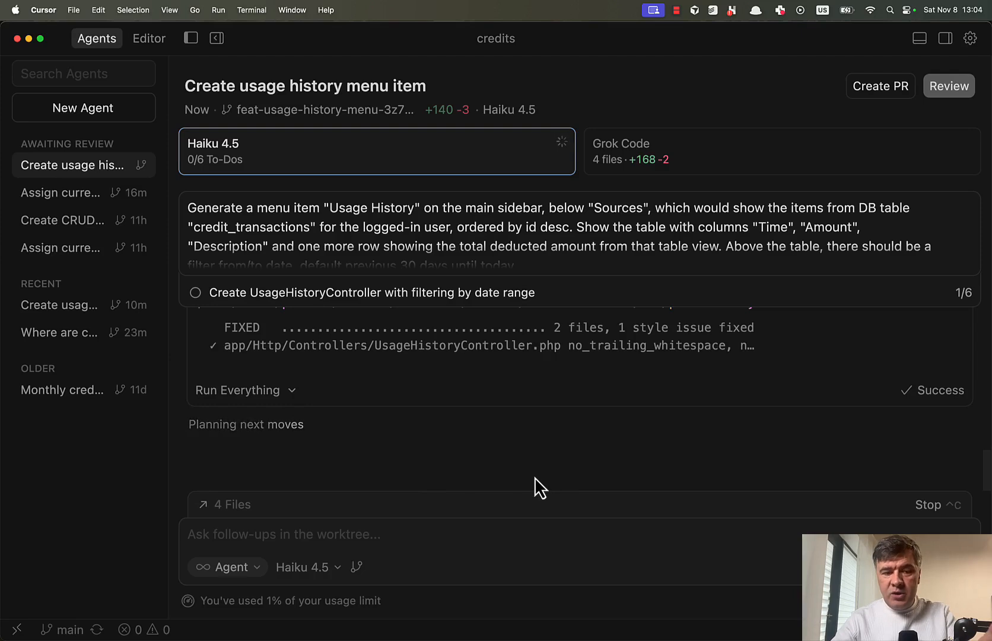
mouse_move(506, 468)
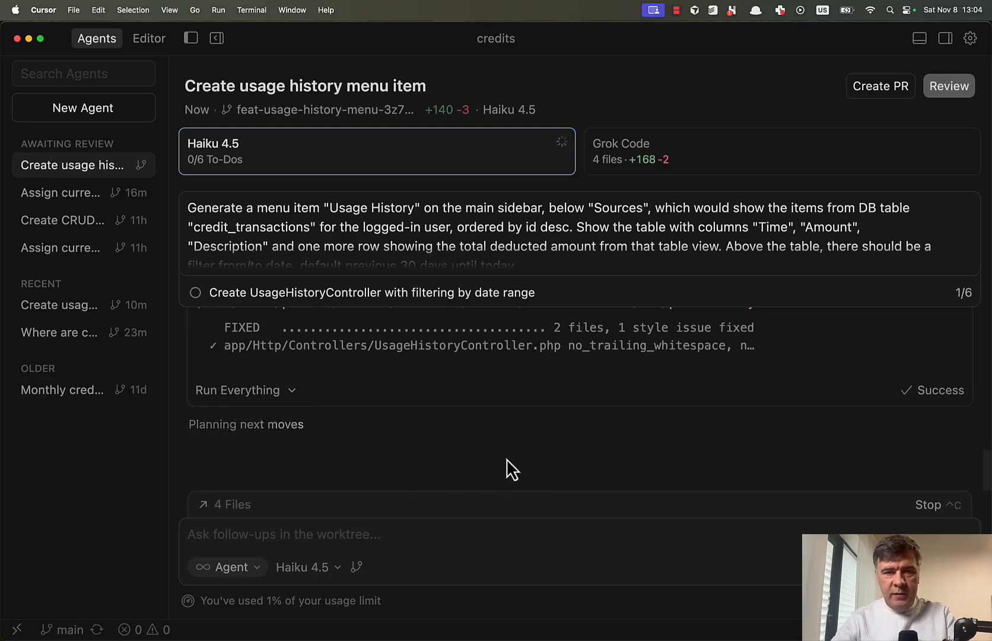
mouse_move(472, 461)
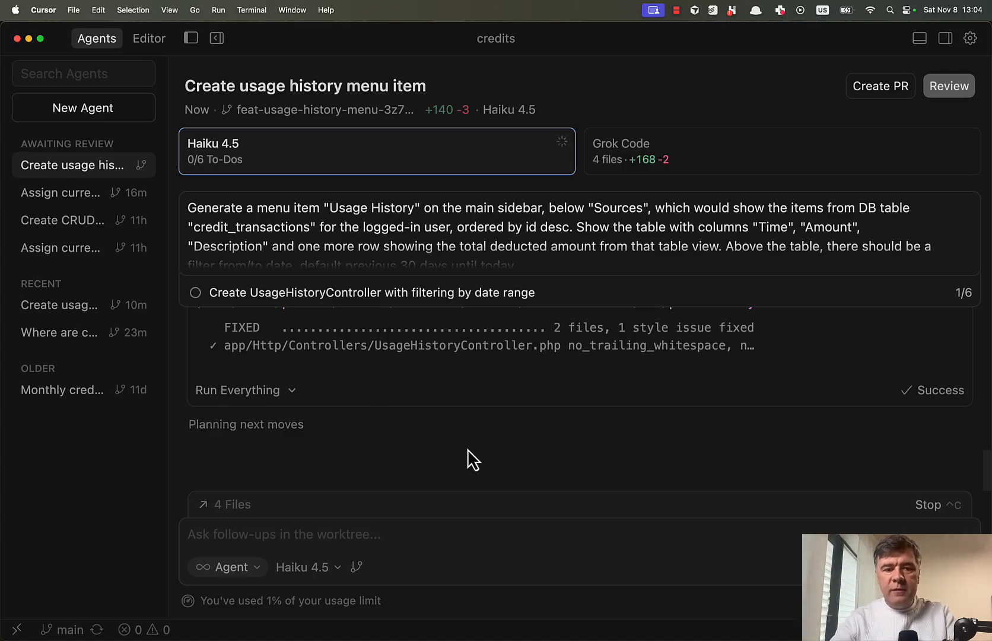
mouse_move(417, 445)
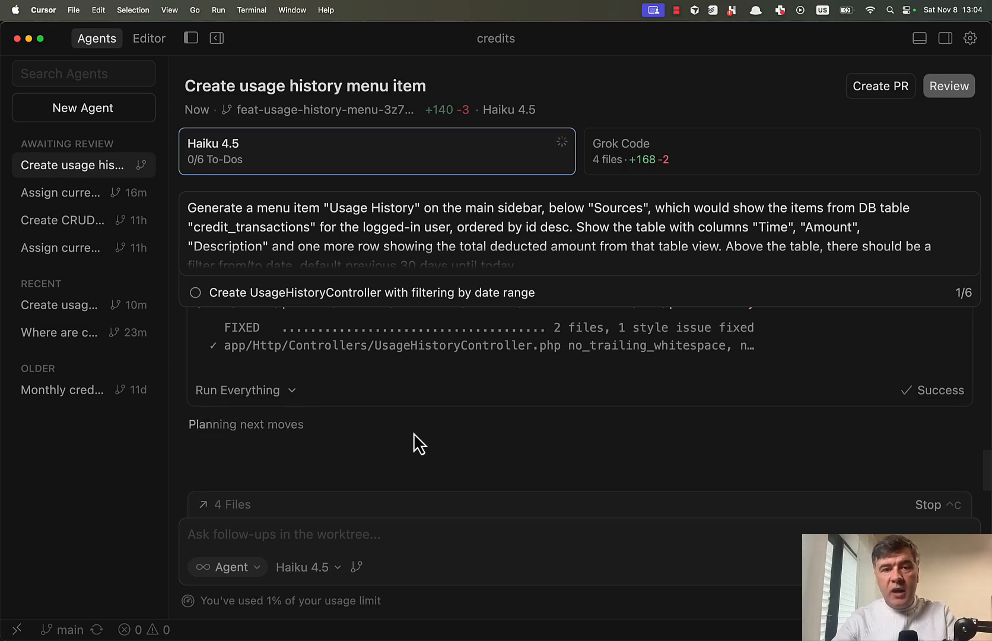
mouse_move(496, 469)
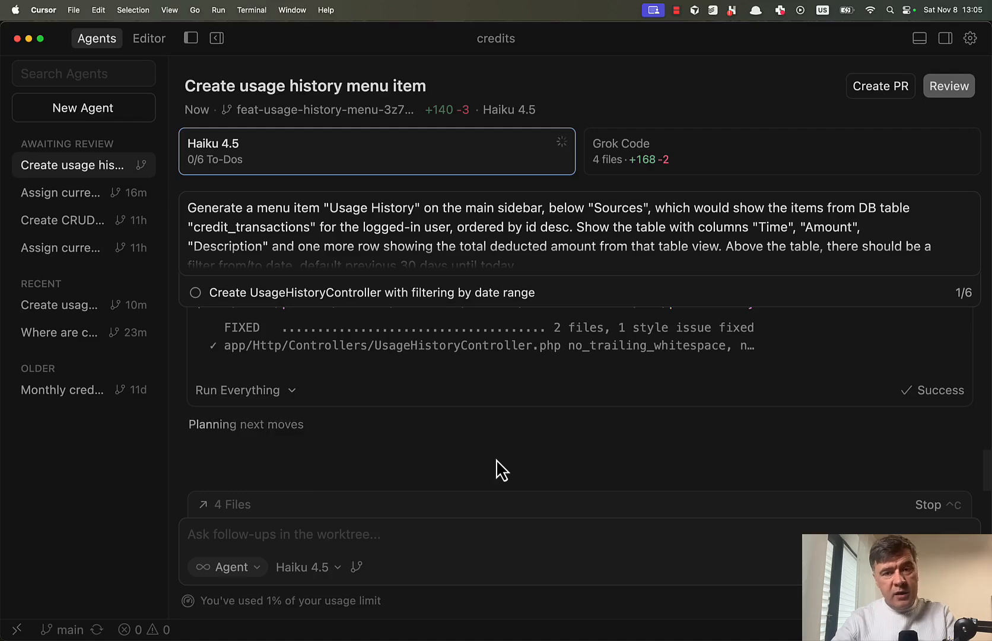
mouse_move(869, 543)
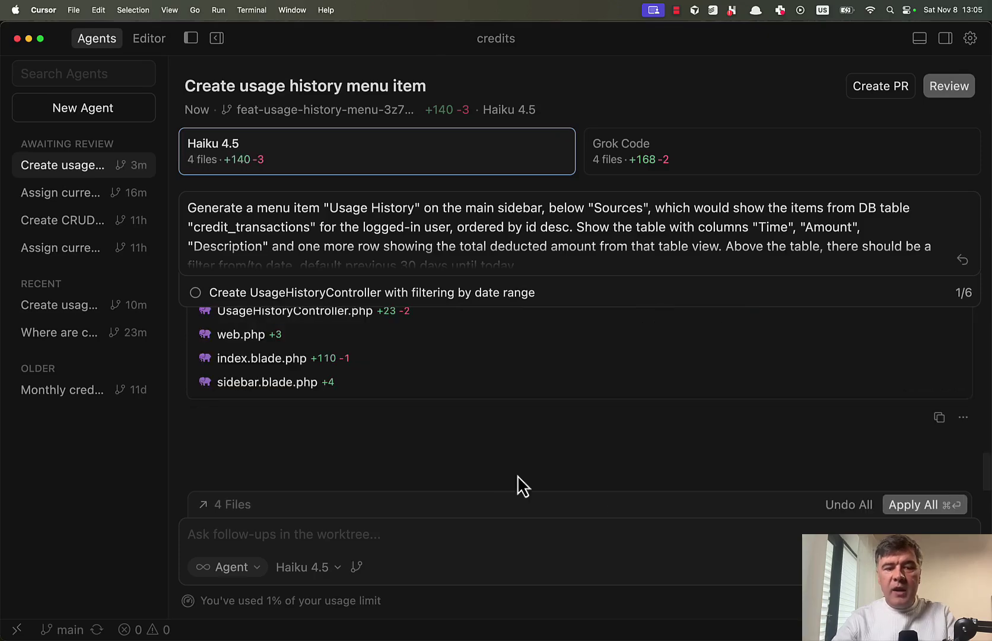
mouse_move(712, 205)
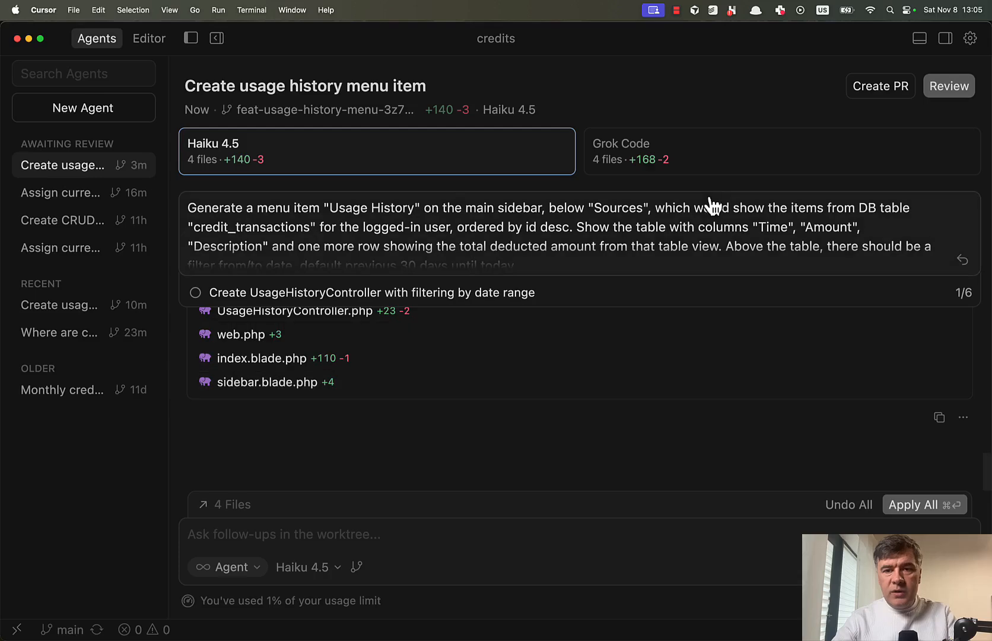
- Open Grok Code's review and scroll through its controller, routes, view and sidebar diffs
click(782, 150)
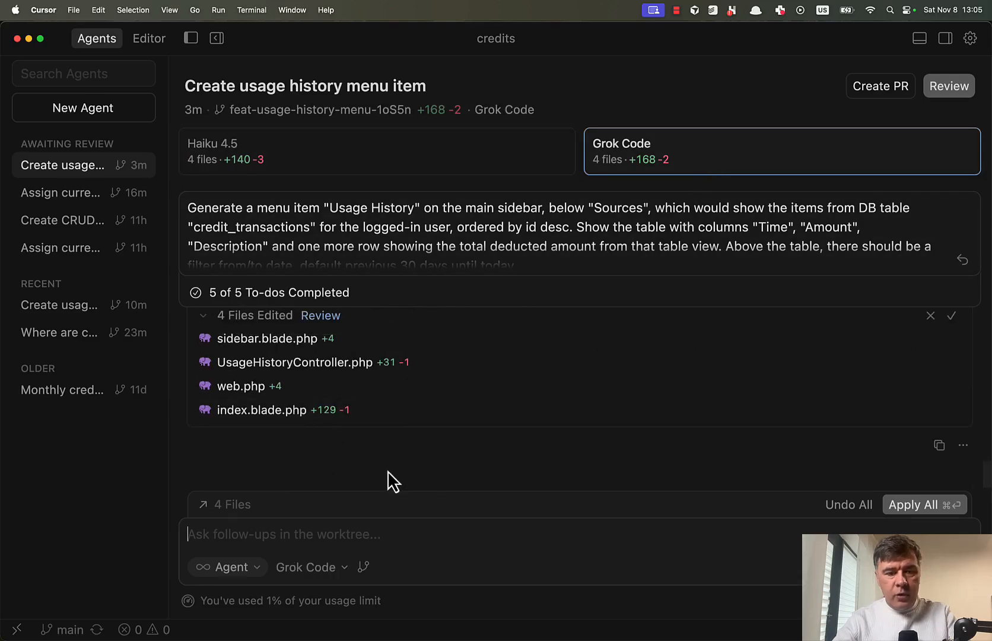
click(948, 85)
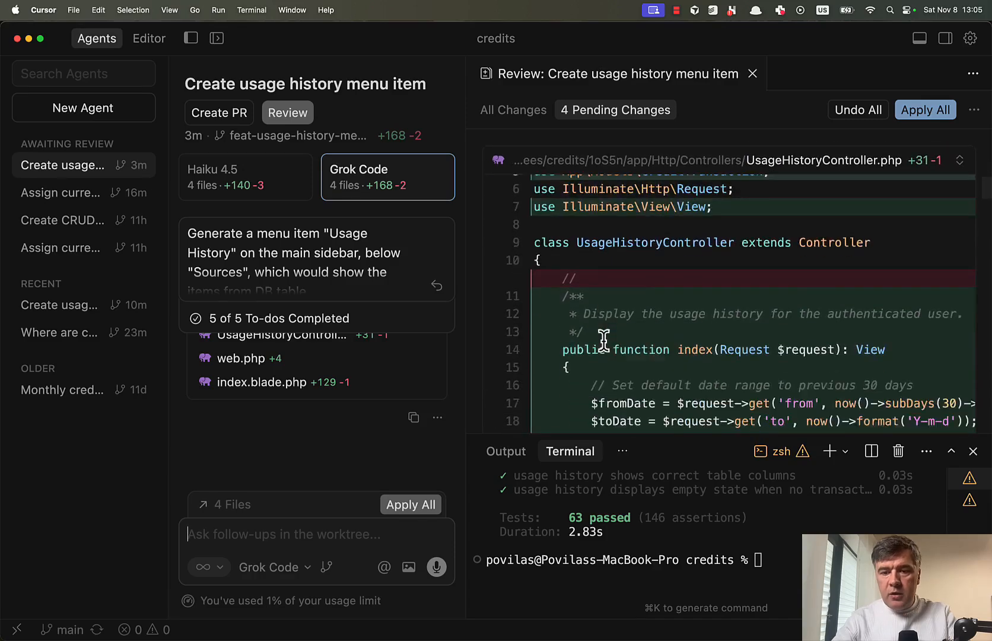
scroll(down, 3)
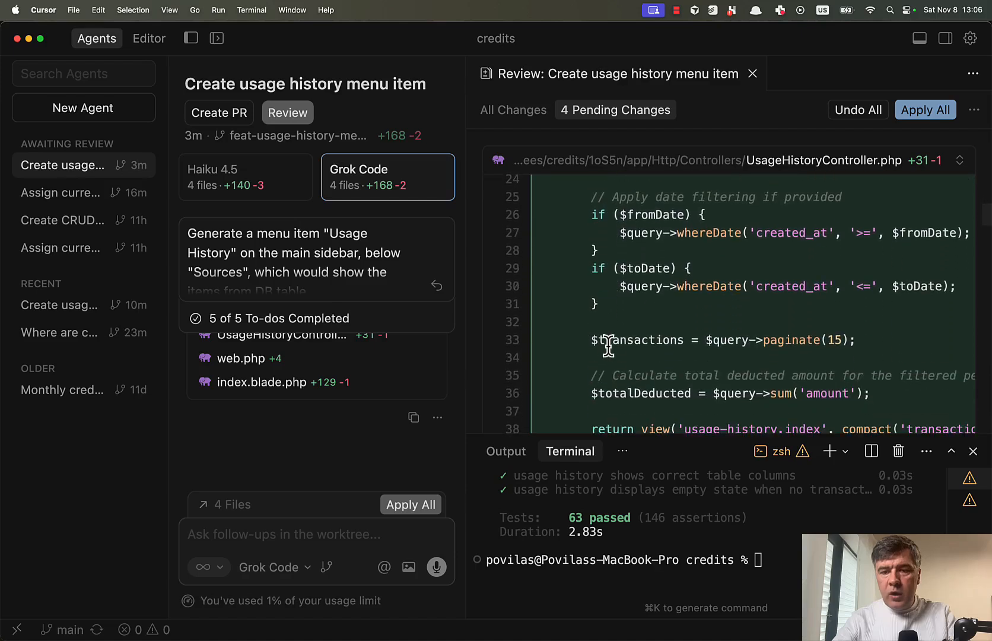
scroll(down, 3)
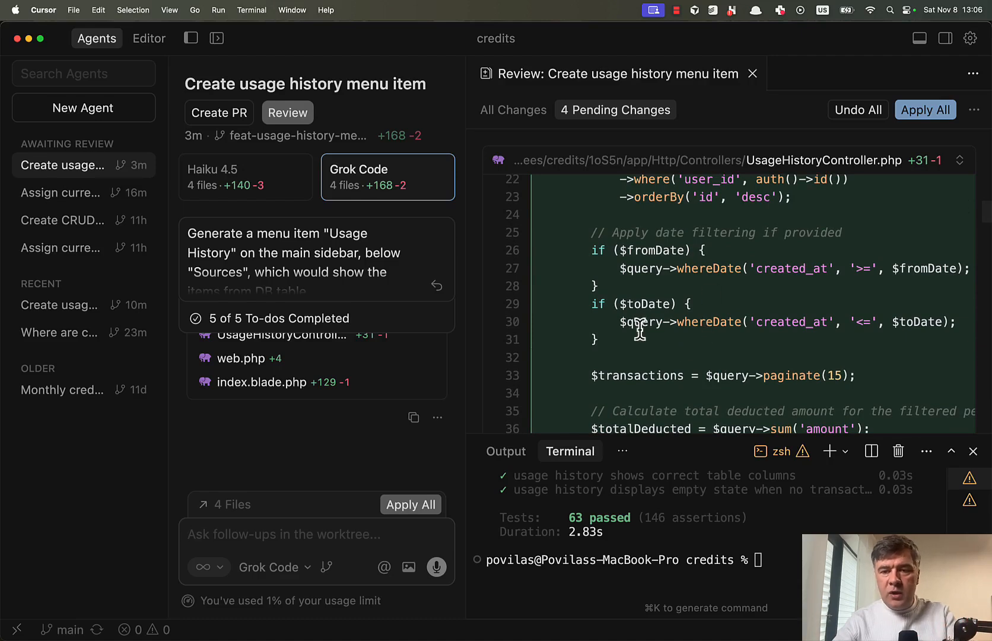
scroll(down, 3)
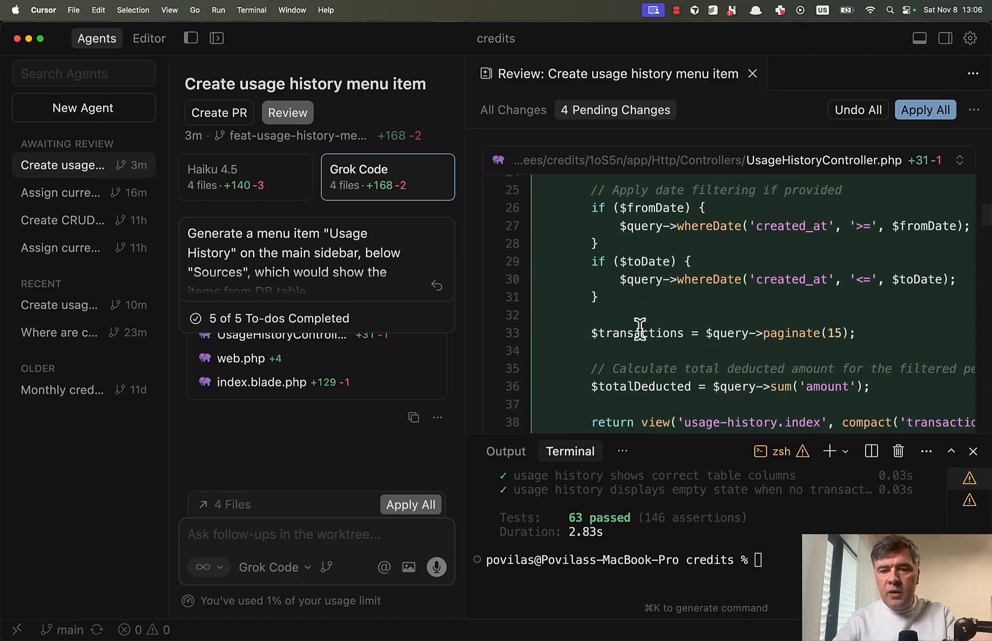
scroll(down, 3)
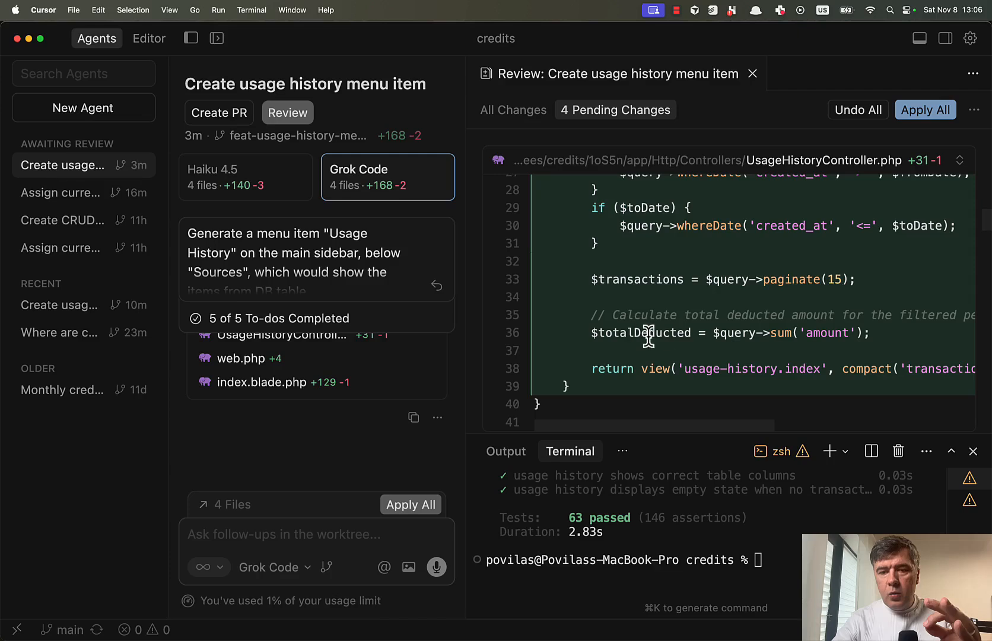
mouse_move(832, 270)
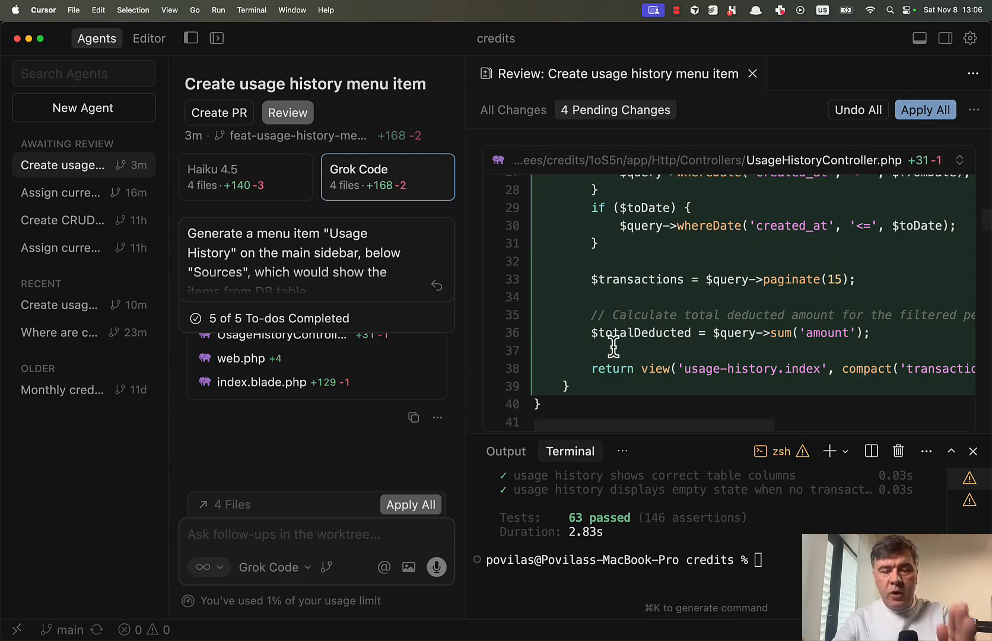
click(241, 358)
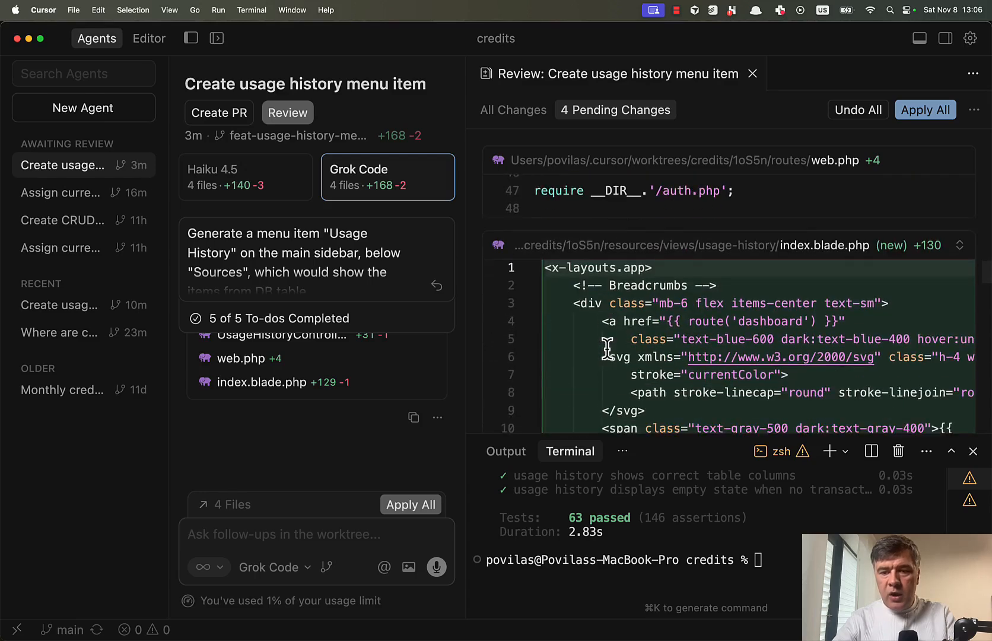
scroll(down, 3)
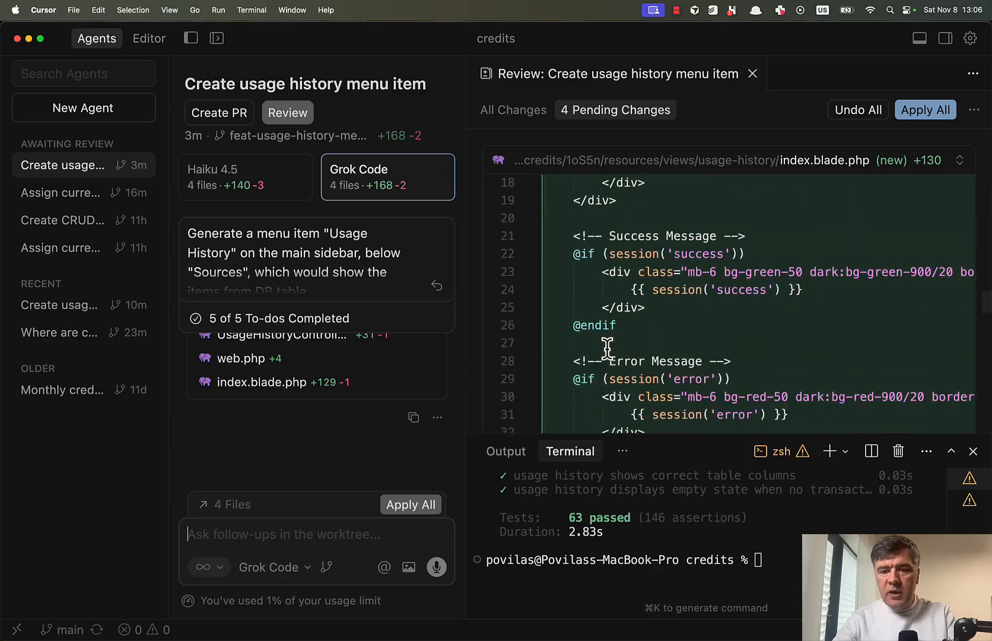
scroll(down, 3)
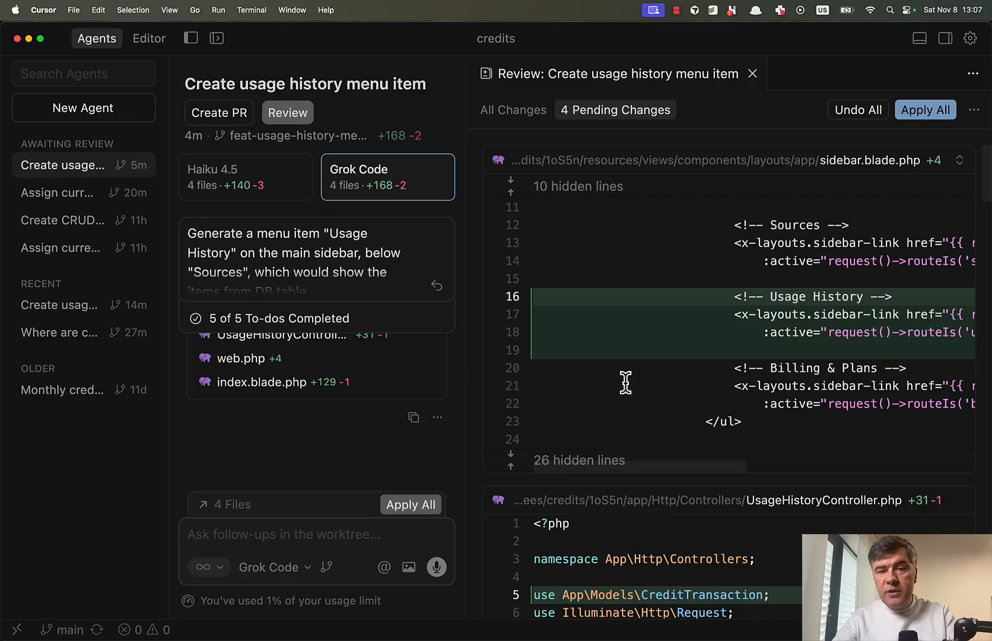
mouse_move(686, 256)
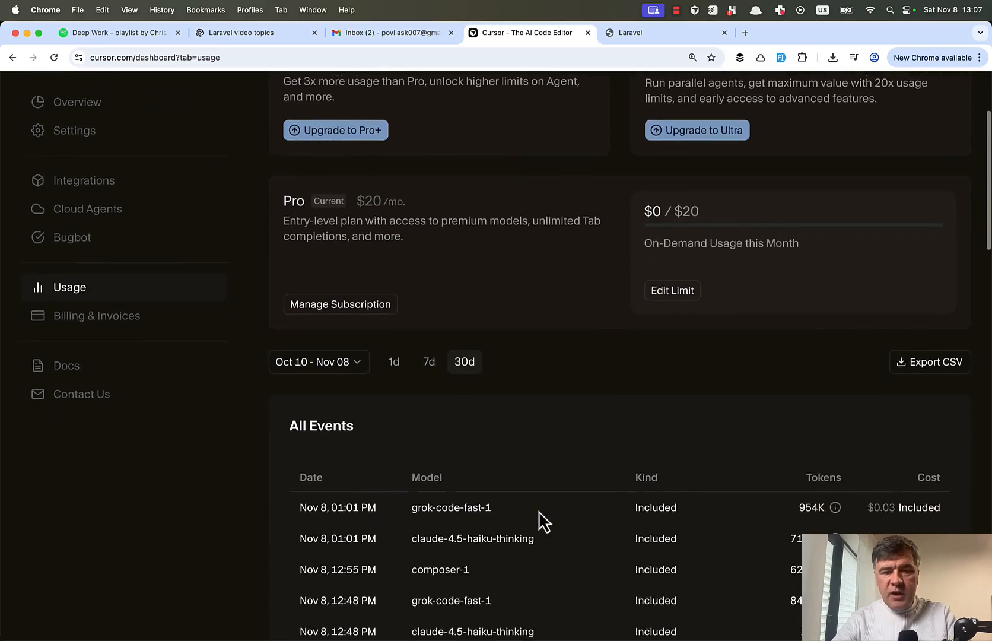
scroll(down, 3)
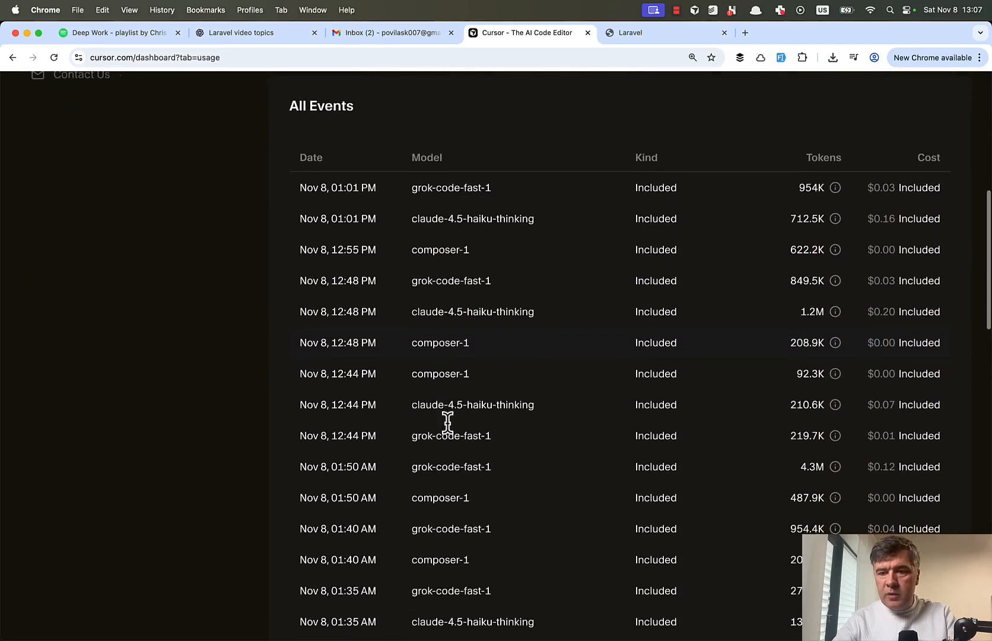
scroll(down, 3)
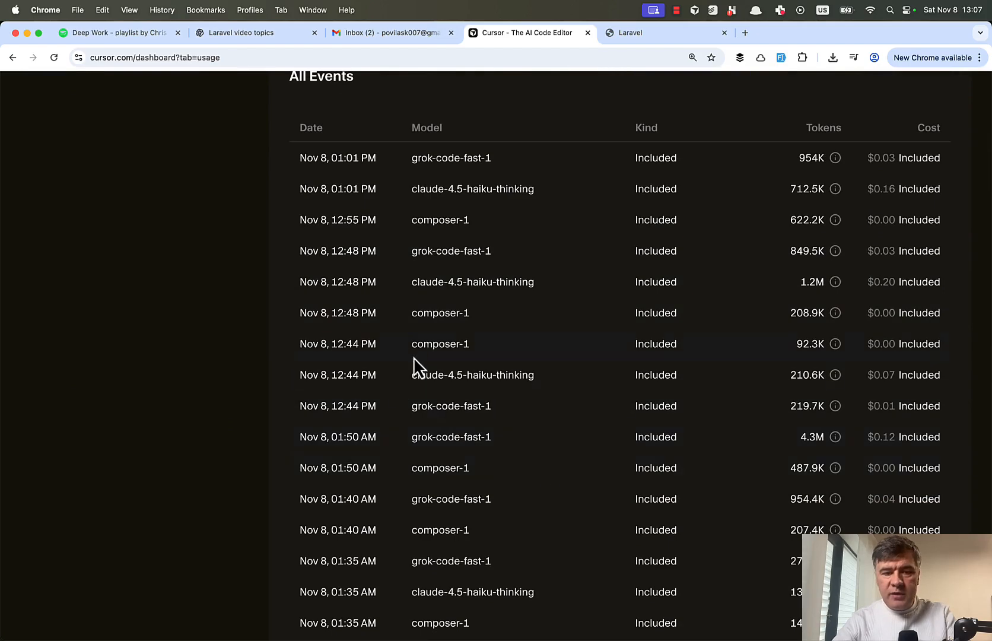
drag(414, 343, 468, 406)
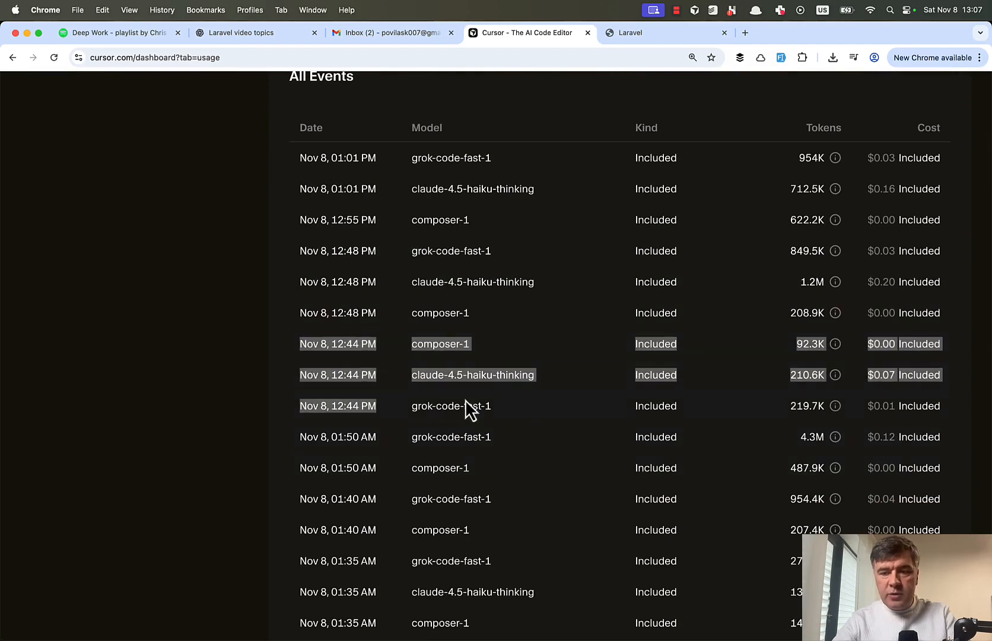
scroll(down, 3)
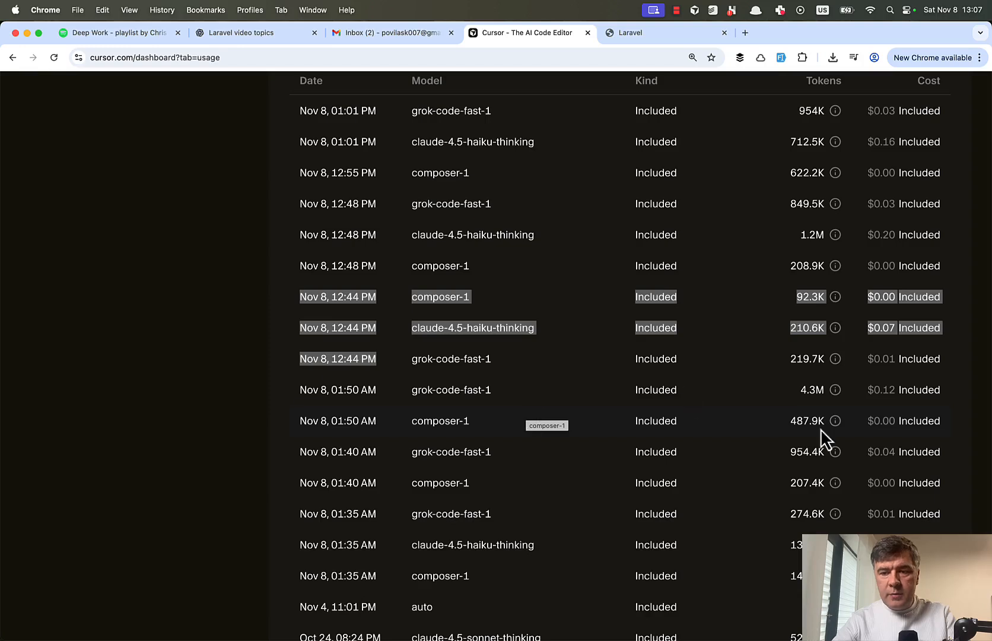
mouse_move(741, 314)
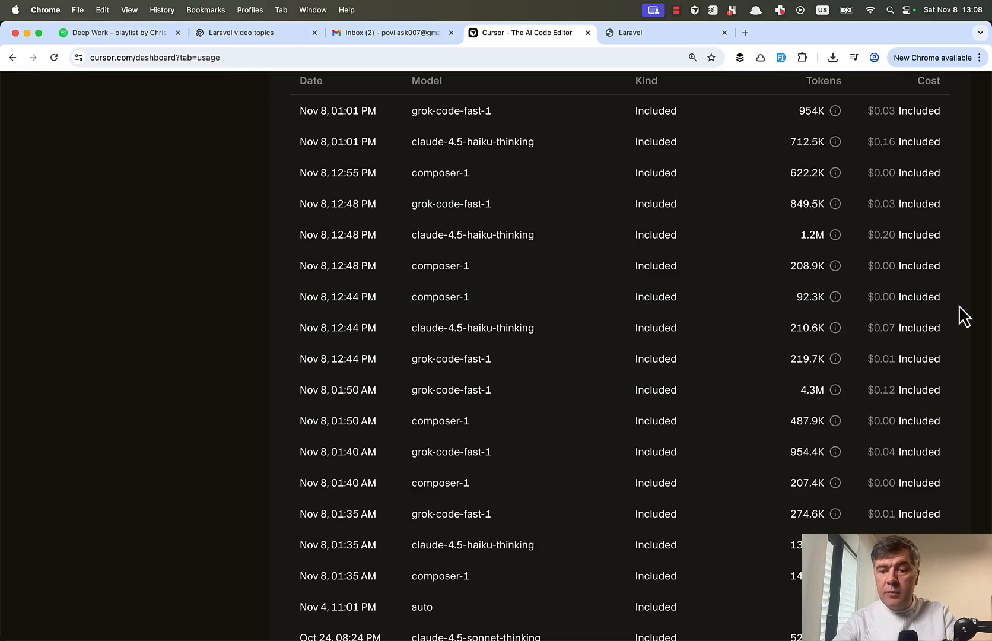
mouse_move(759, 271)
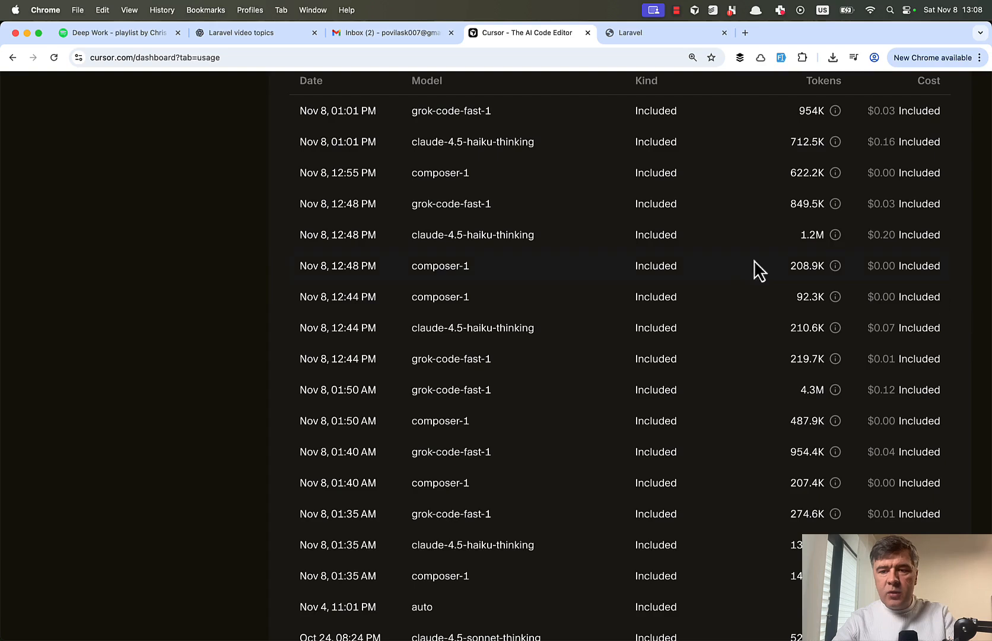
mouse_move(770, 306)
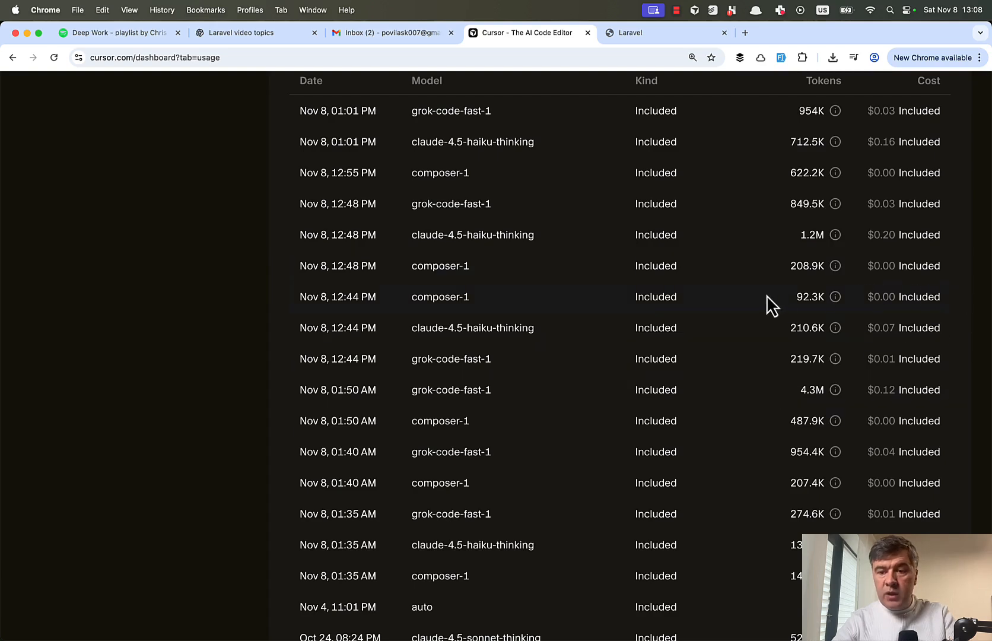
mouse_move(760, 309)
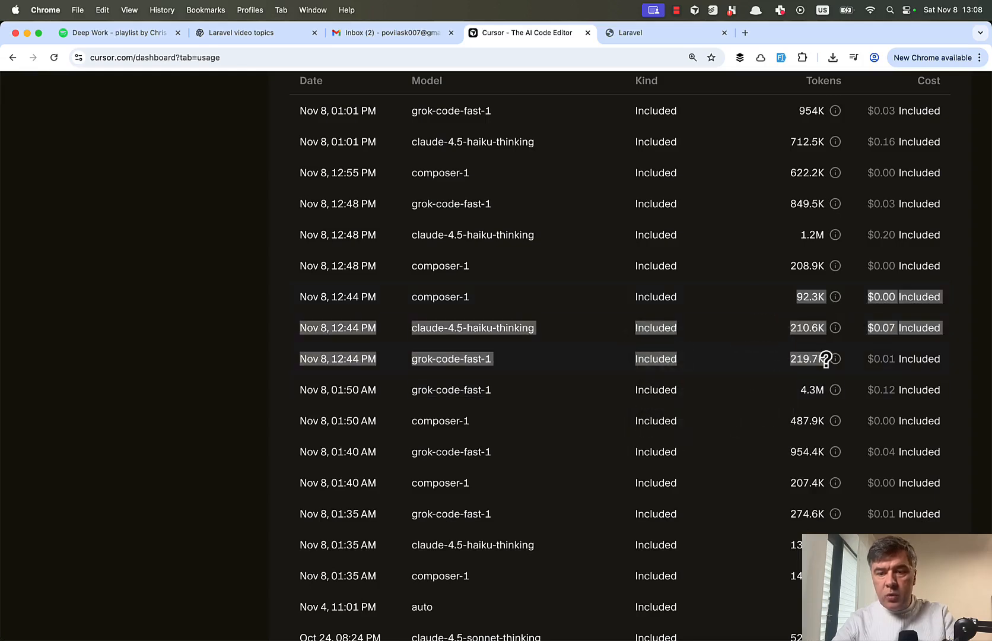
mouse_move(961, 329)
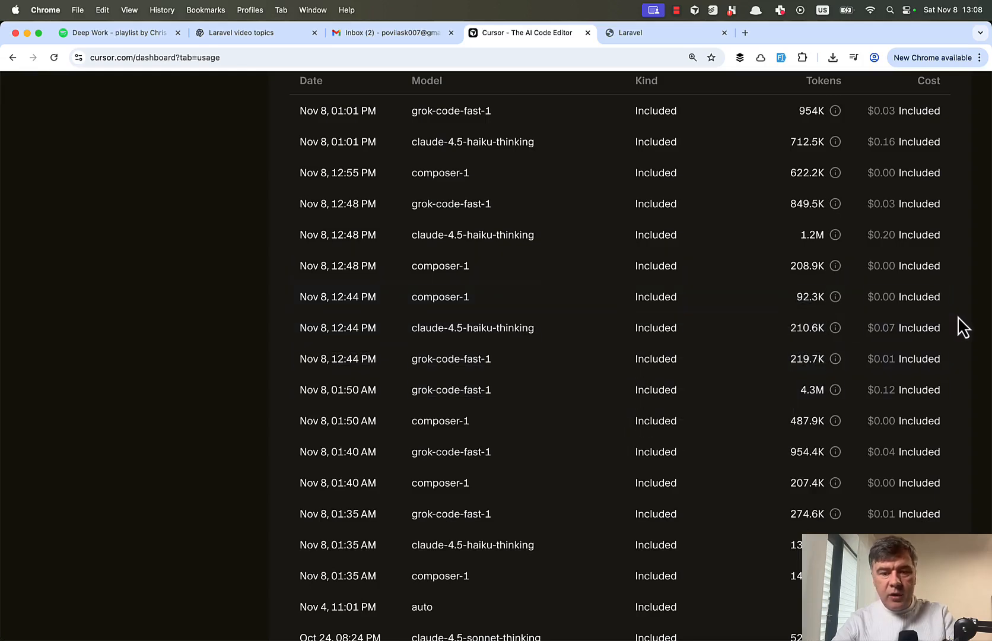
mouse_move(865, 362)
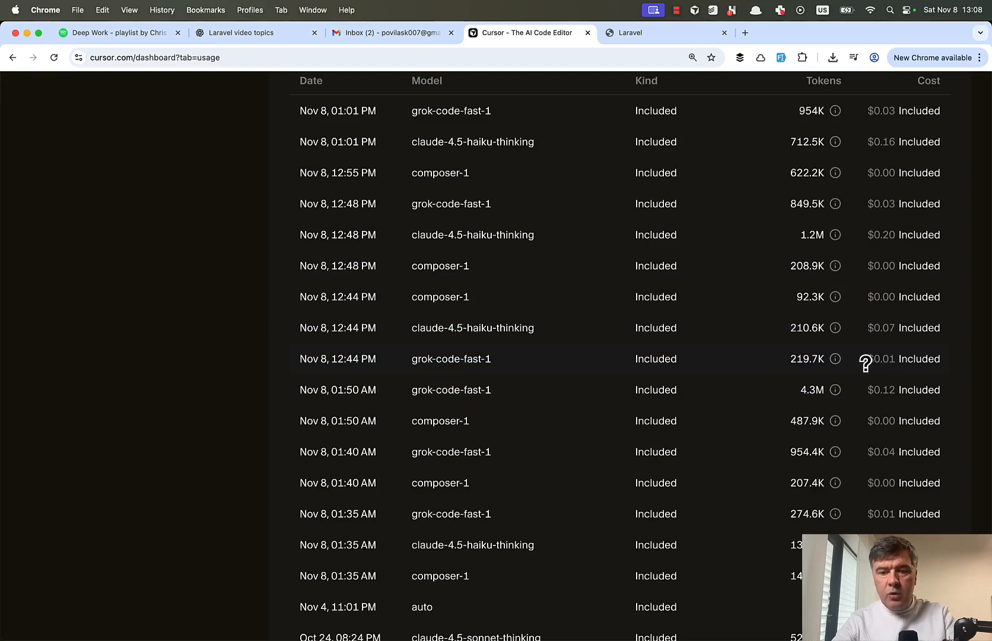
mouse_move(795, 377)
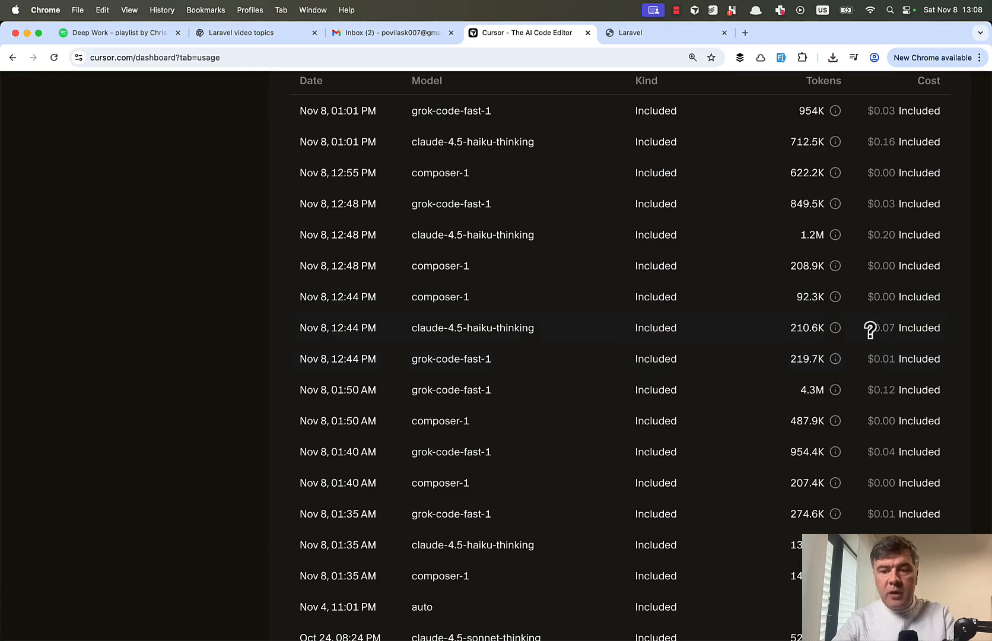
mouse_move(973, 344)
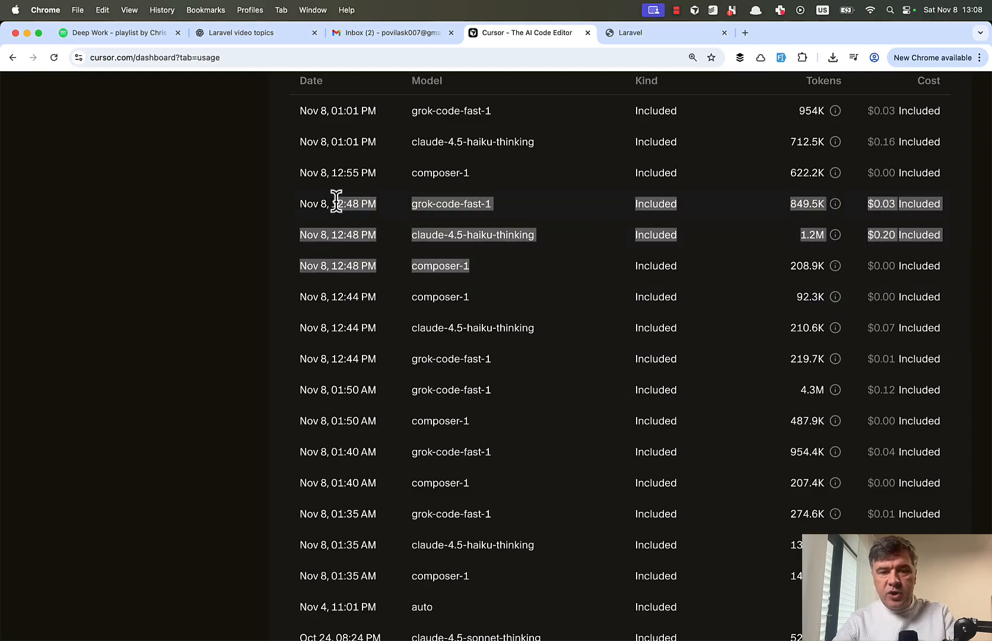
mouse_move(774, 306)
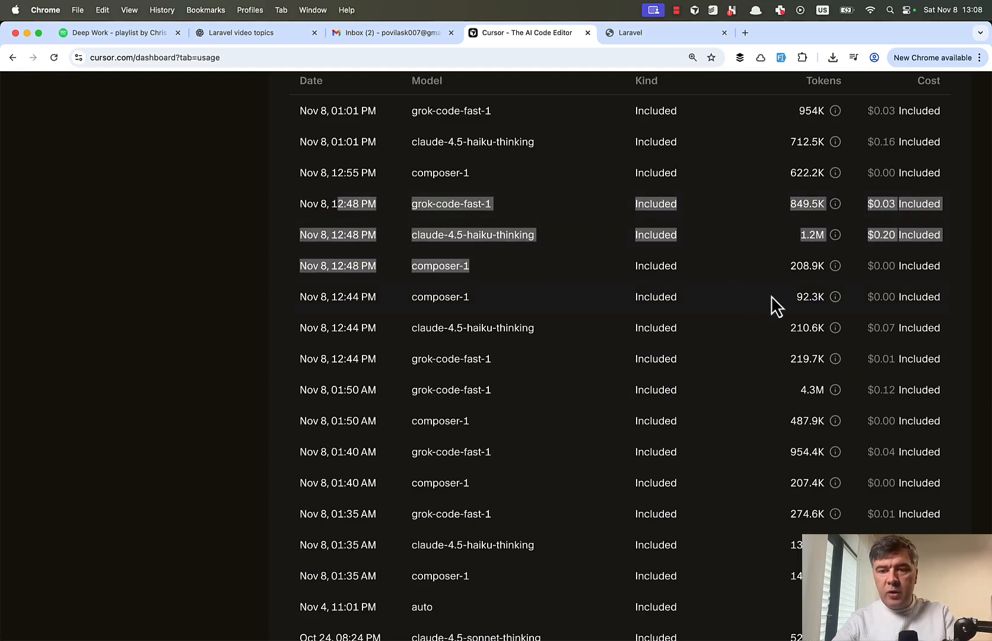
mouse_move(834, 266)
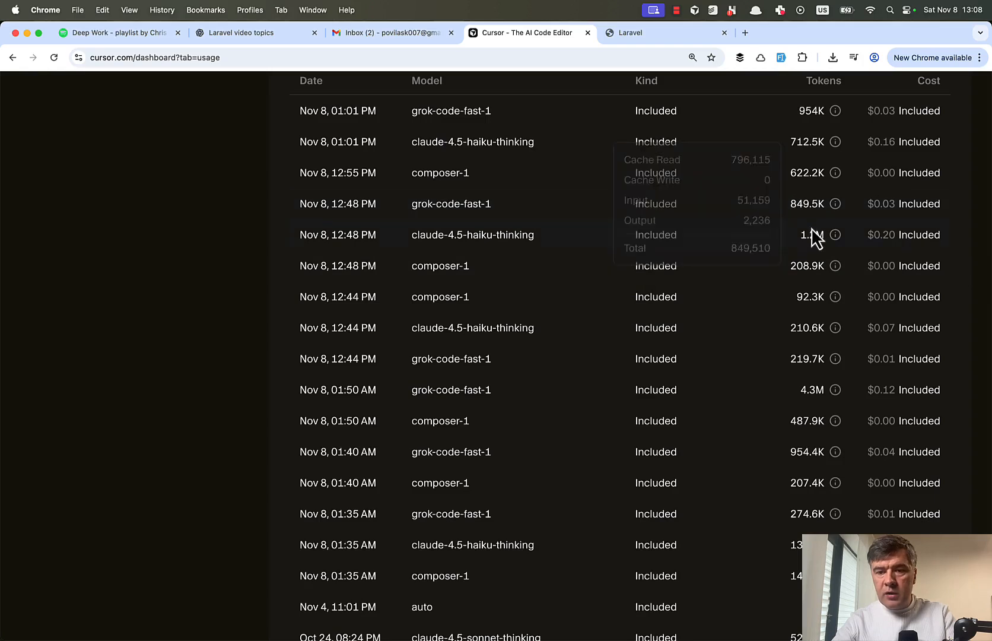
mouse_move(970, 277)
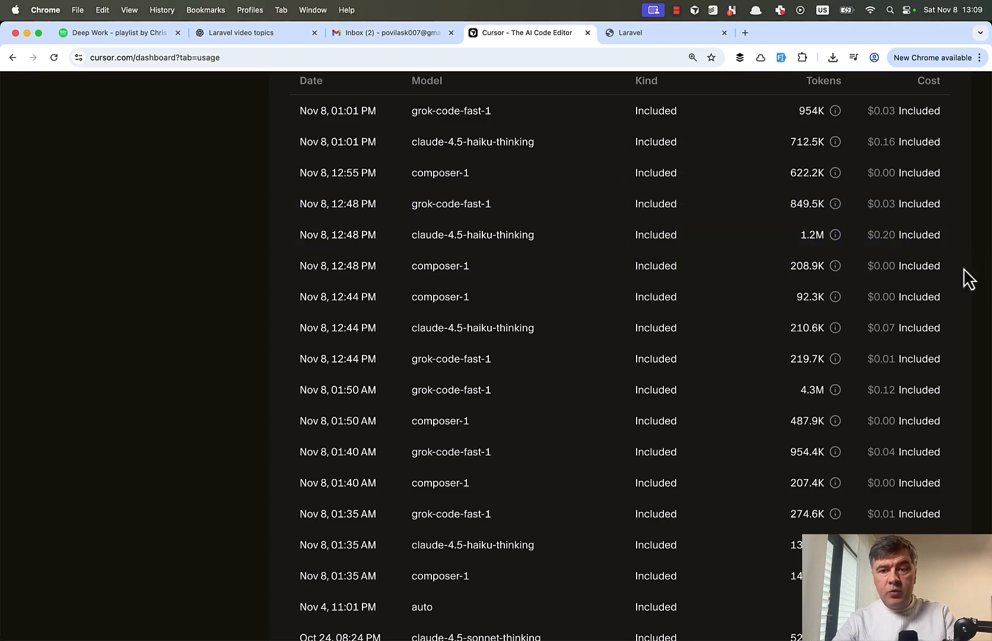
mouse_move(863, 221)
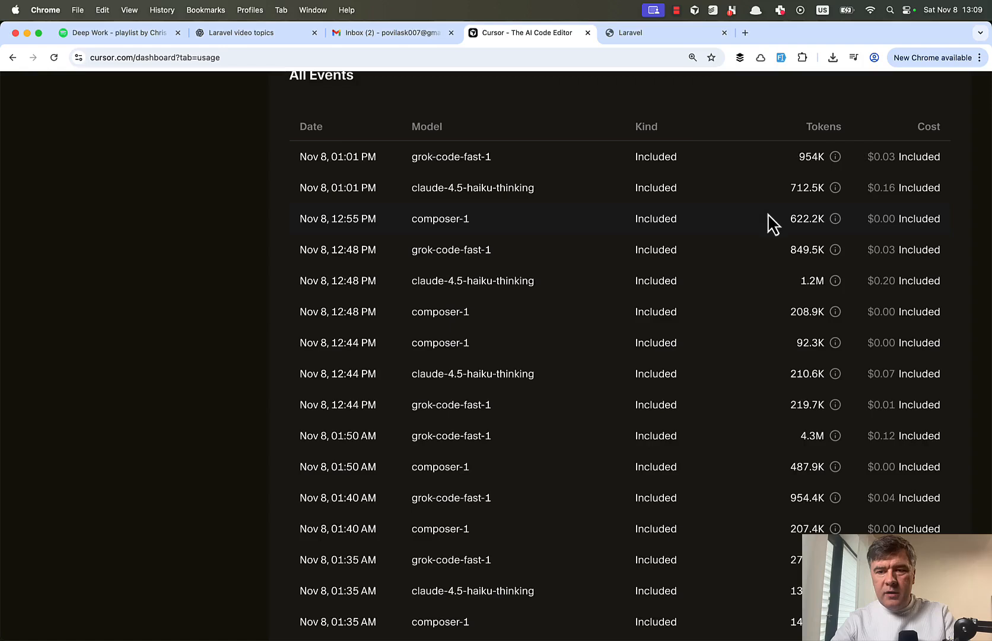
mouse_move(981, 245)
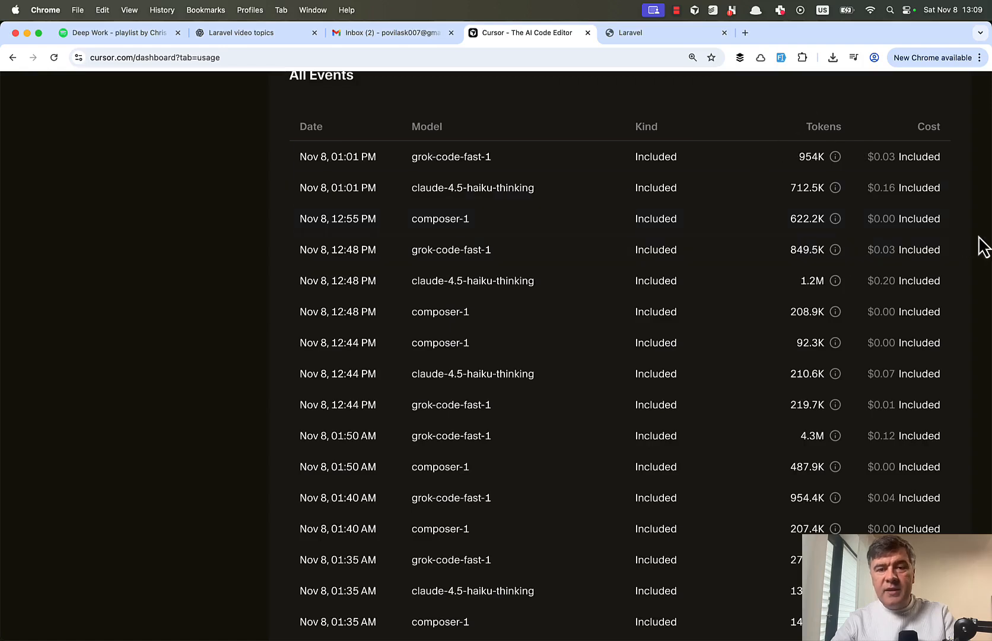
mouse_move(927, 238)
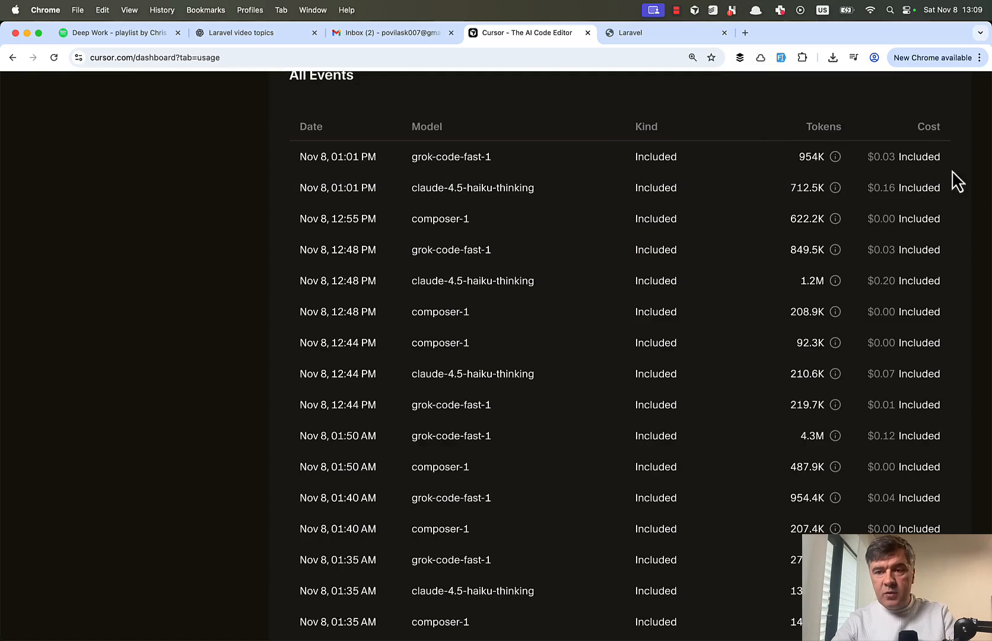
mouse_move(977, 236)
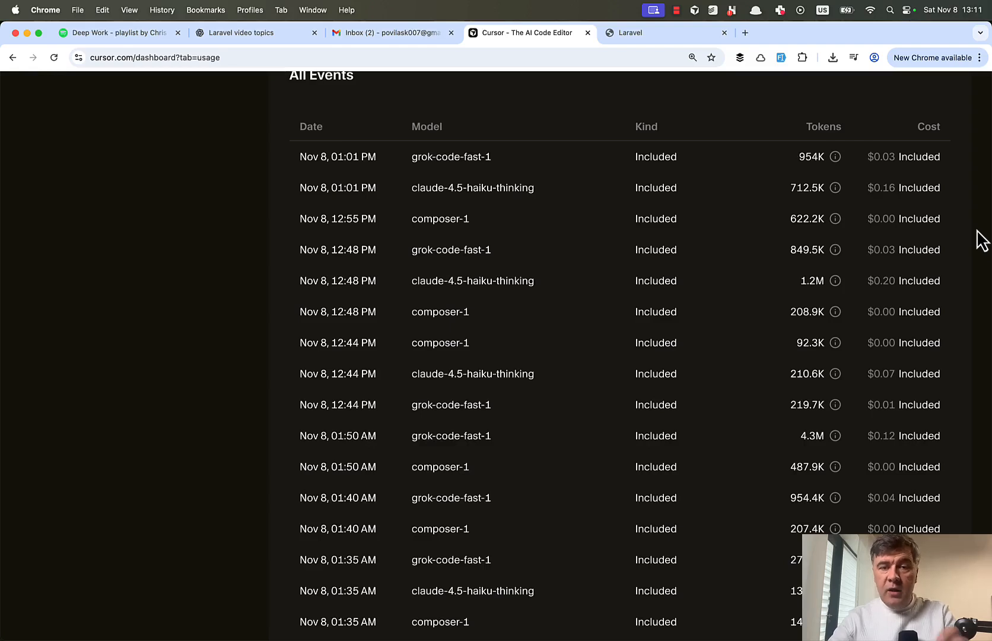
mouse_move(759, 250)
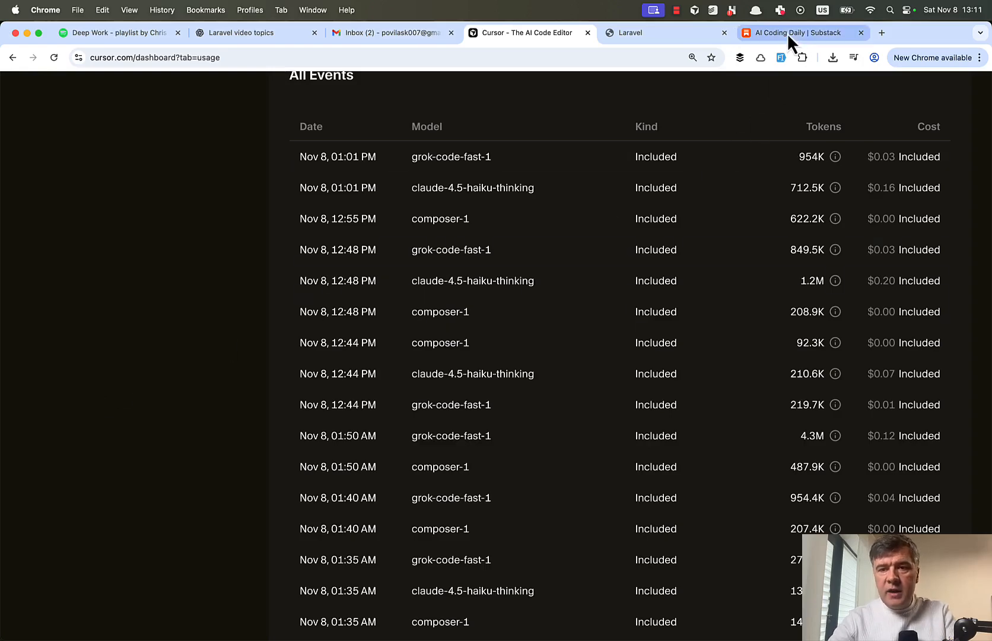
- Switch to the AI Coding Daily tab and scroll through the 'Cursor 2.0 is HUGE!' post
click(801, 33)
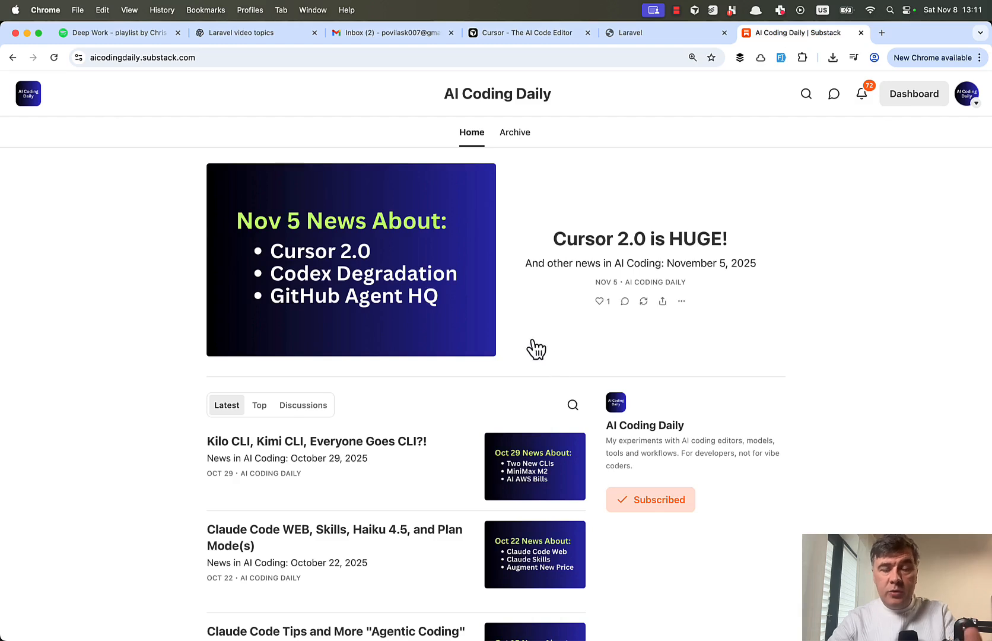
mouse_move(522, 324)
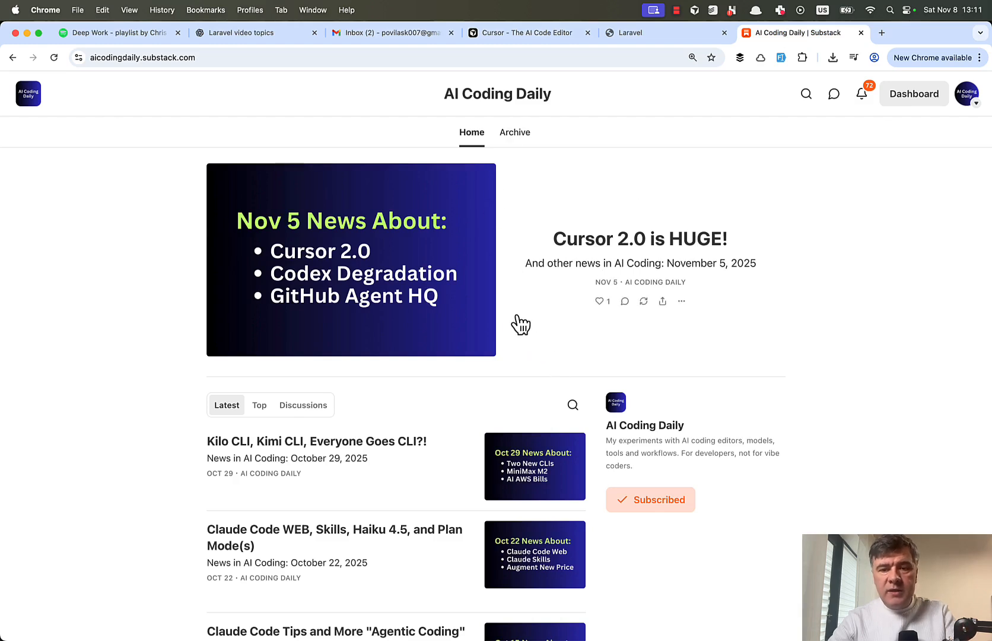
scroll(down, 3)
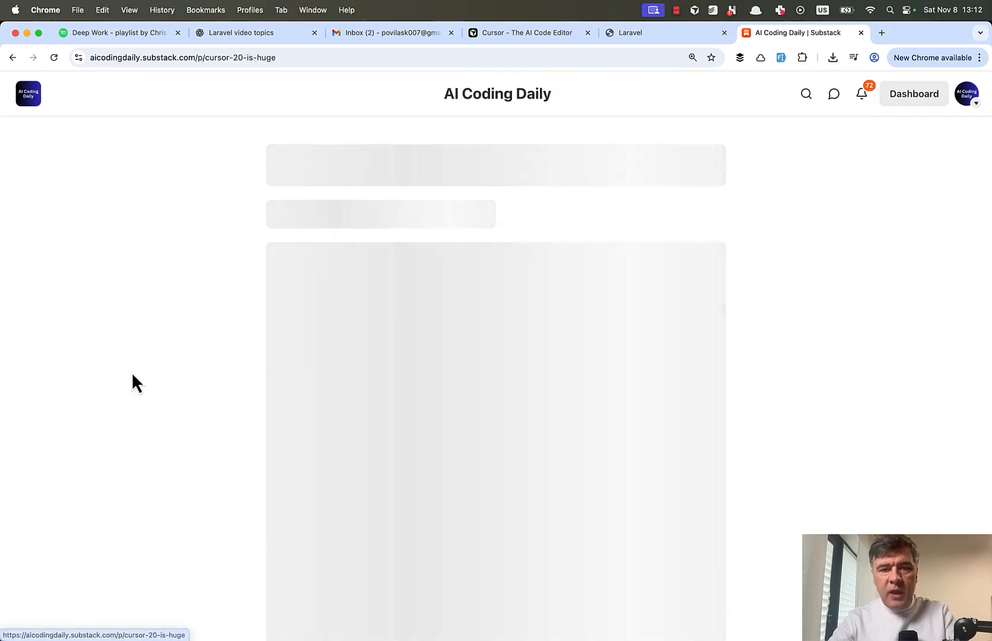
scroll(down, 3)
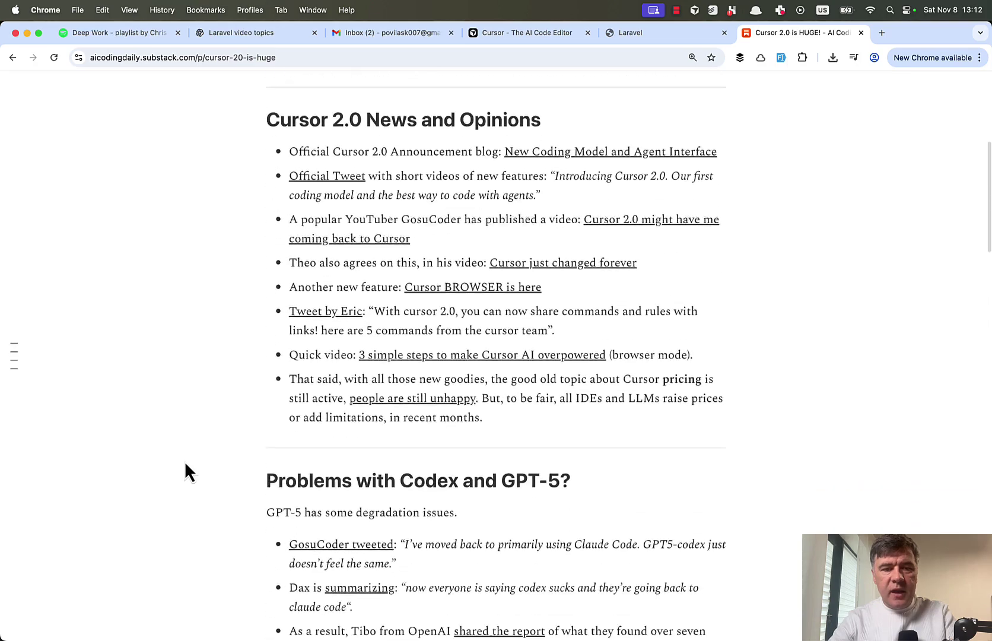
scroll(up, 3)
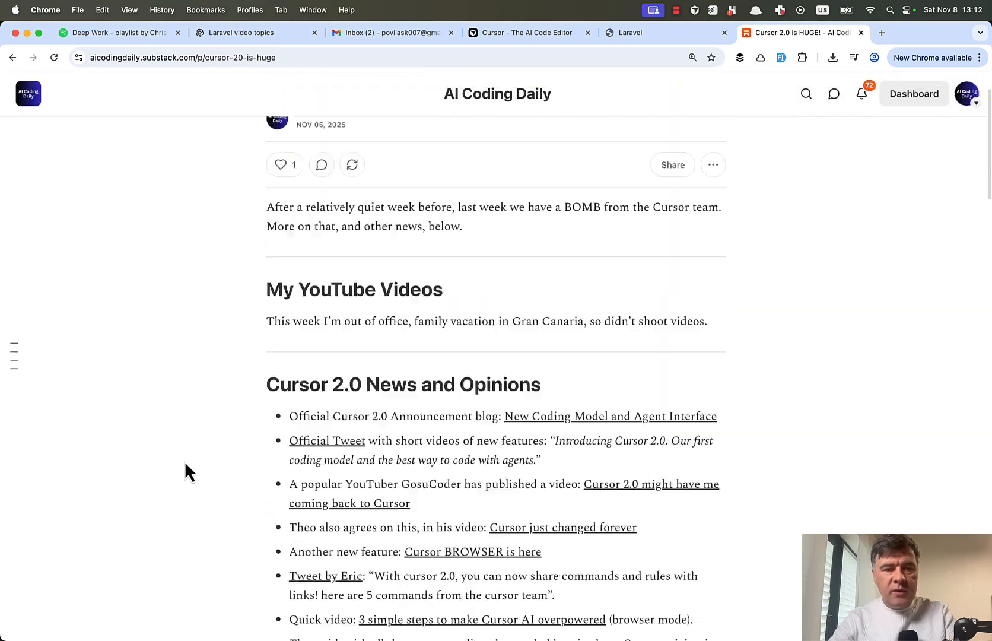
scroll(down, 3)
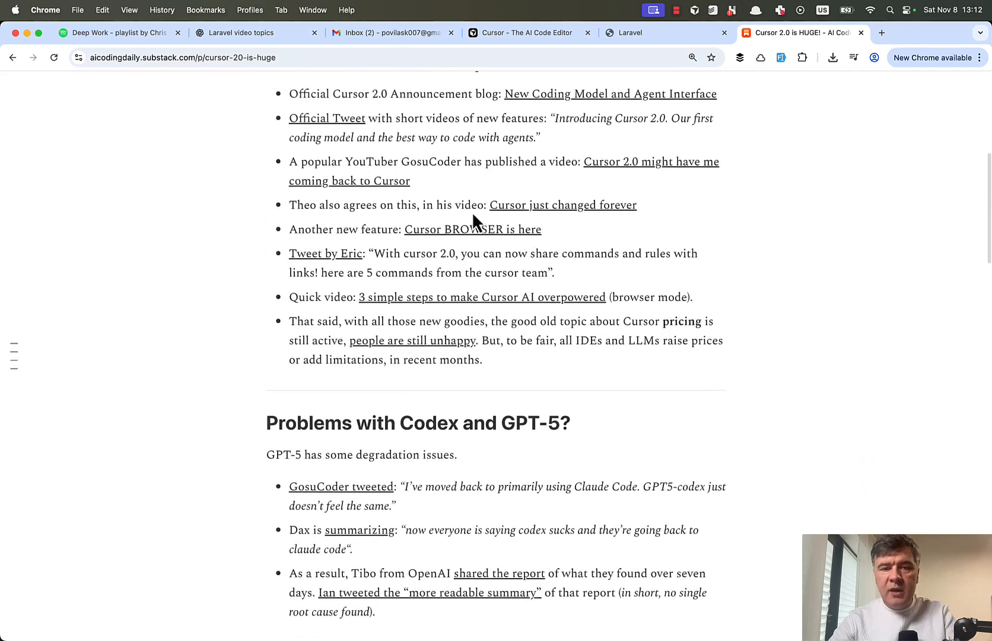
scroll(up, 3)
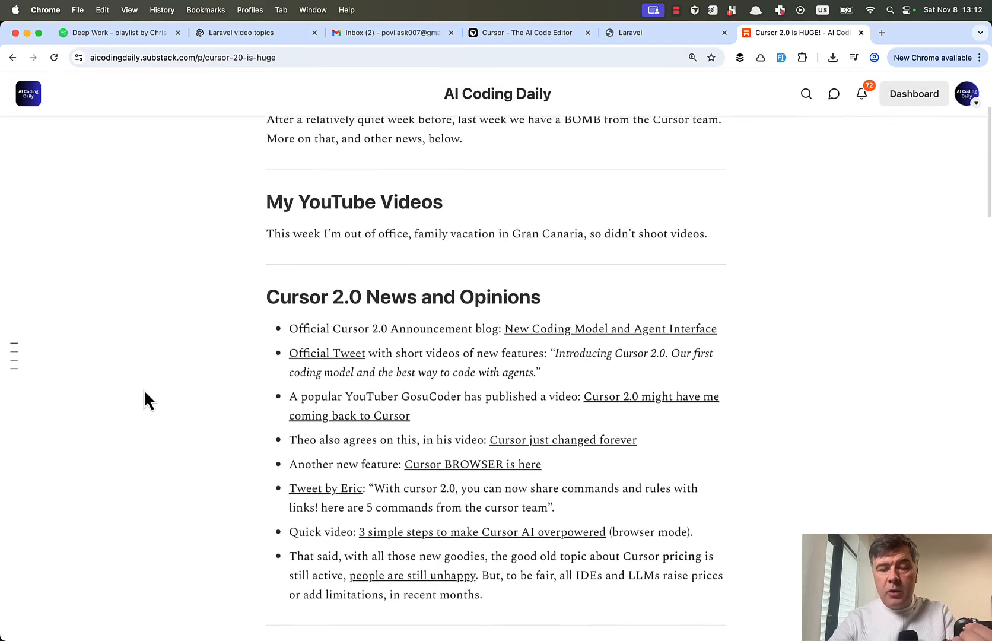
scroll(down, 3)
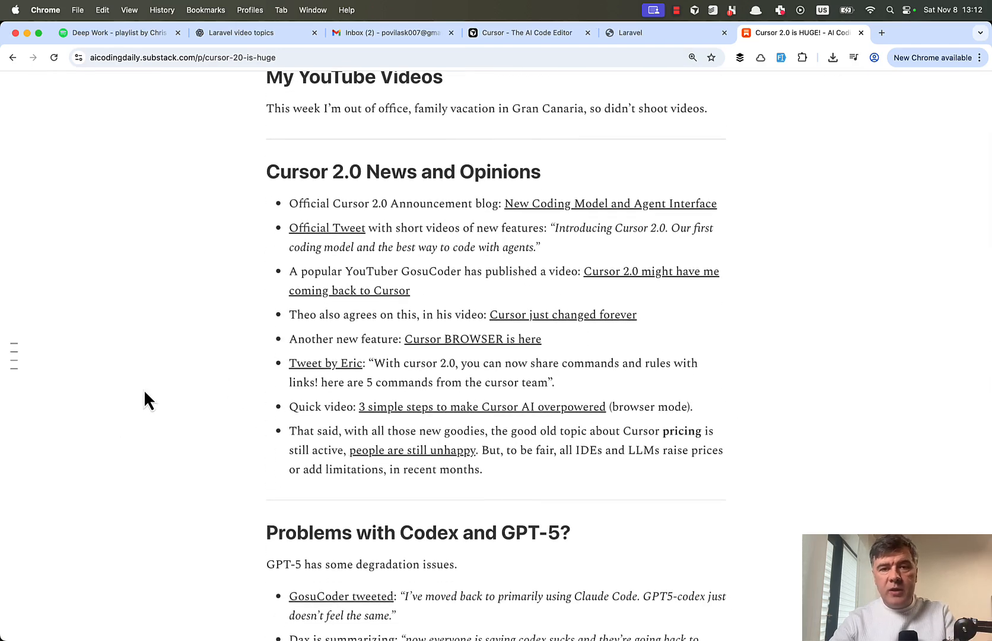